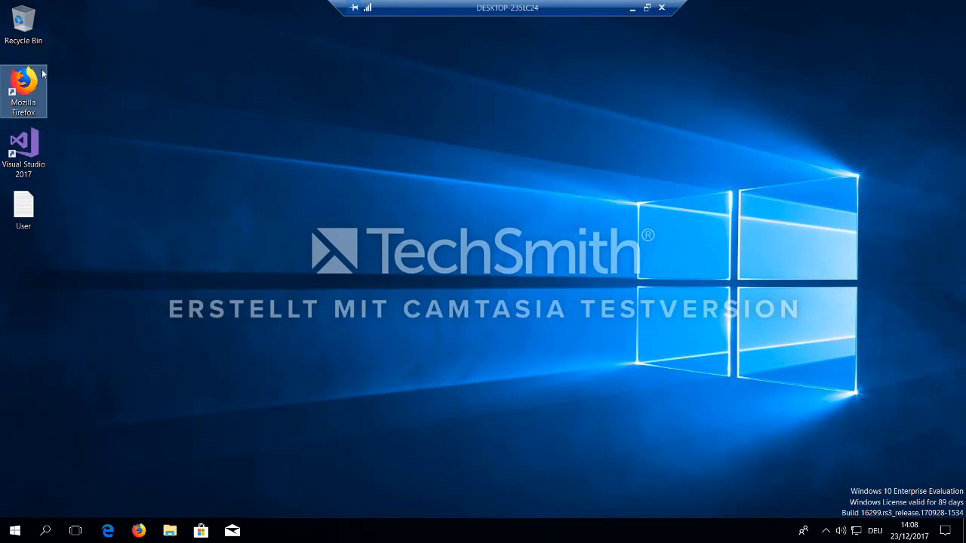
- Launch Firefox and sign in to Microsoft Online with the existing admin account
double_click(24, 79)
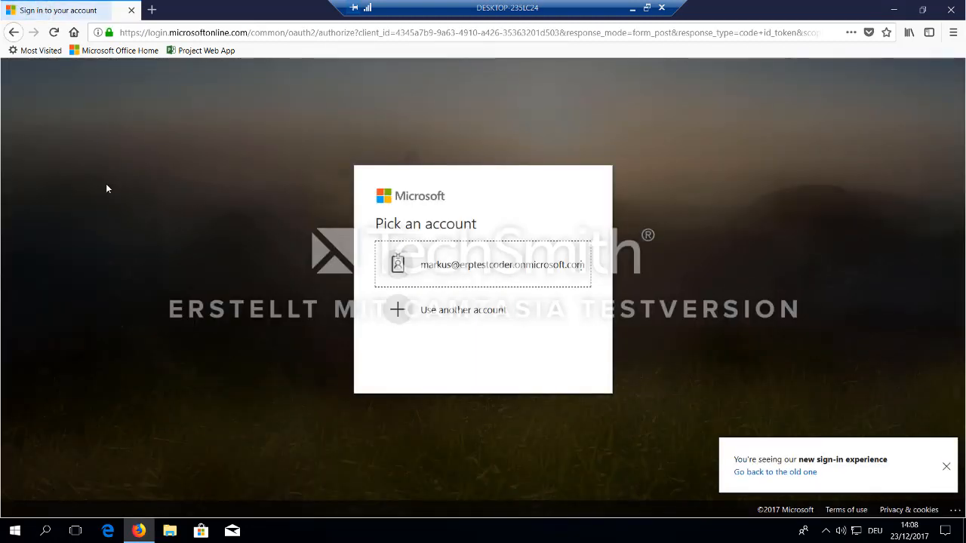
left_click(483, 264)
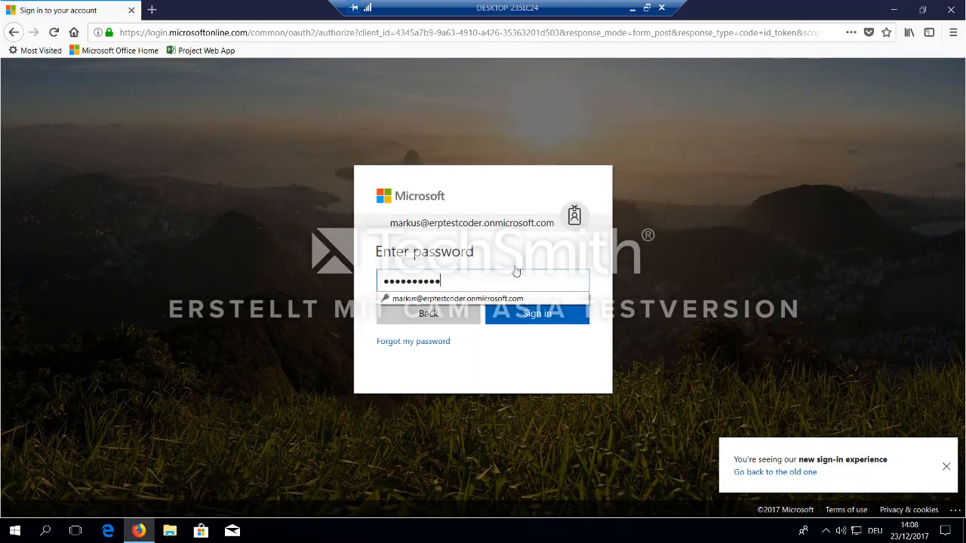
left_click(537, 313)
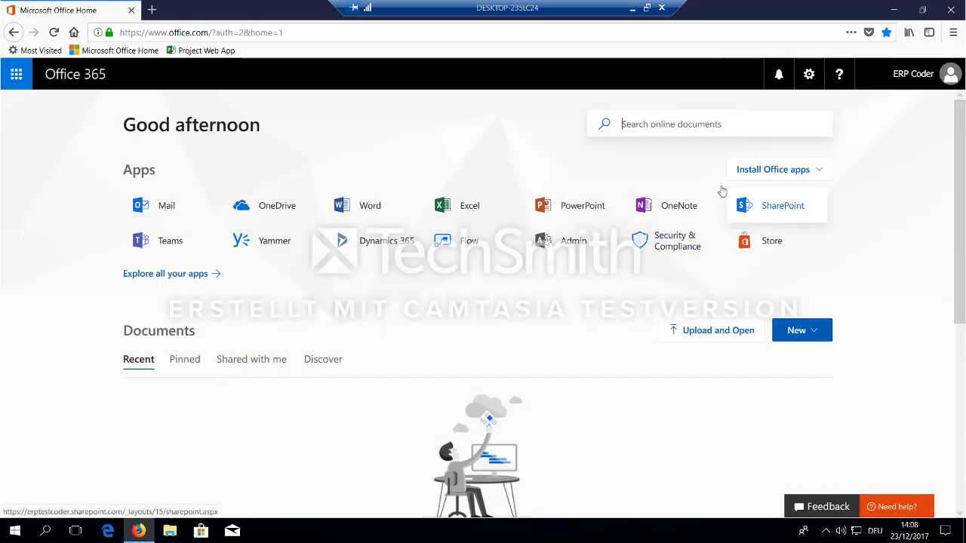
mouse_move(285, 141)
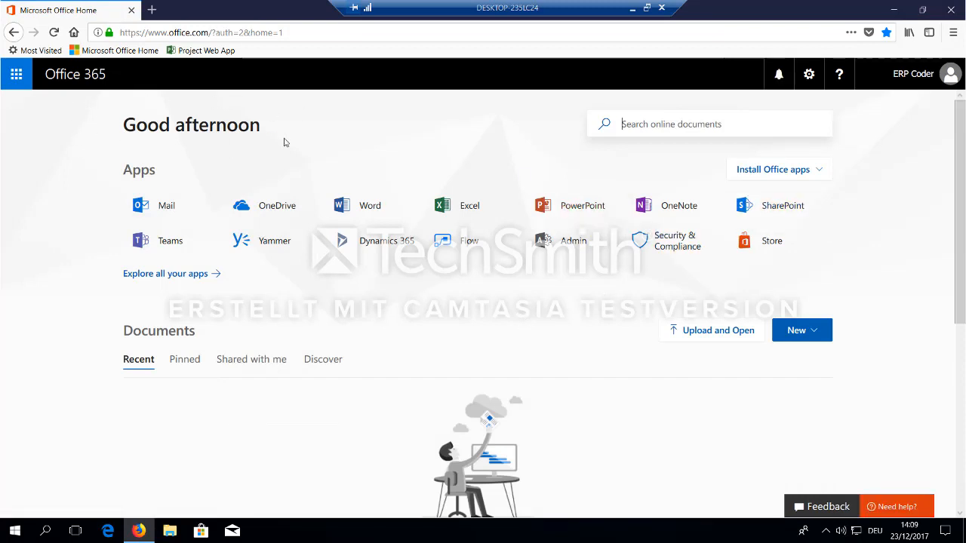
mouse_move(93, 119)
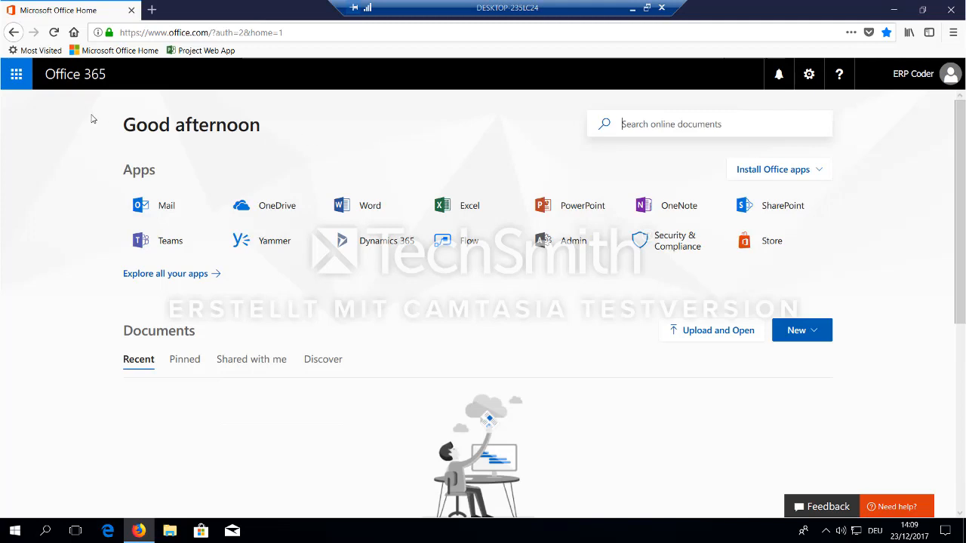
mouse_move(566, 250)
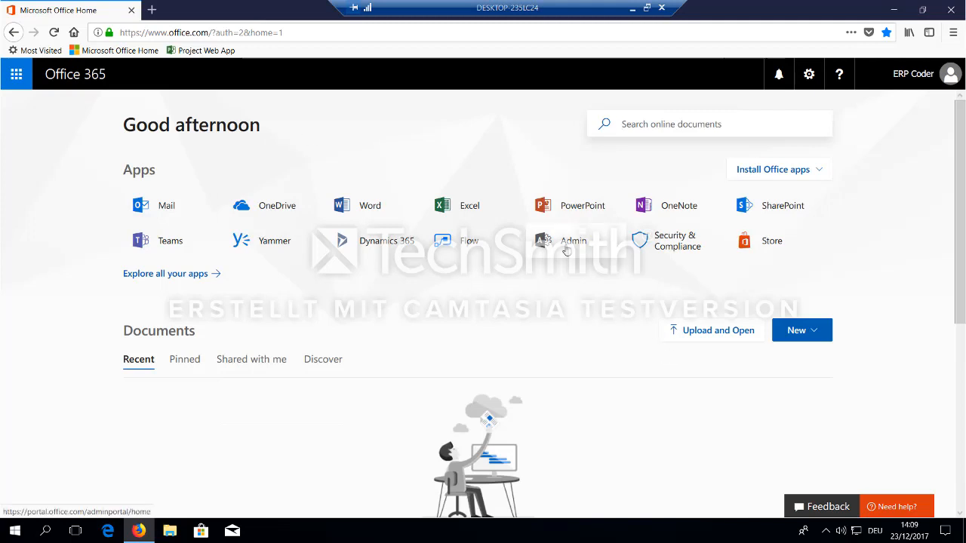
- Open the Office 365 Admin center from the home page app tiles
left_click(543, 240)
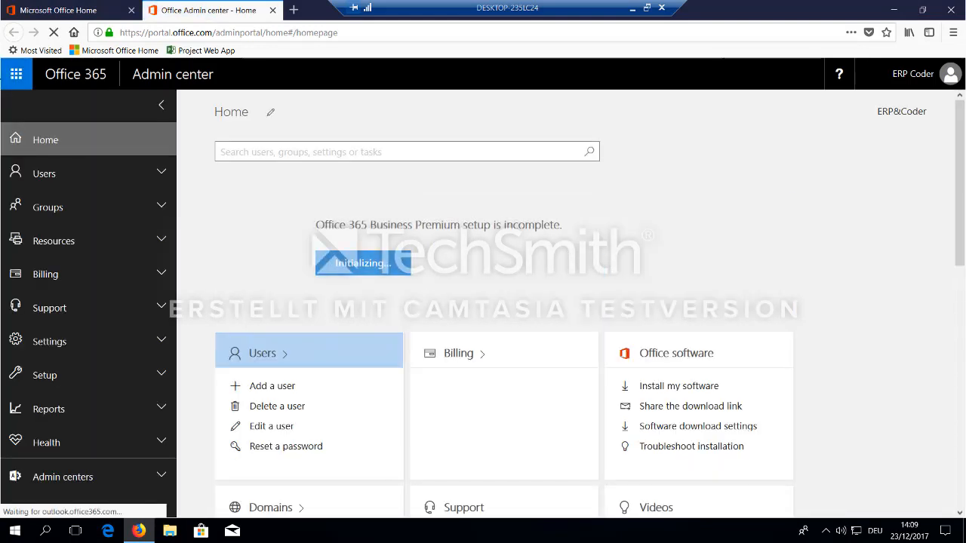
left_click(44, 172)
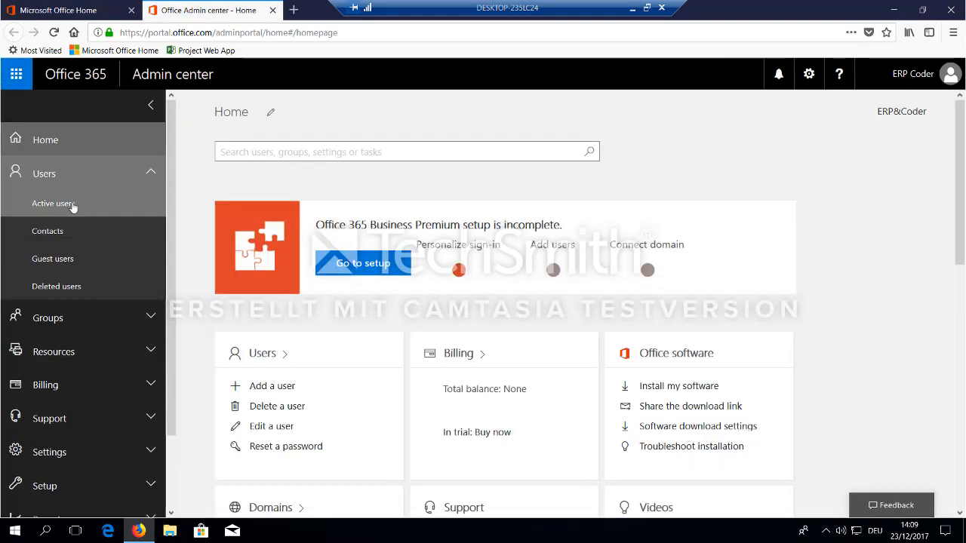
left_click(51, 203)
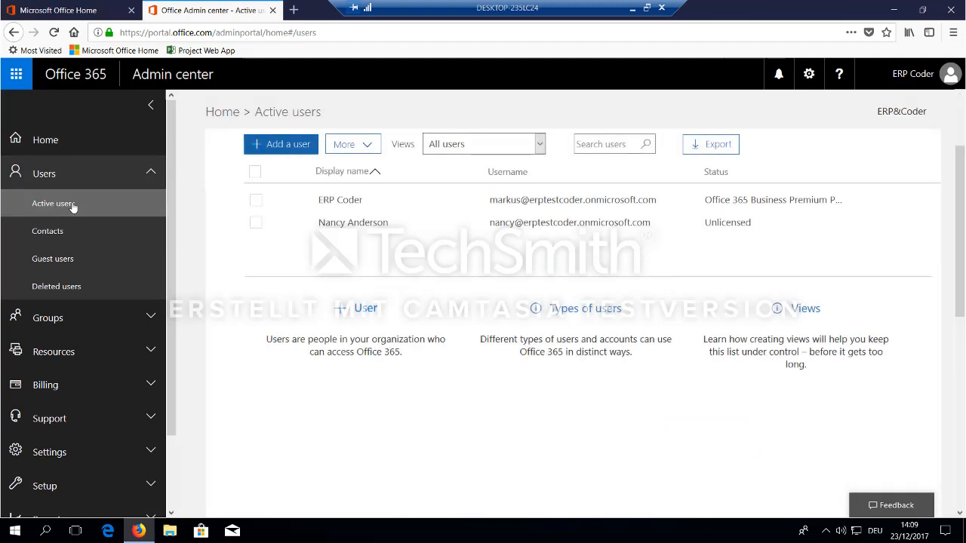
left_click(353, 222)
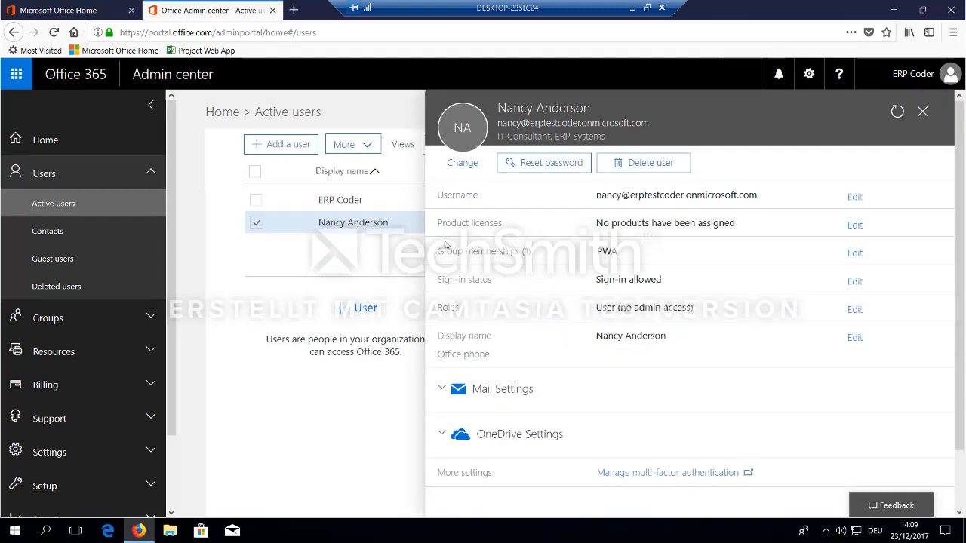
mouse_move(624, 236)
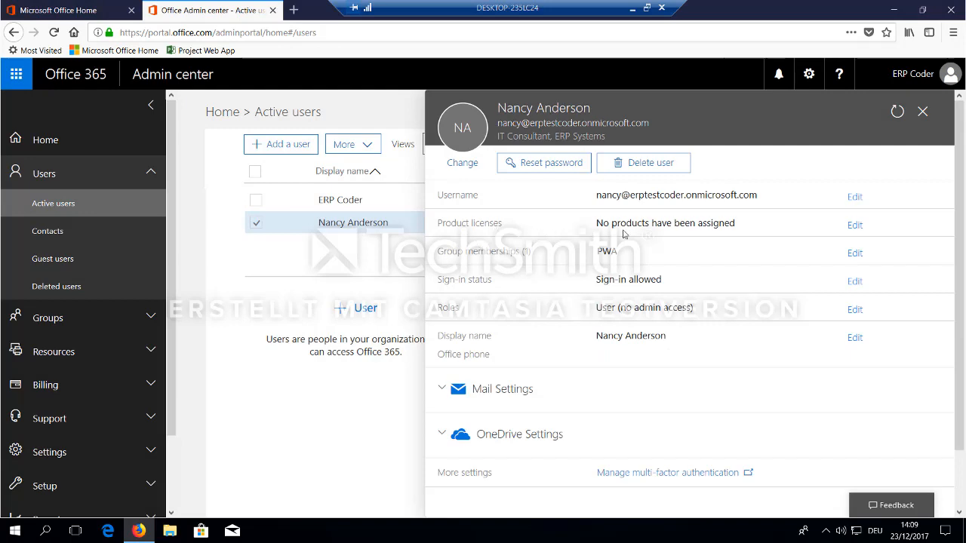
left_click(854, 224)
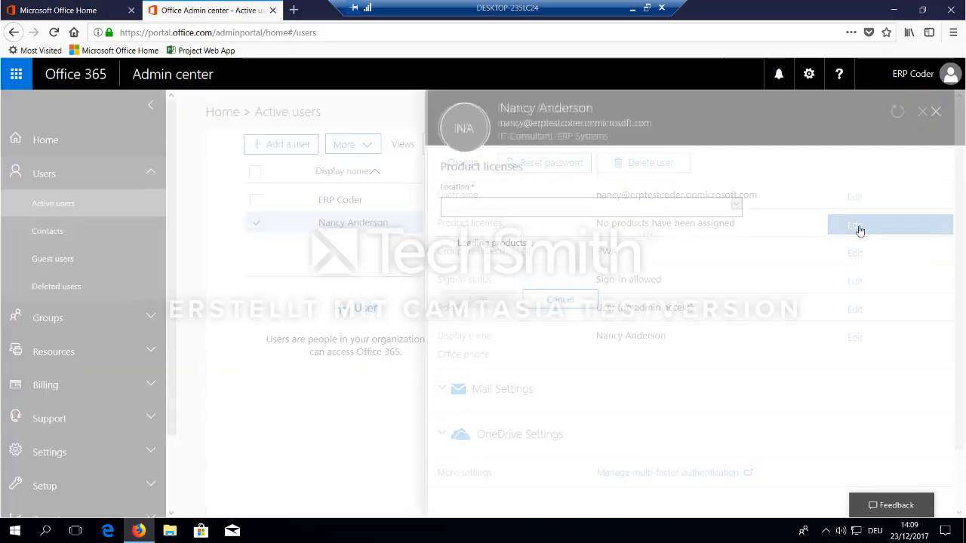
left_click(854, 225)
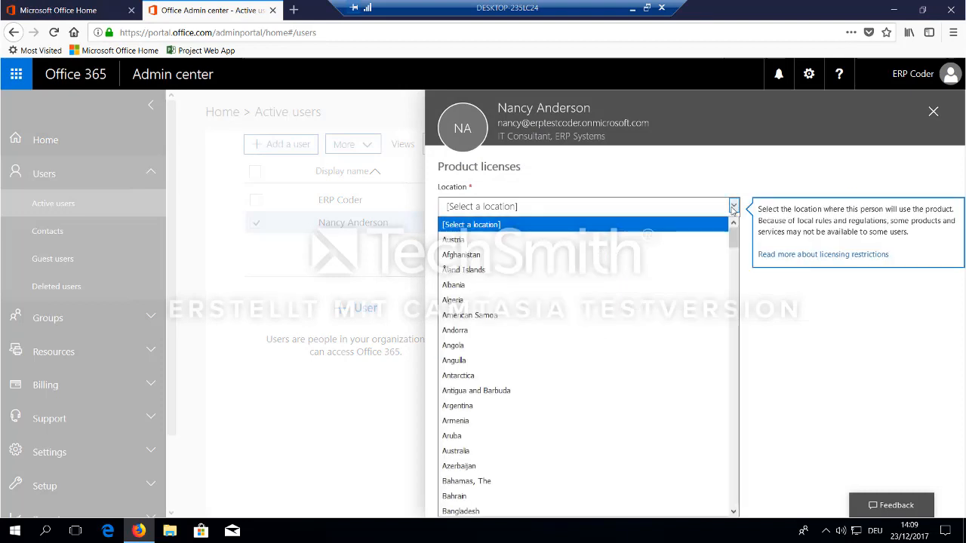
left_click(451, 239)
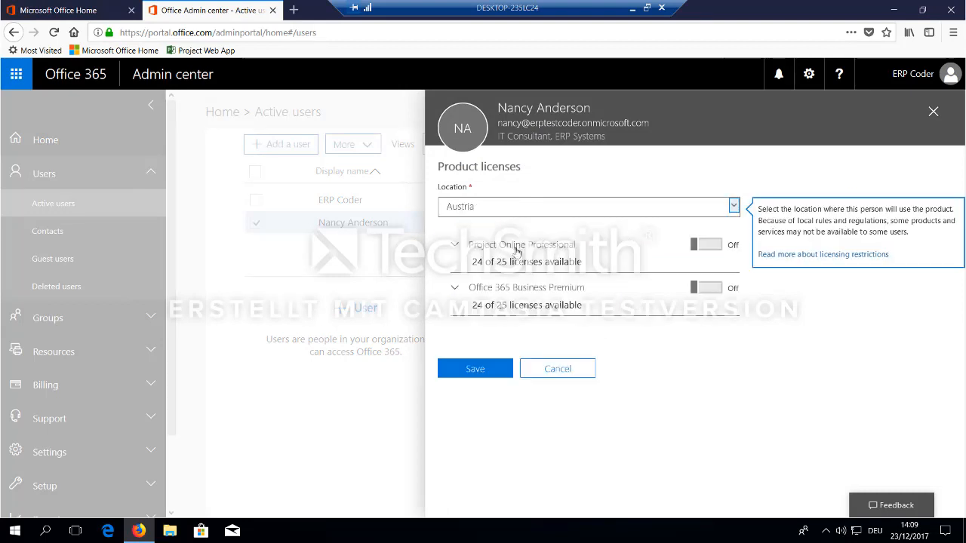
left_click(709, 244)
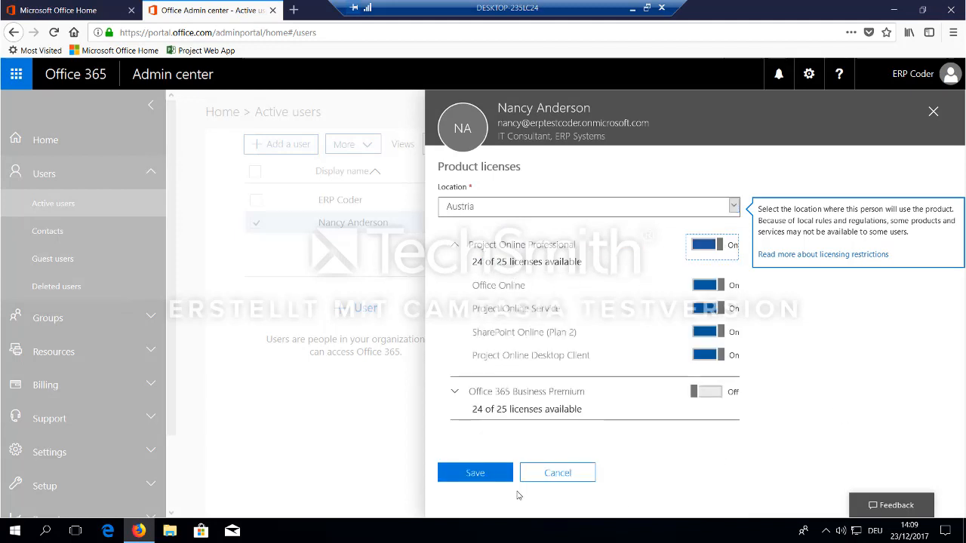
left_click(474, 472)
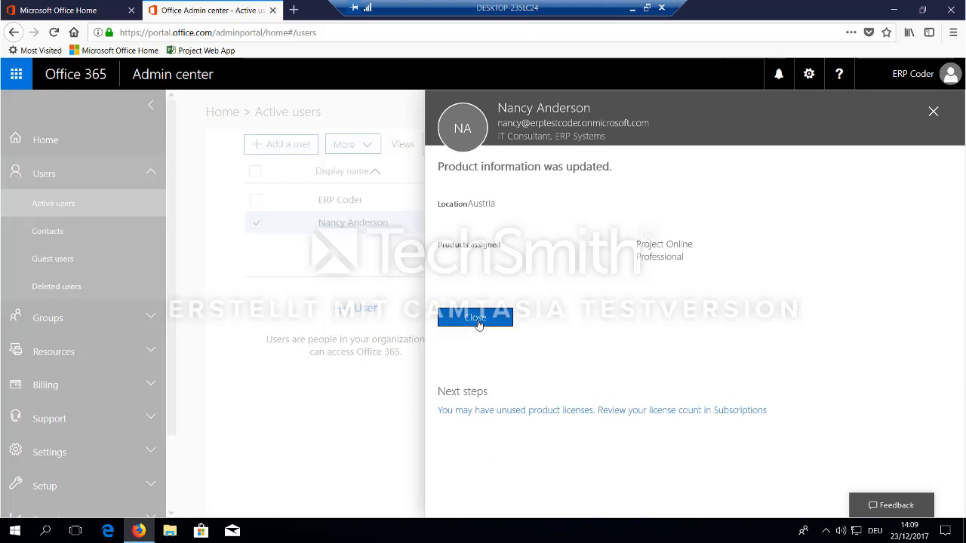
left_click(473, 317)
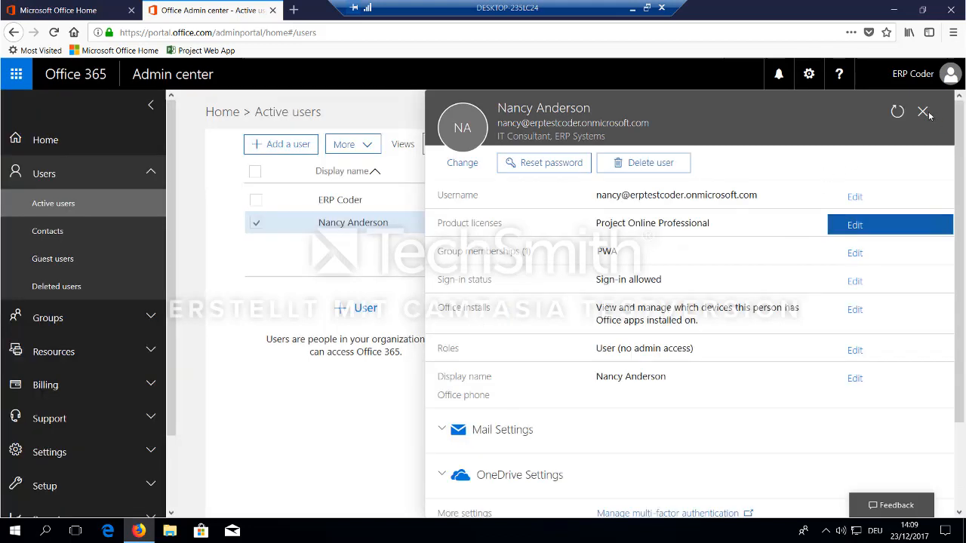
left_click(922, 111)
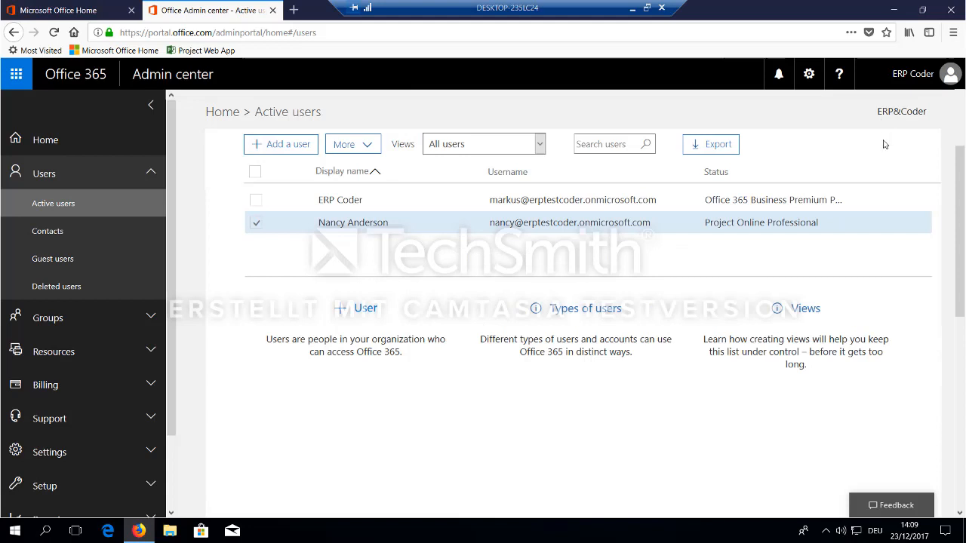
mouse_move(643, 239)
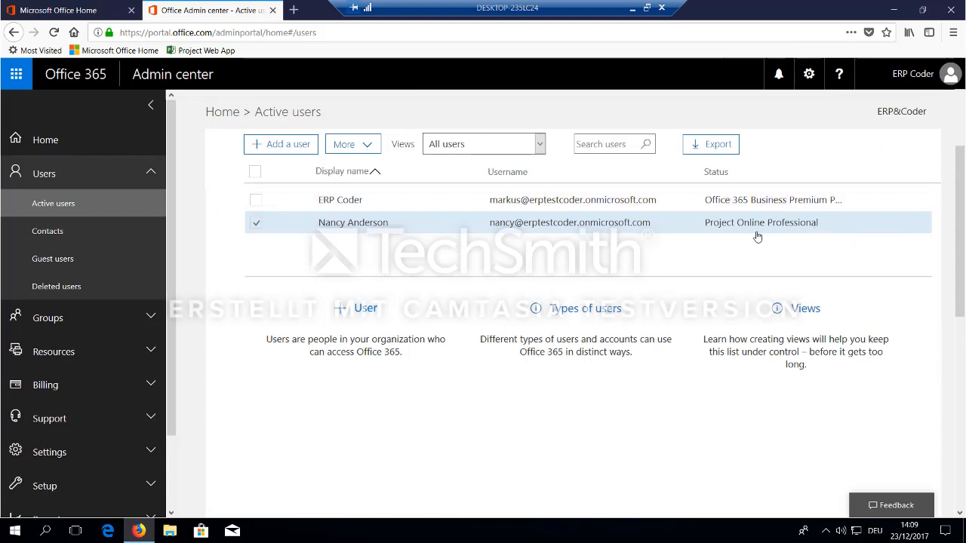
mouse_move(761, 234)
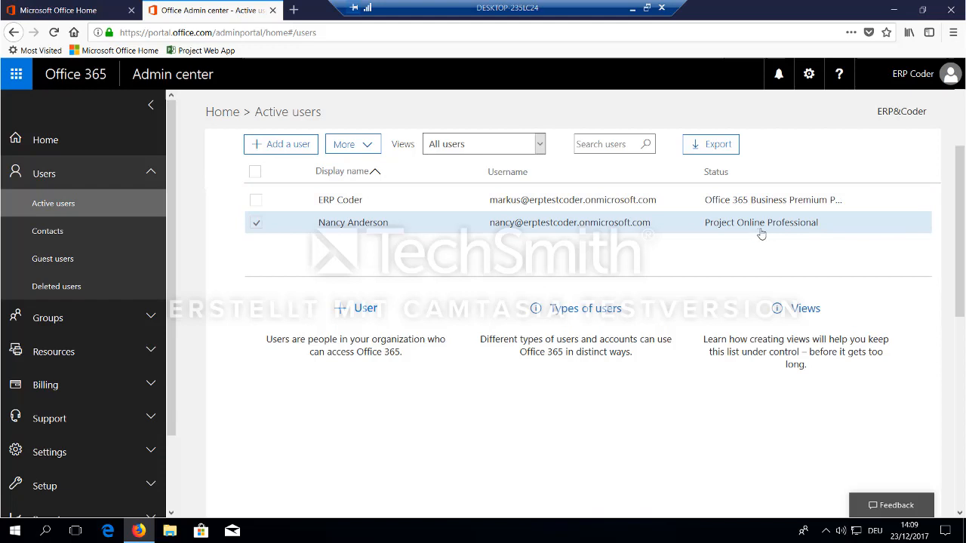
- Open the Azure AD admin center from the Admin centers navigation
scroll("down", 3)
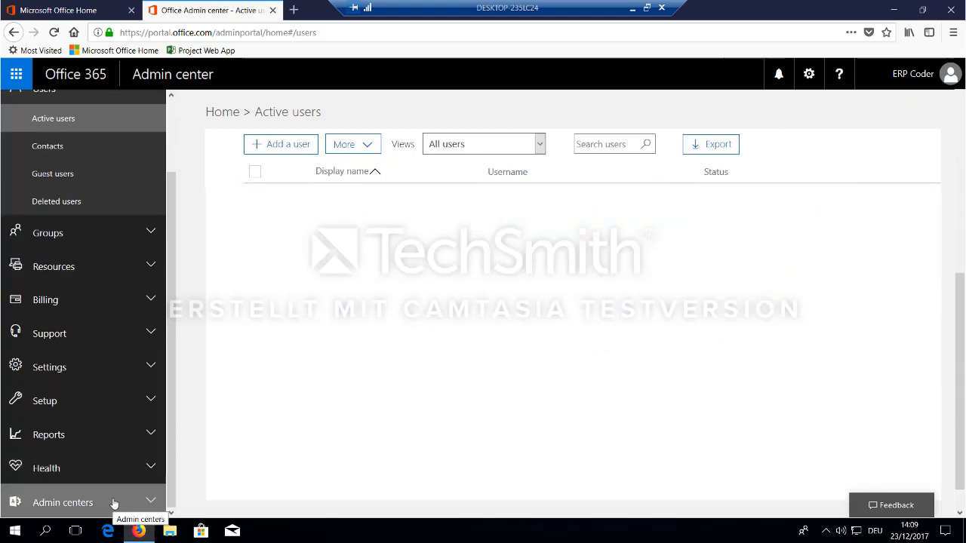
mouse_move(88, 392)
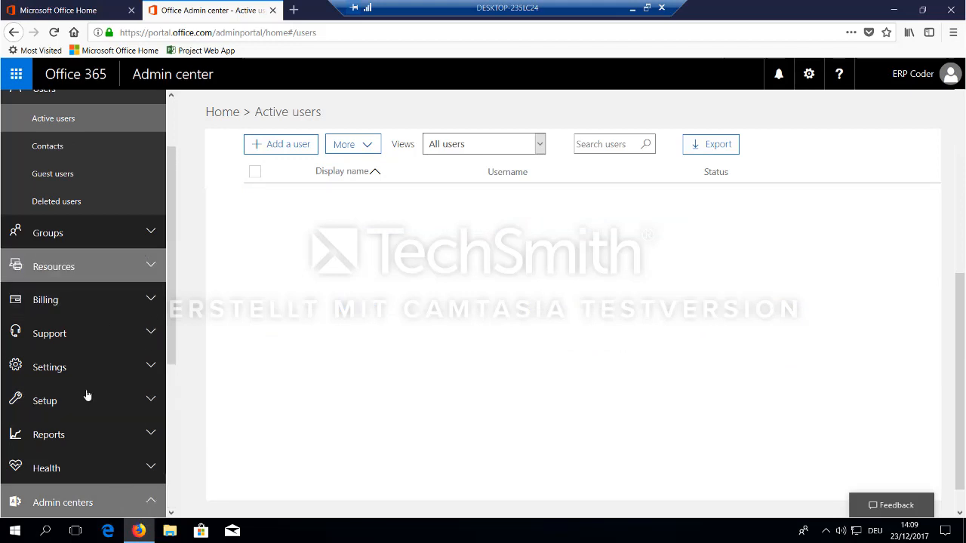
scroll("down", 3)
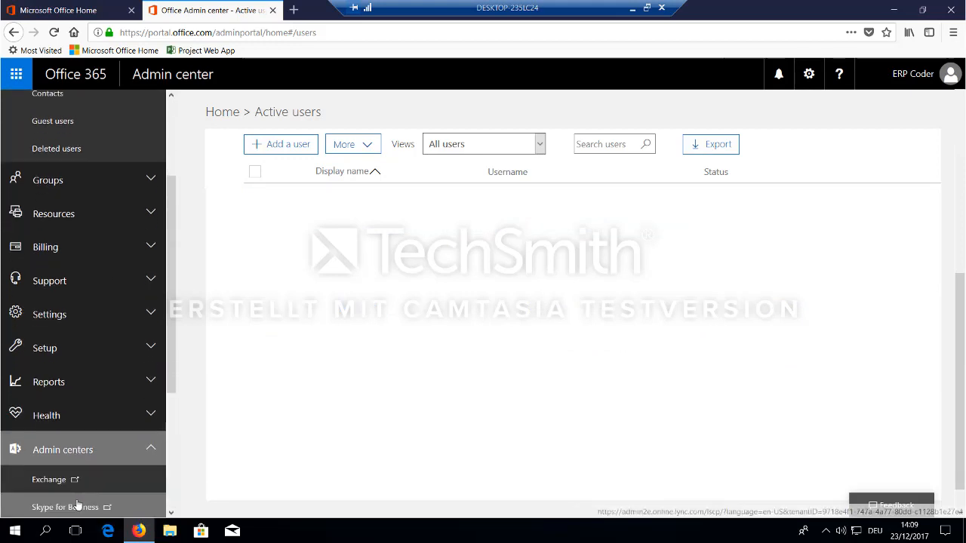
scroll("down", 3)
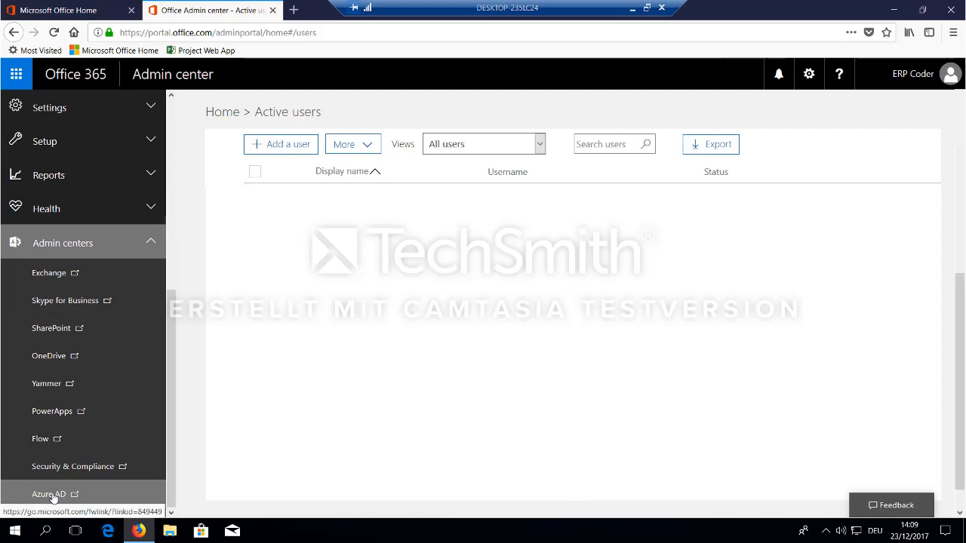
left_click(48, 495)
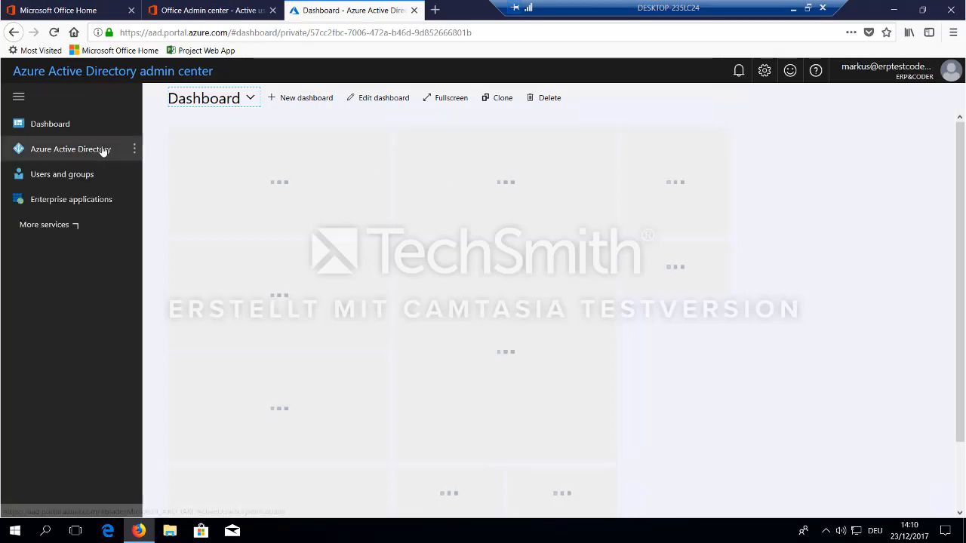
- In Users and groups > All groups, open the PWA group's overview with 2 members and 1 owner
left_click(71, 149)
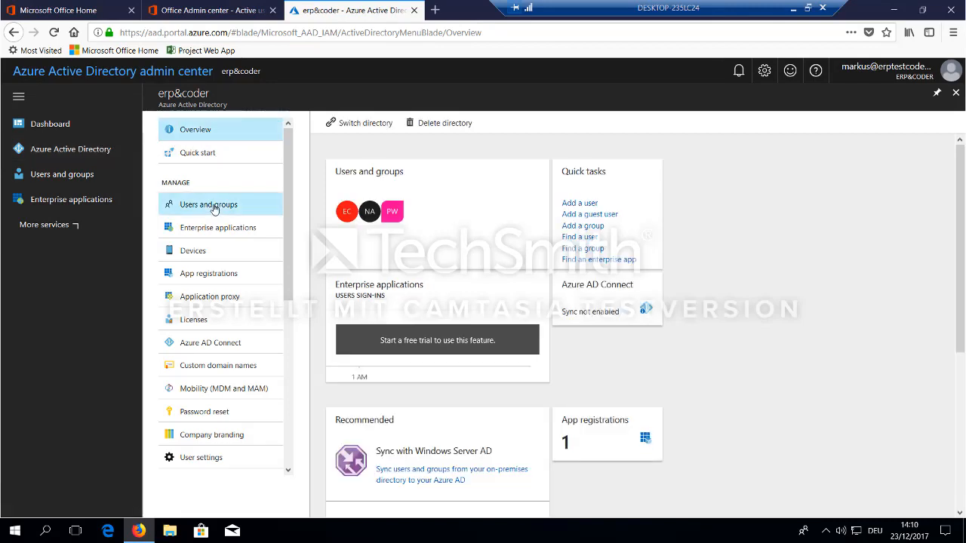
left_click(208, 205)
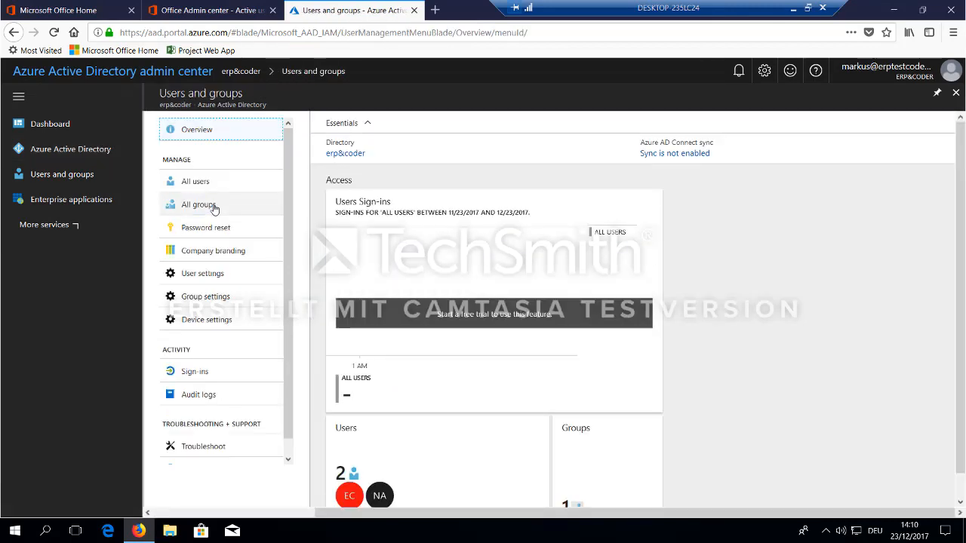
left_click(199, 205)
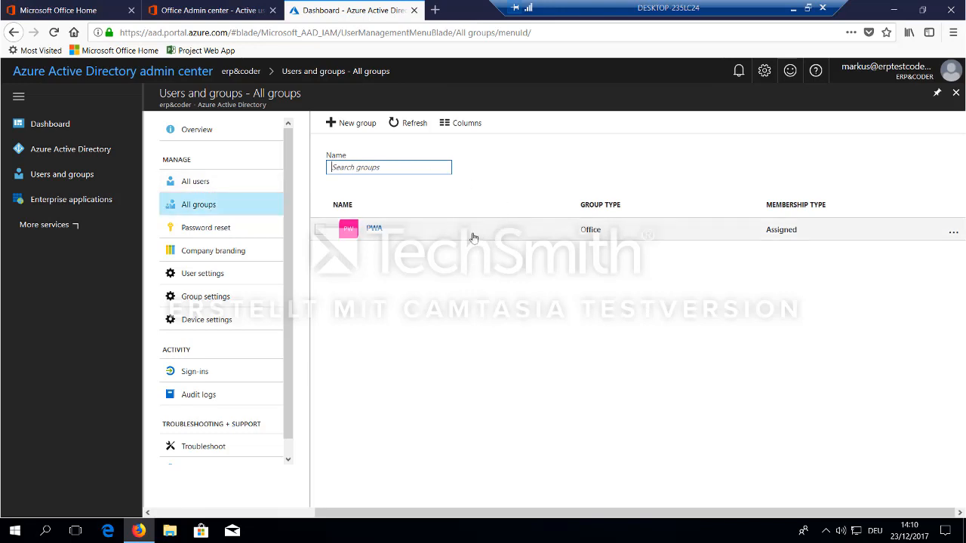
left_click(375, 229)
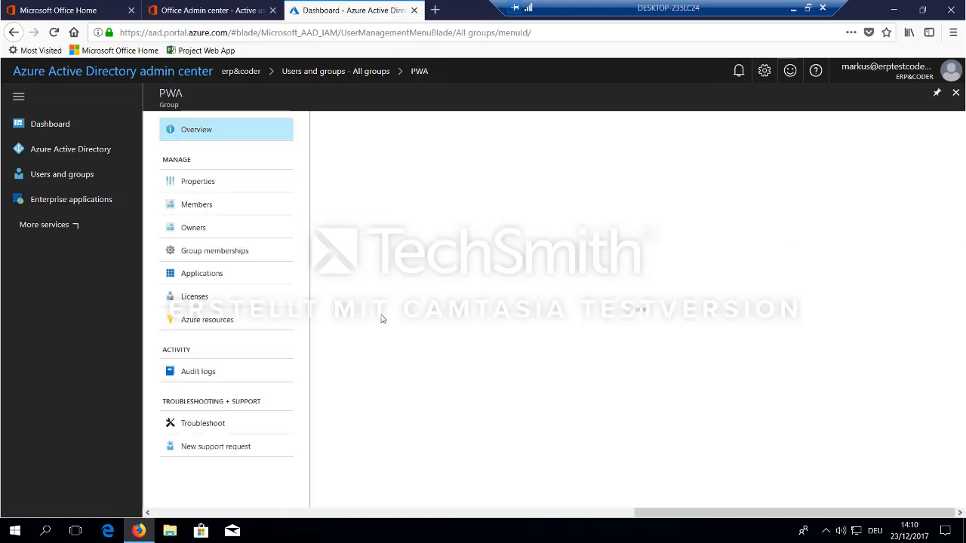
left_click(196, 129)
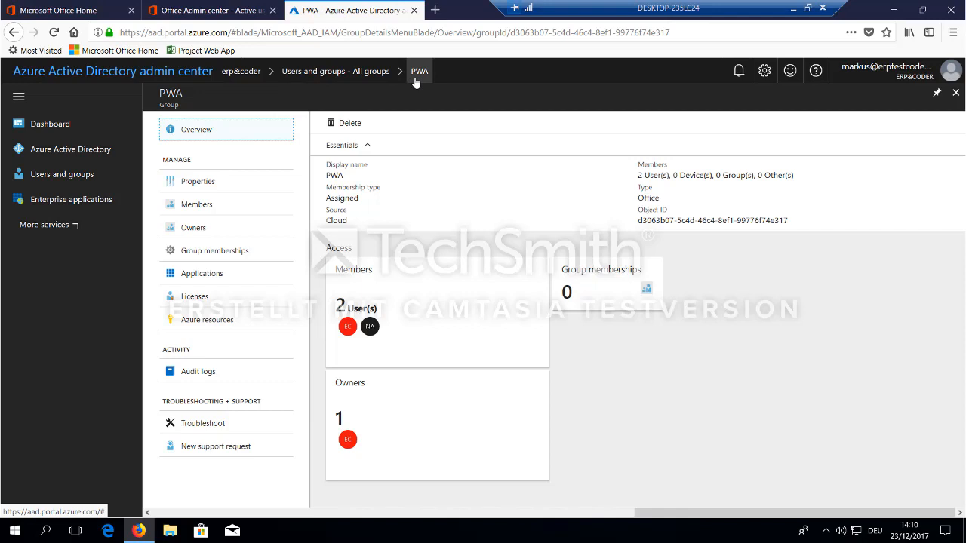
mouse_move(414, 356)
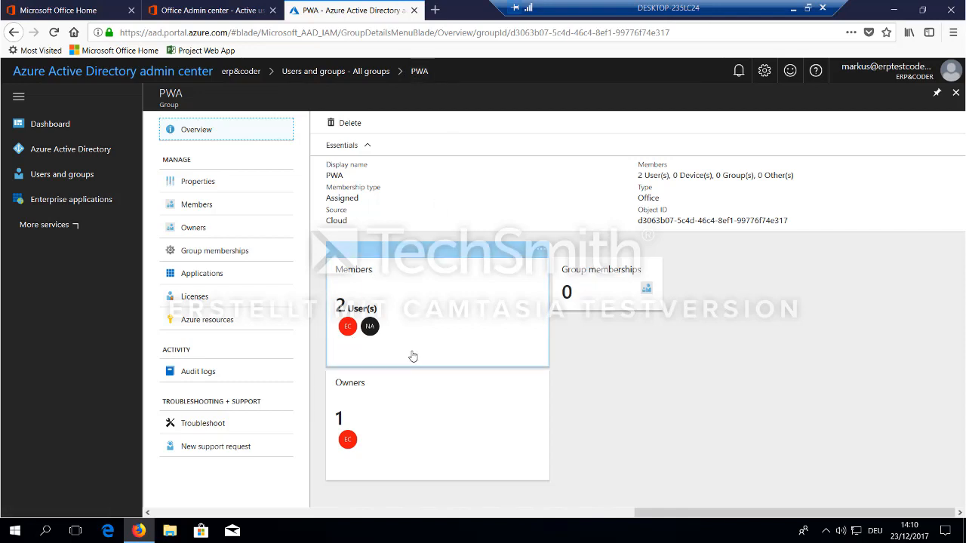
mouse_move(410, 181)
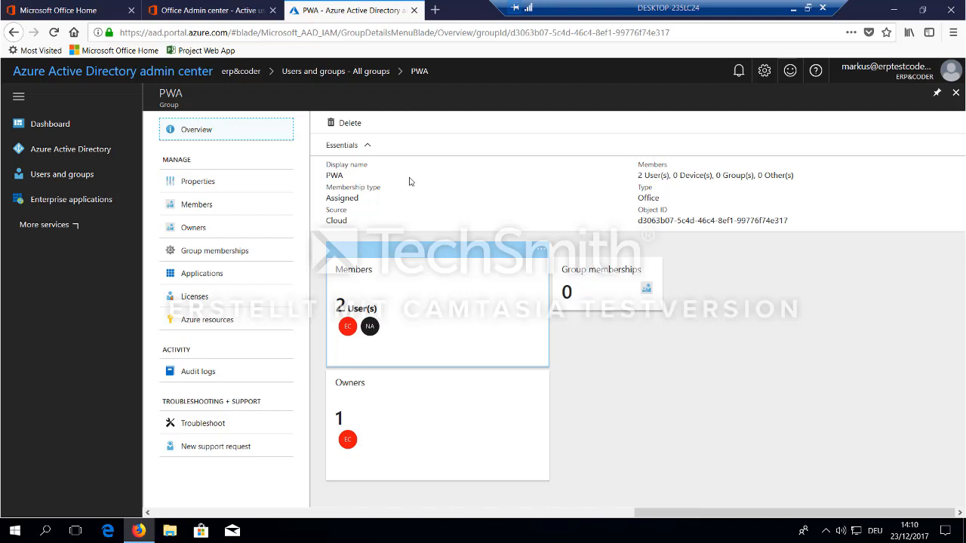
mouse_move(411, 11)
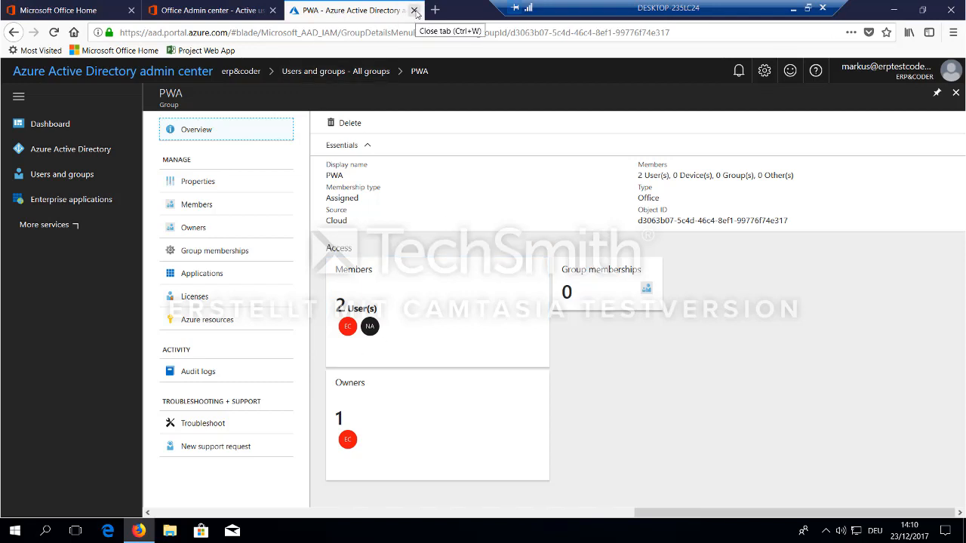
- Close the Azure AD browser tab to return to the Office 365 Admin center
left_click(412, 9)
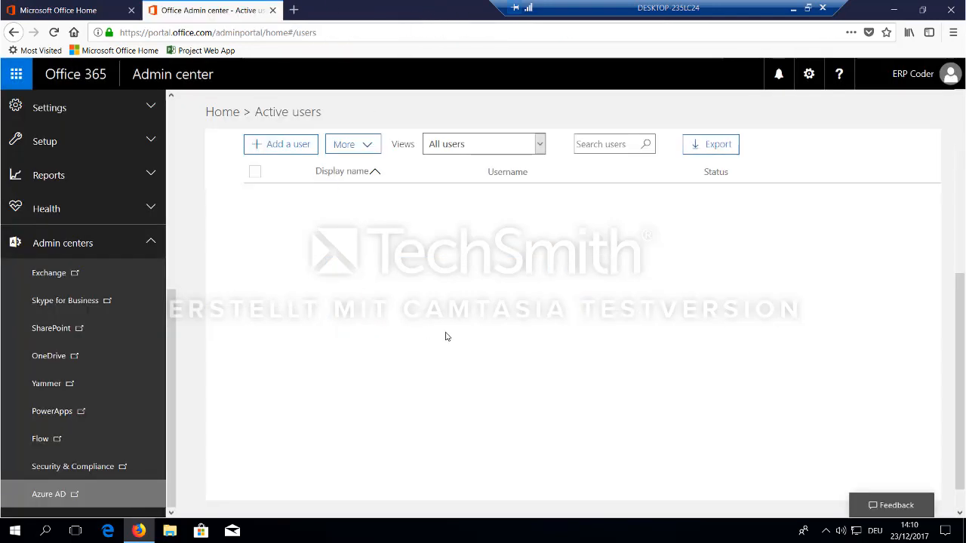
mouse_move(440, 338)
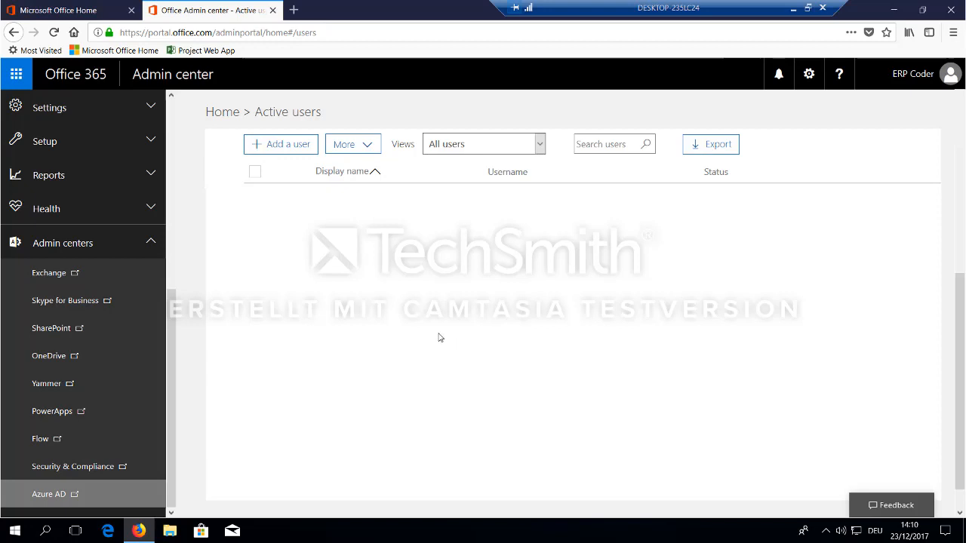
mouse_move(239, 377)
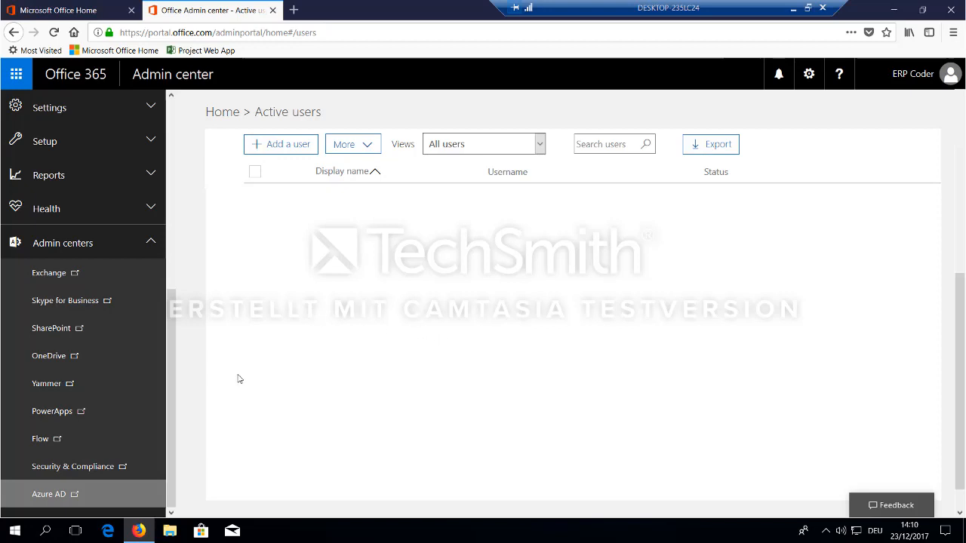
mouse_move(99, 311)
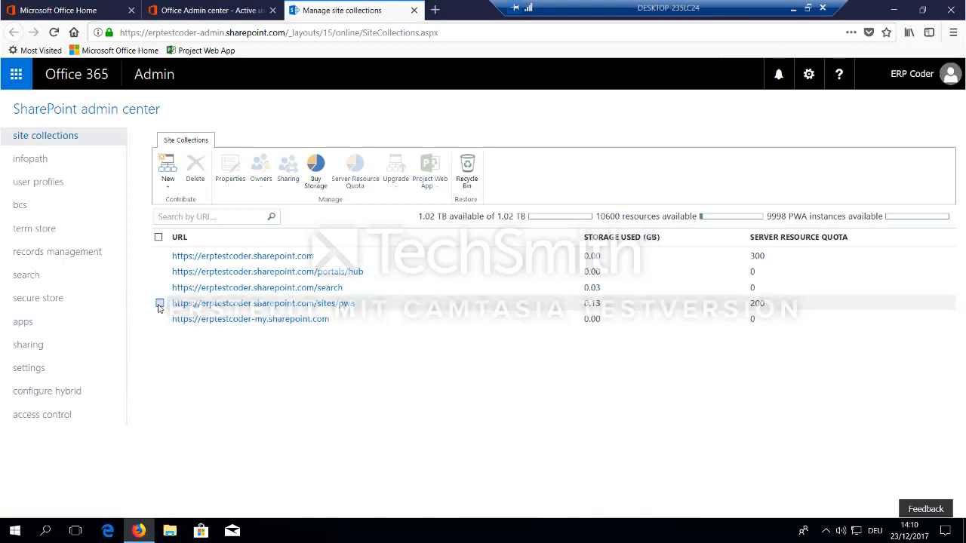
- Select the pwa site collection and review its properties
left_click(160, 302)
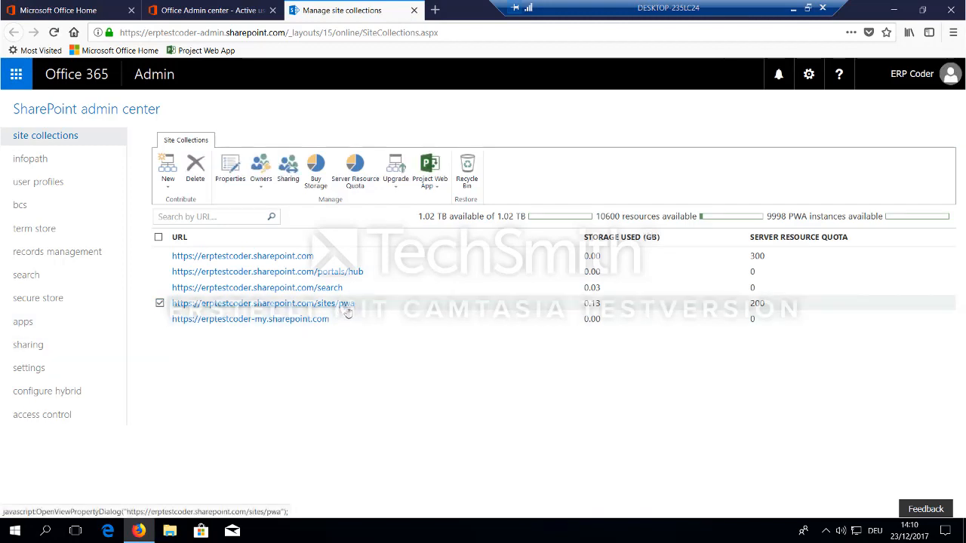
mouse_move(341, 308)
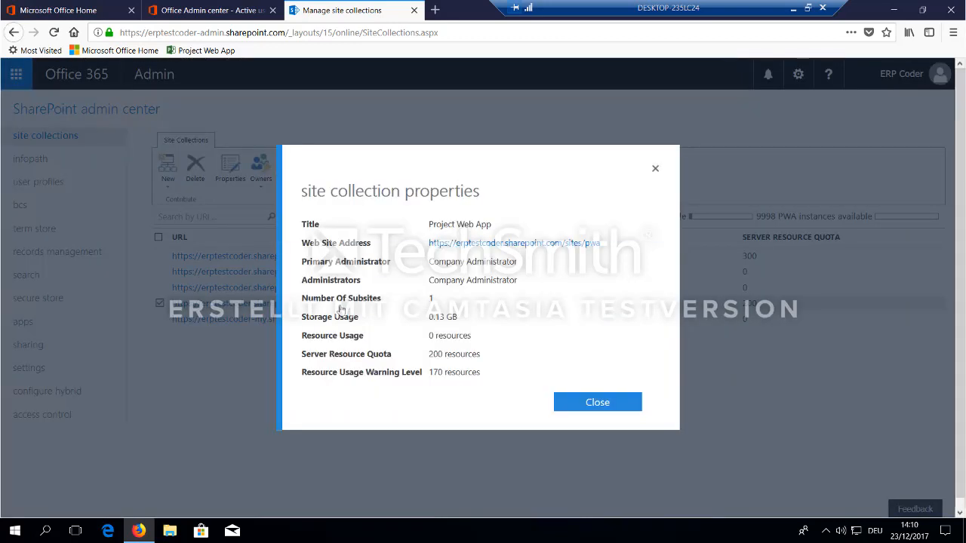
left_click(517, 243)
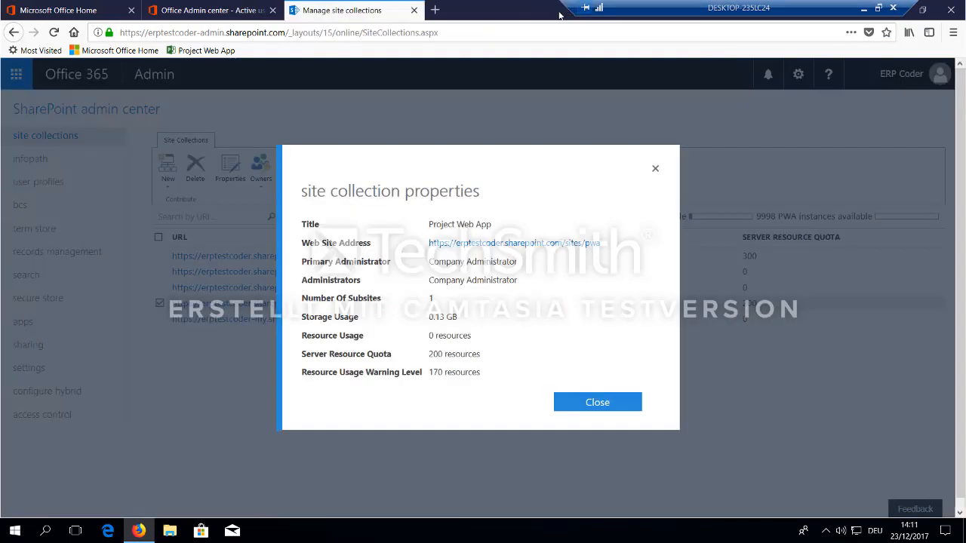
left_click(598, 401)
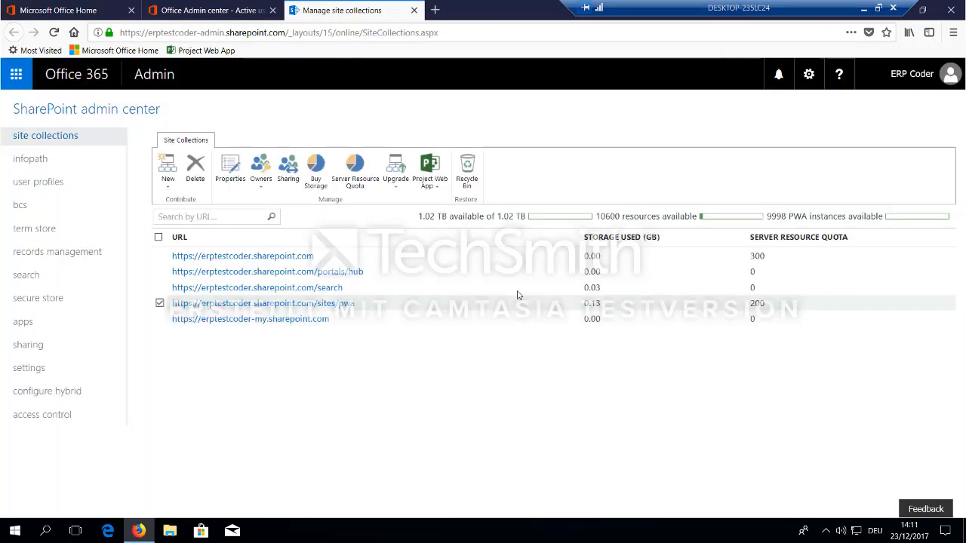
mouse_move(430, 169)
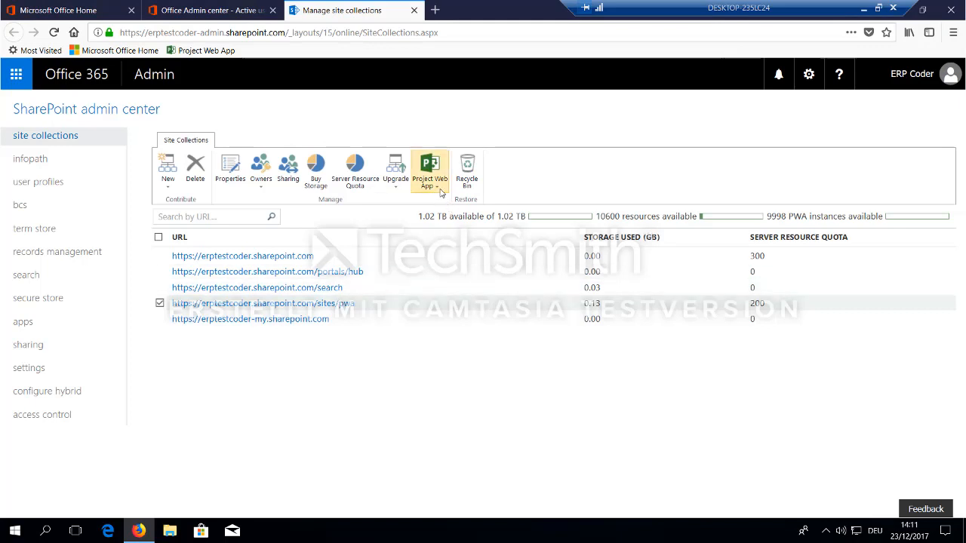
- Switch the pwa site collection to Project Permission Mode in Project Web App settings and confirm
left_click(429, 173)
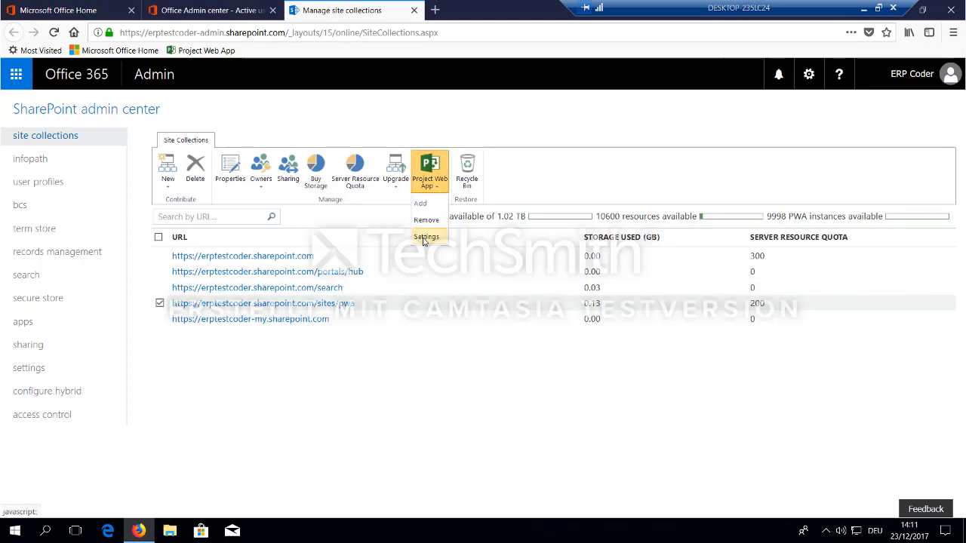
mouse_move(426, 237)
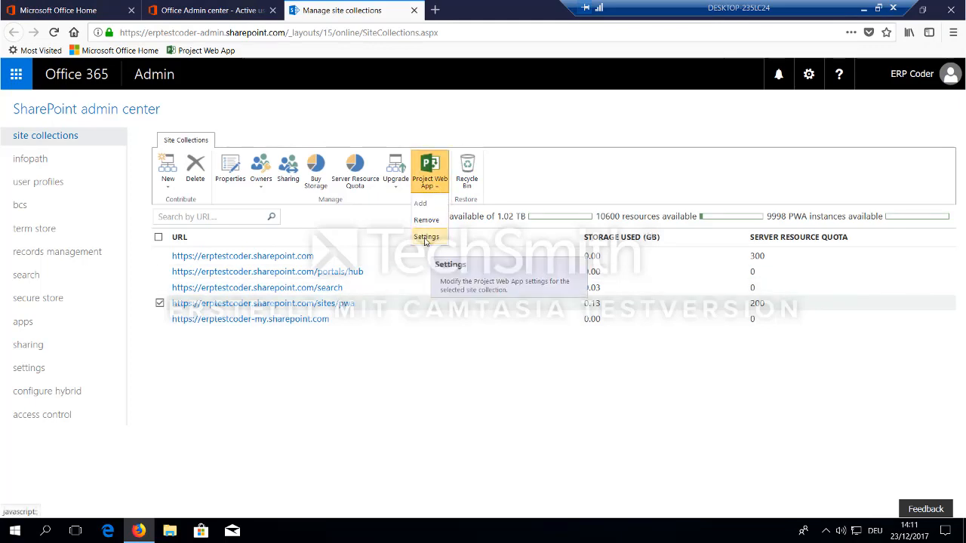
left_click(425, 237)
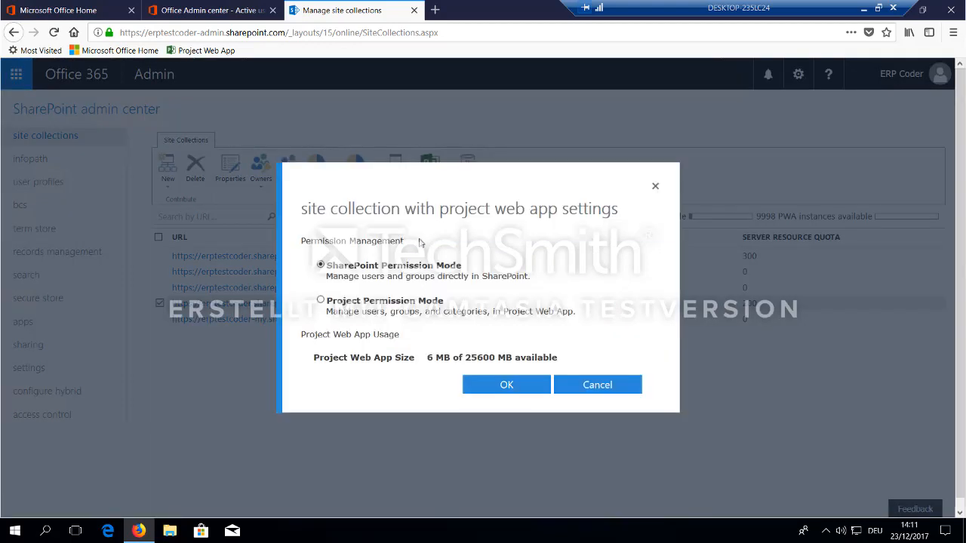
left_click(320, 300)
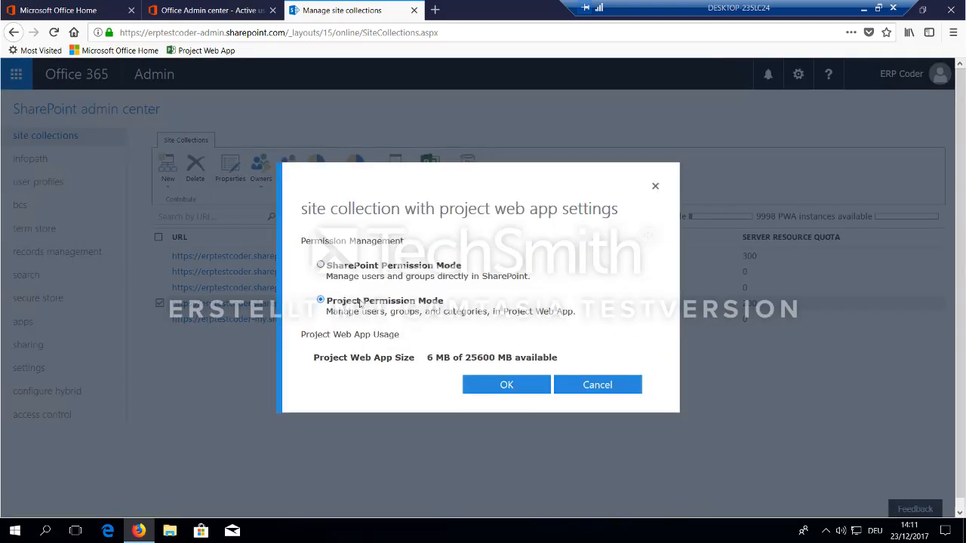
mouse_move(492, 385)
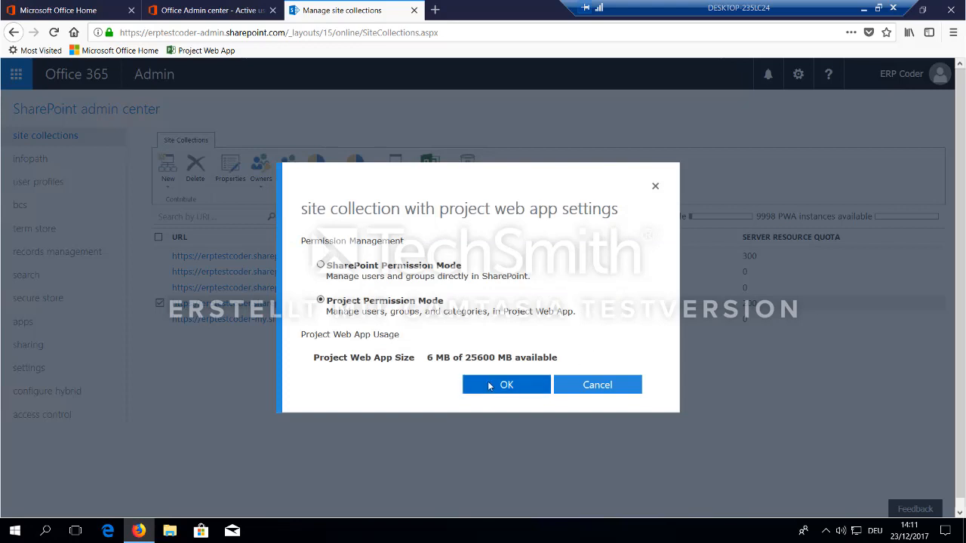
left_click(506, 385)
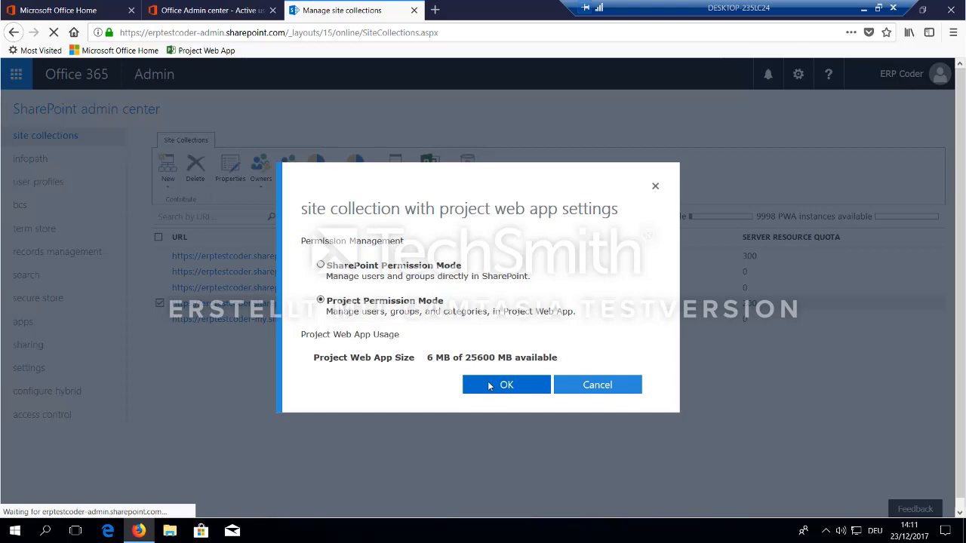
left_click(505, 385)
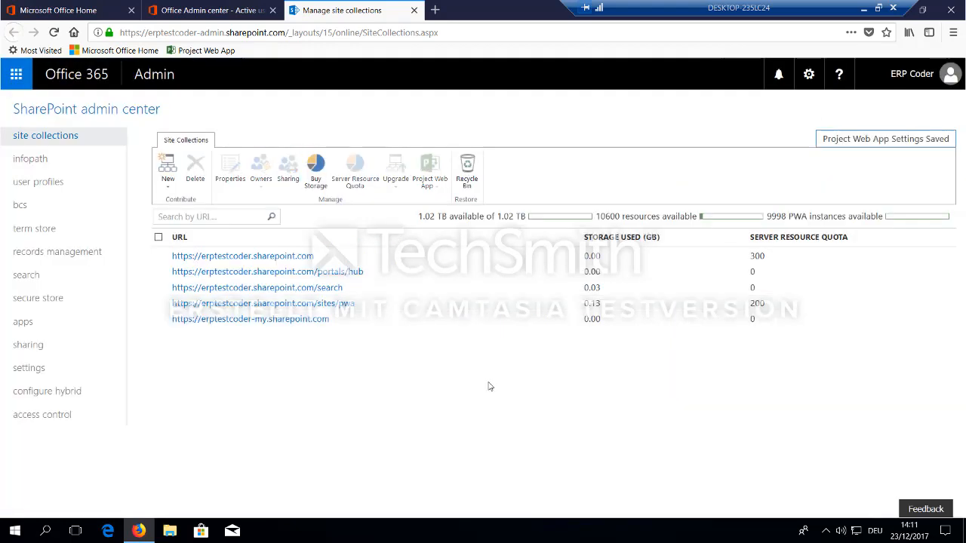
mouse_move(383, 343)
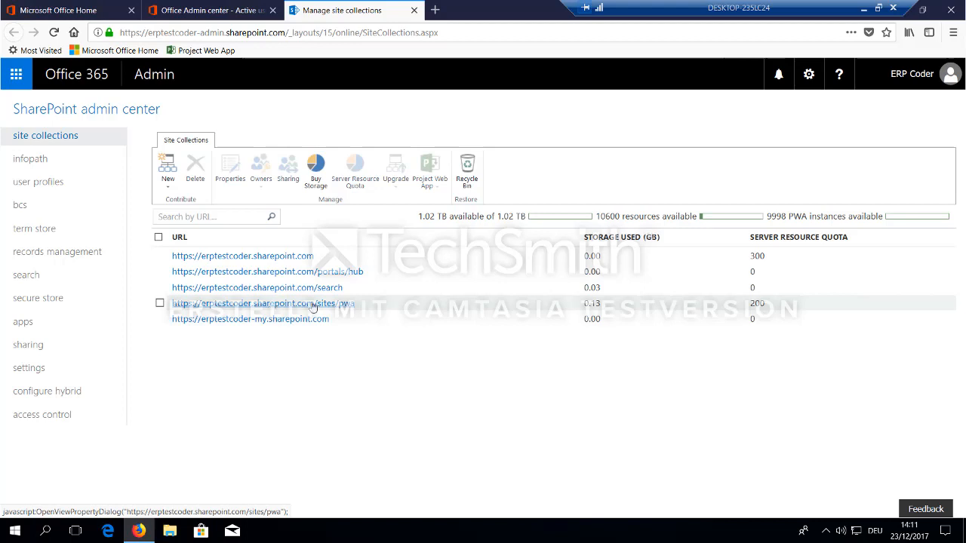
mouse_move(353, 305)
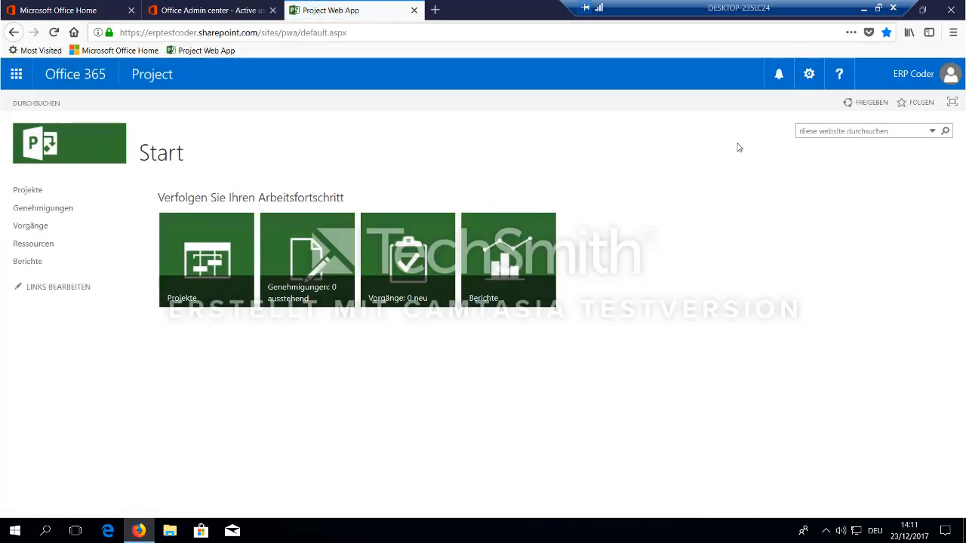
- Open PWA-Einstellungen from the pwa site's gear menu
left_click(809, 74)
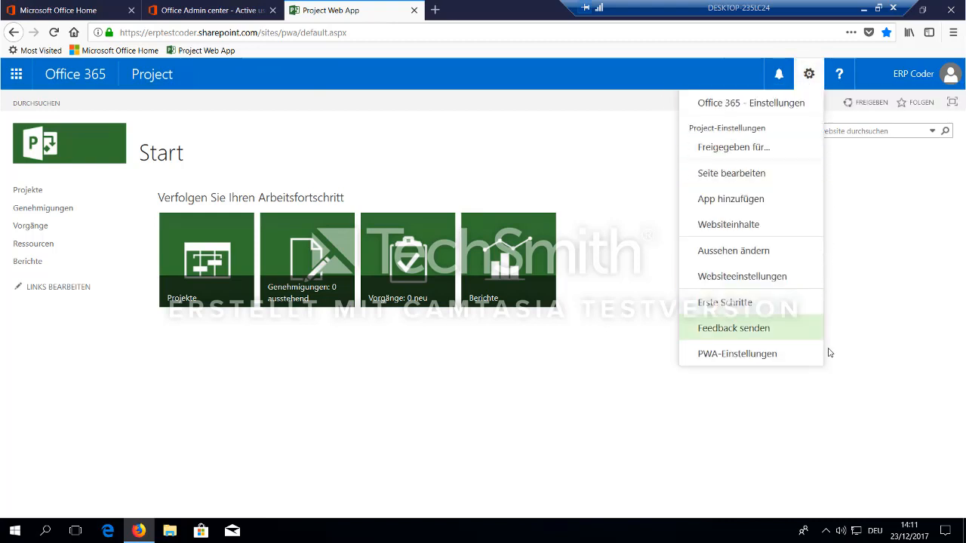
mouse_move(739, 366)
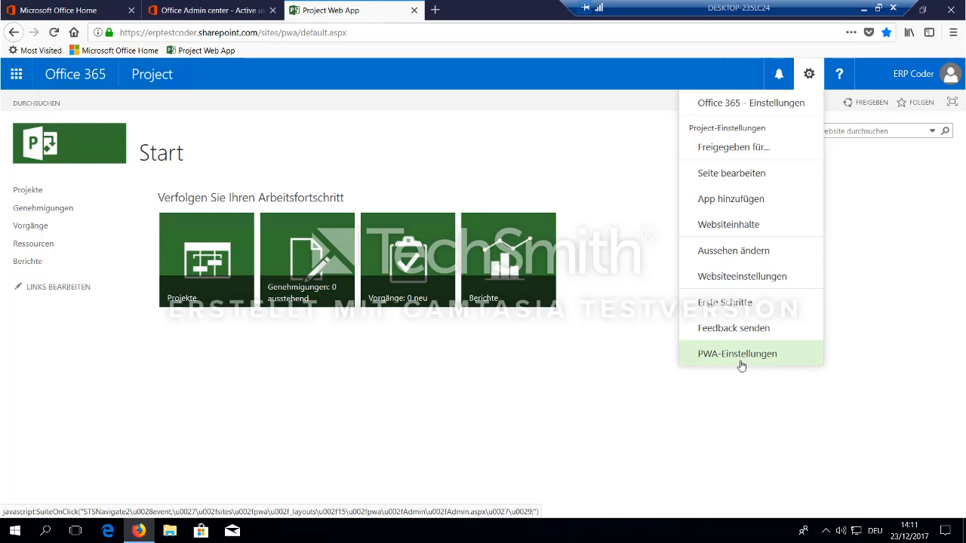
left_click(736, 353)
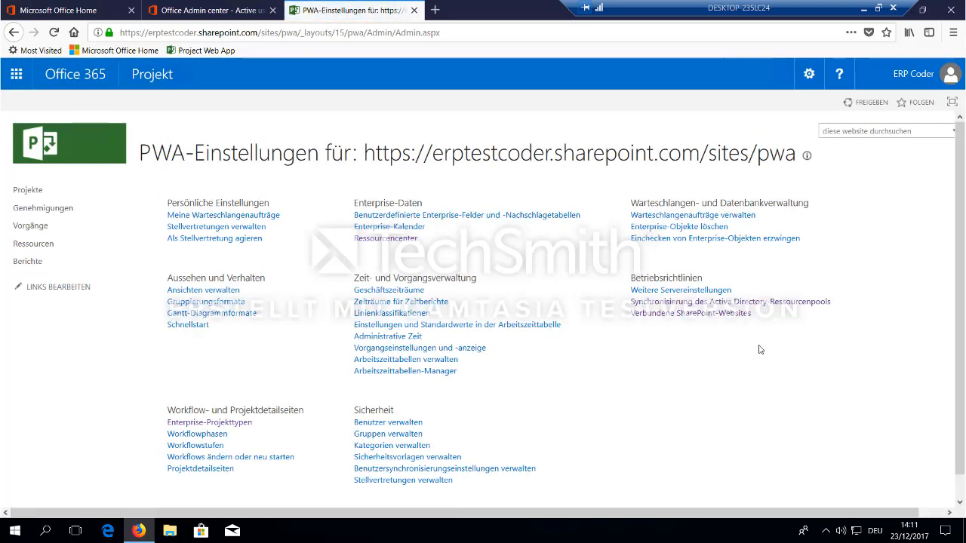
mouse_move(764, 299)
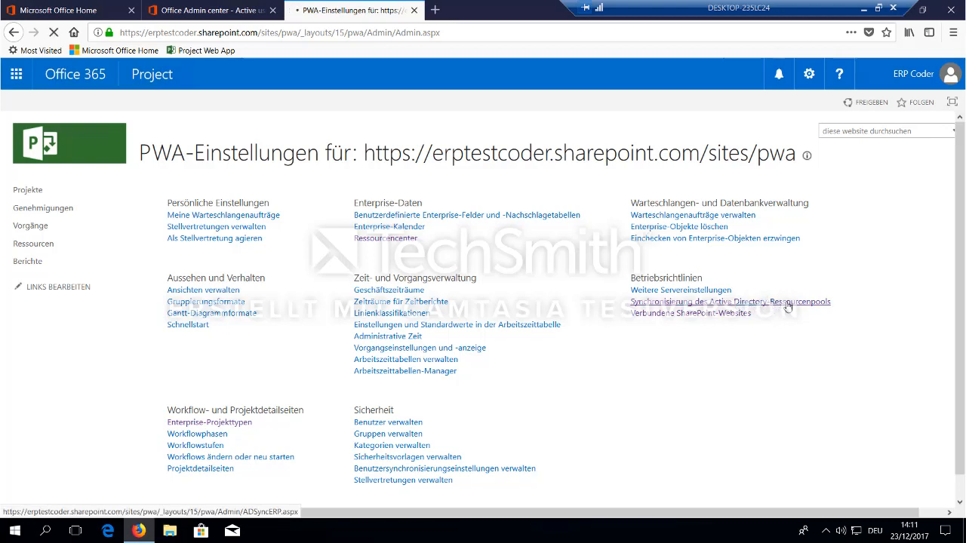
- Enter the PWA group as the Active Directory group for enterprise resource pool synchronization
left_click(732, 302)
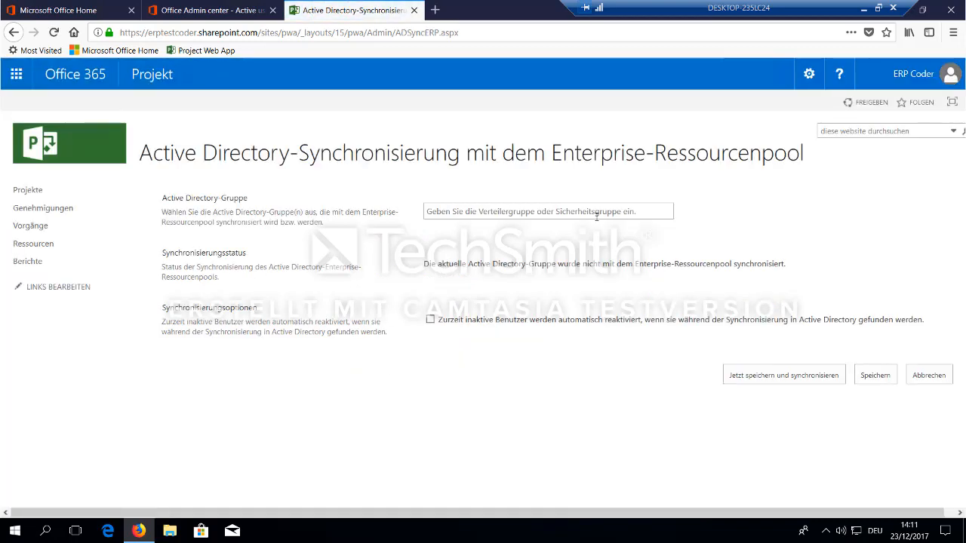
left_click(549, 212)
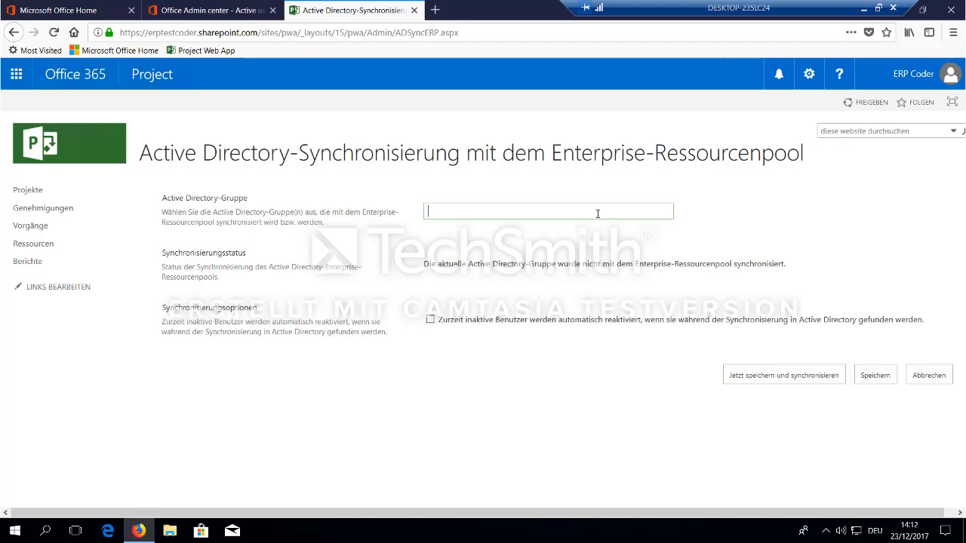
type("PWA")
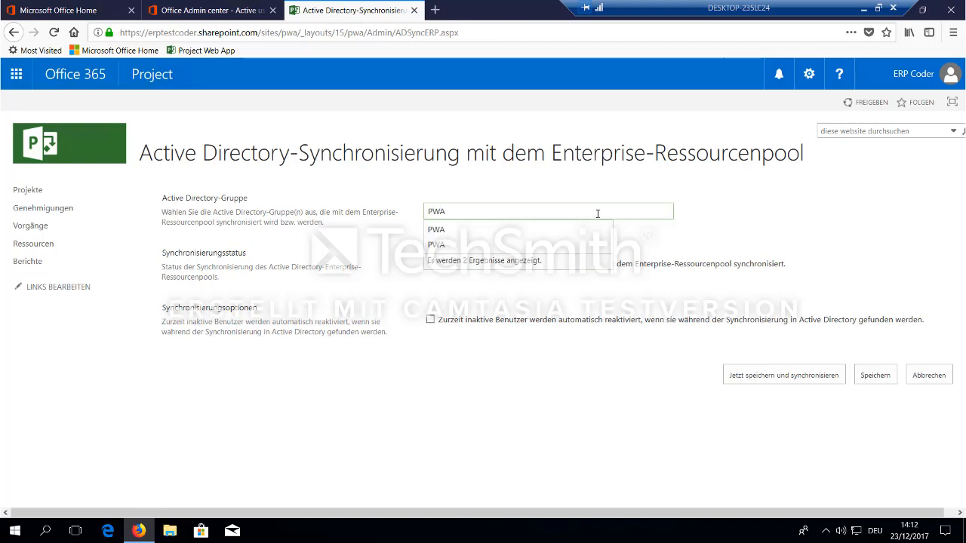
left_click(436, 229)
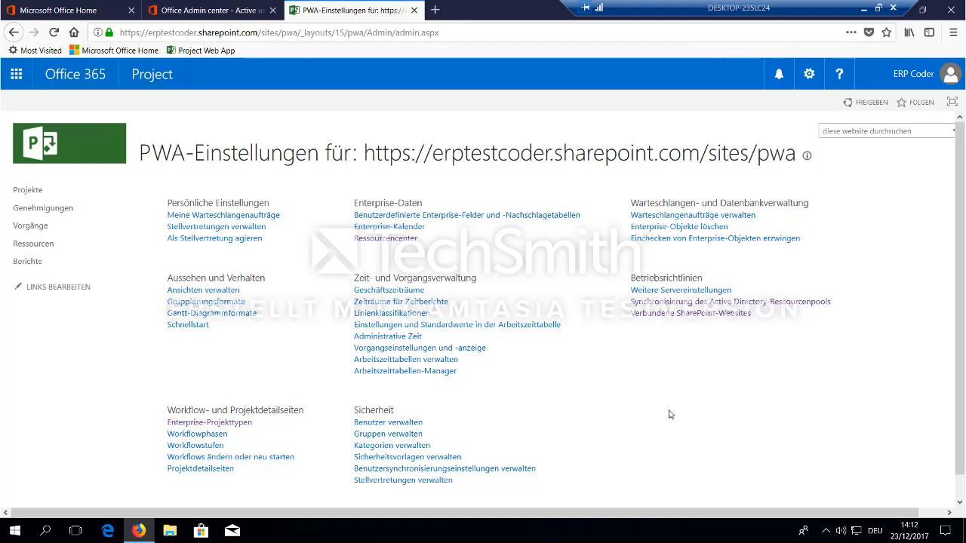
mouse_move(287, 329)
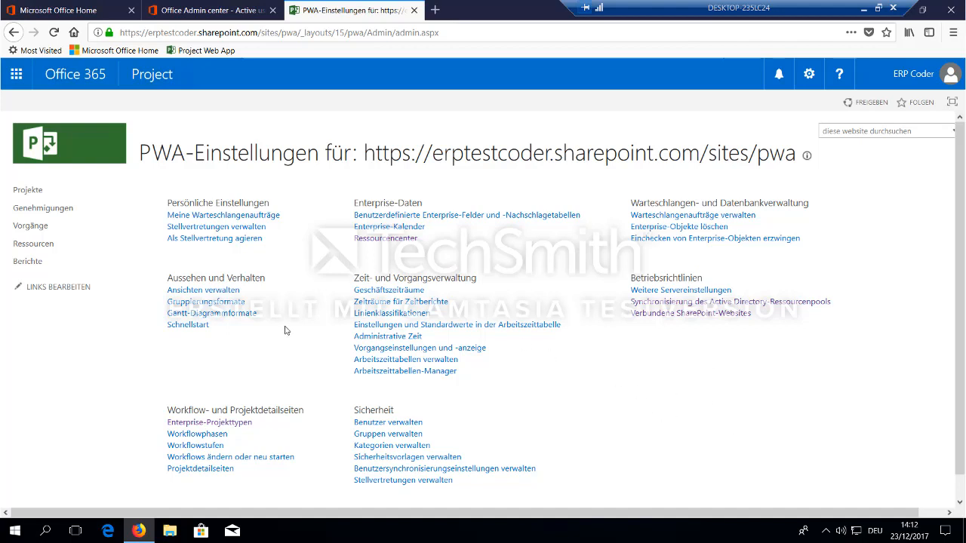
mouse_move(217, 434)
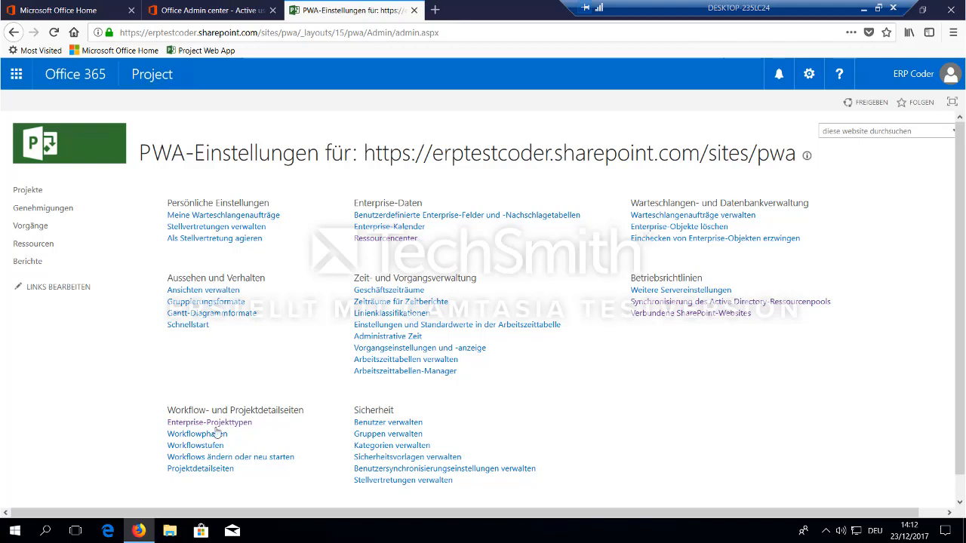
mouse_move(208, 422)
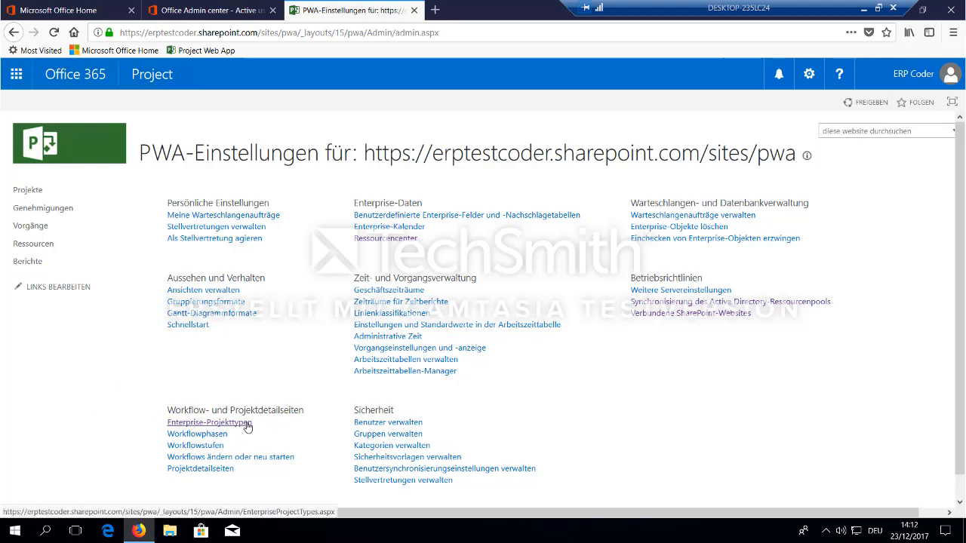
- Open the Enterprise-Projekt entry from the Enterprise-Projekttypen list
left_click(208, 422)
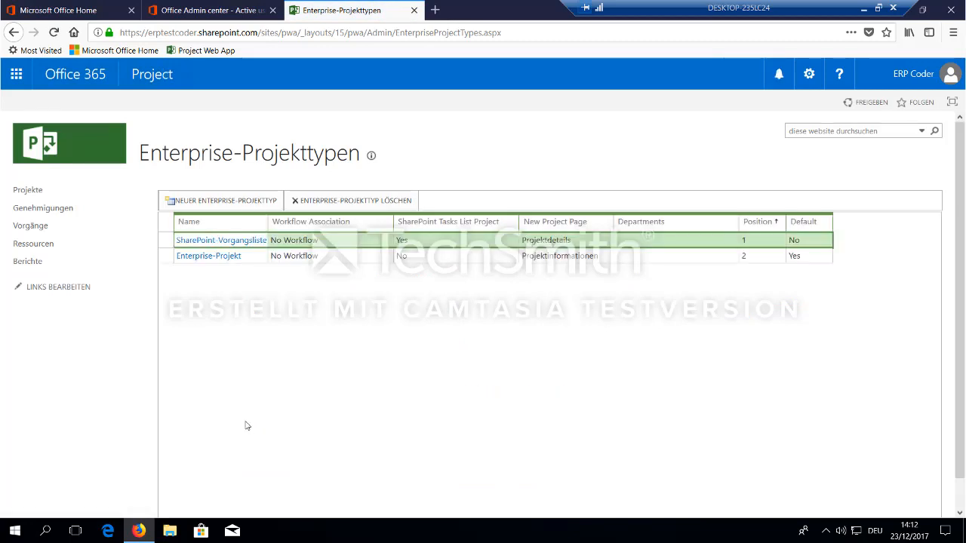
mouse_move(208, 260)
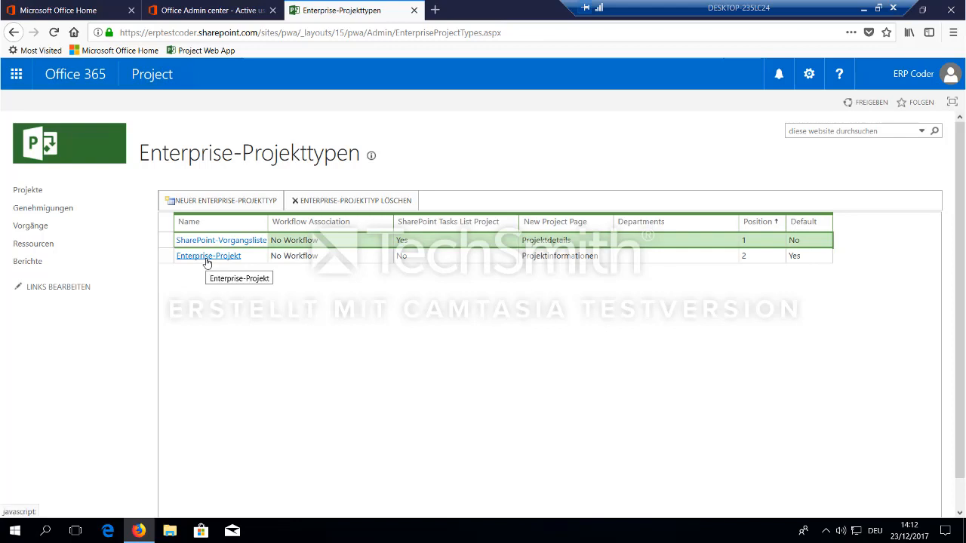
left_click(208, 254)
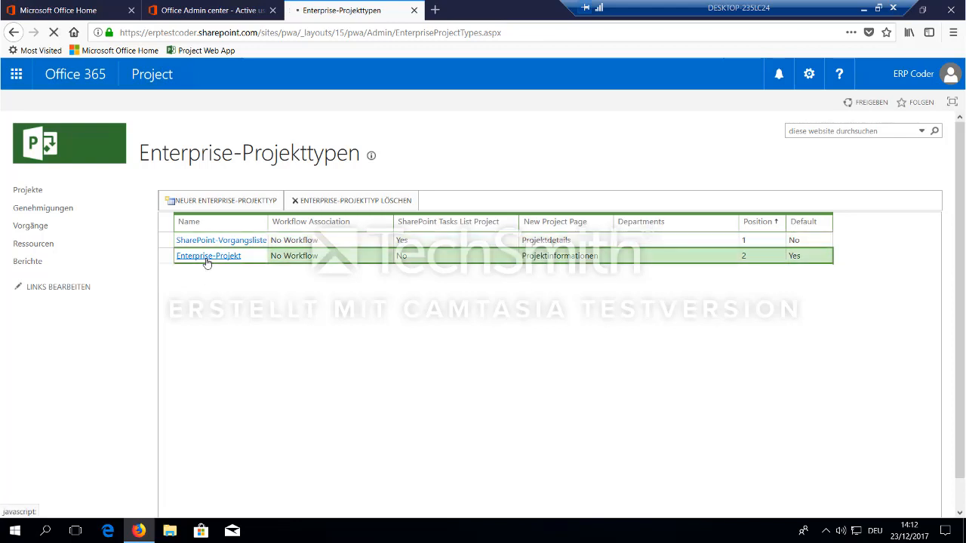
- Enable synchronization of Benutzerberechtigungen and SharePoint-Aufgabenlisten for Enterprise-Projekt
left_click(208, 255)
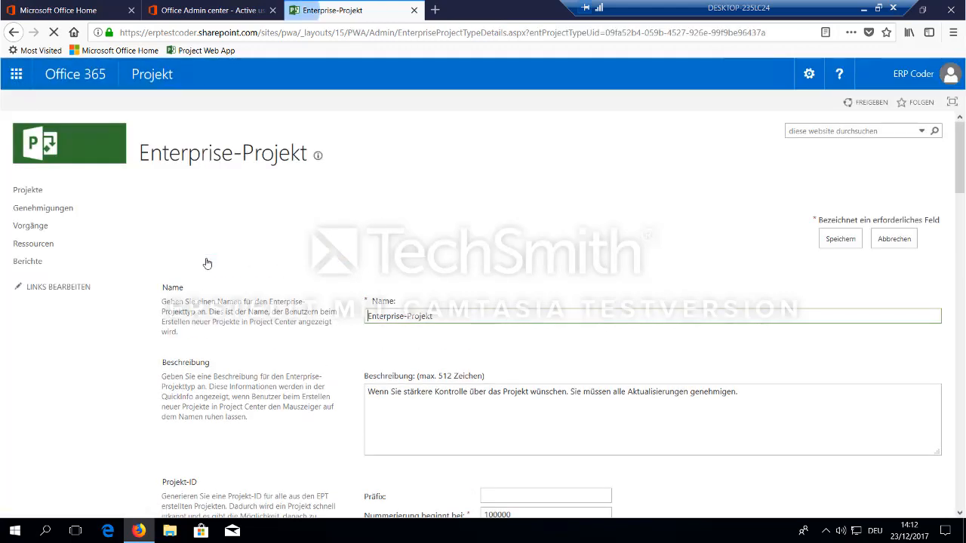
scroll("down", 3)
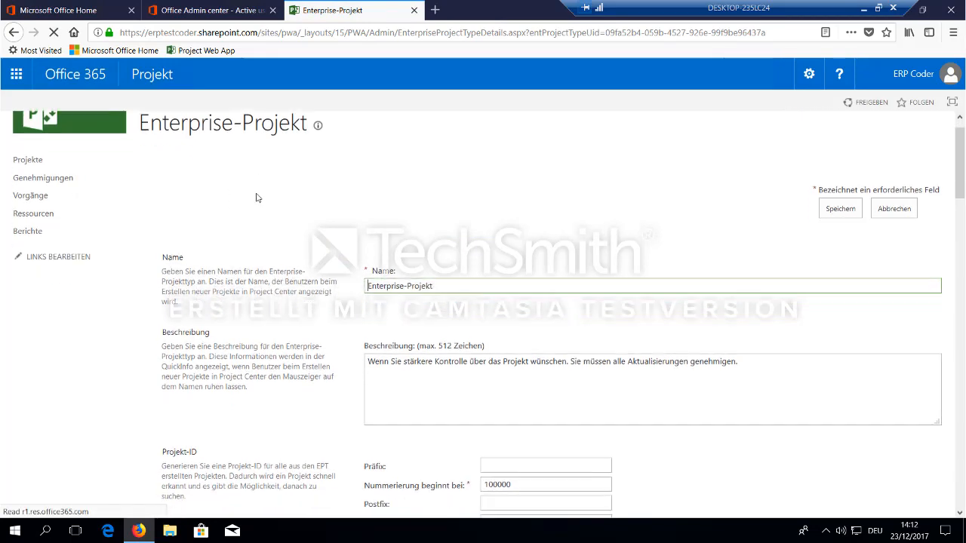
scroll("down", 3)
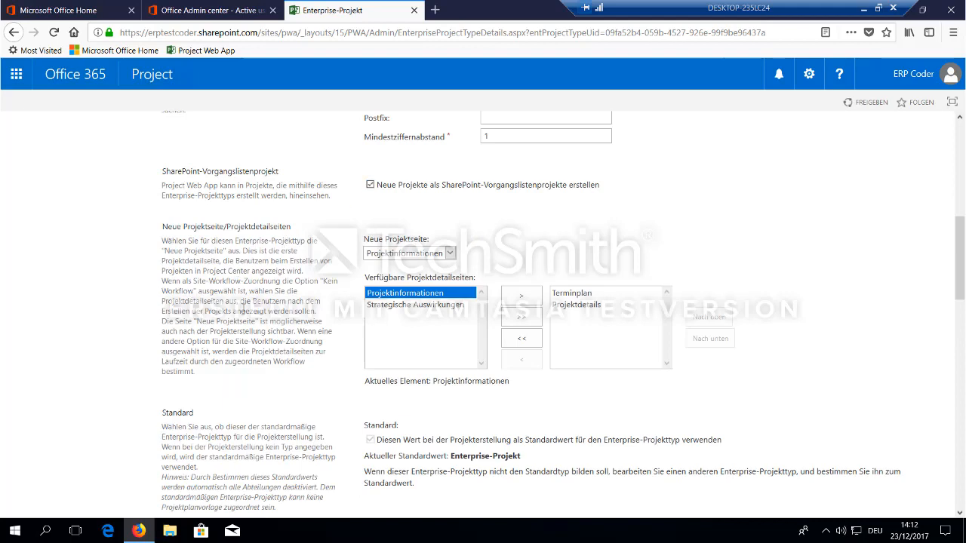
mouse_move(655, 190)
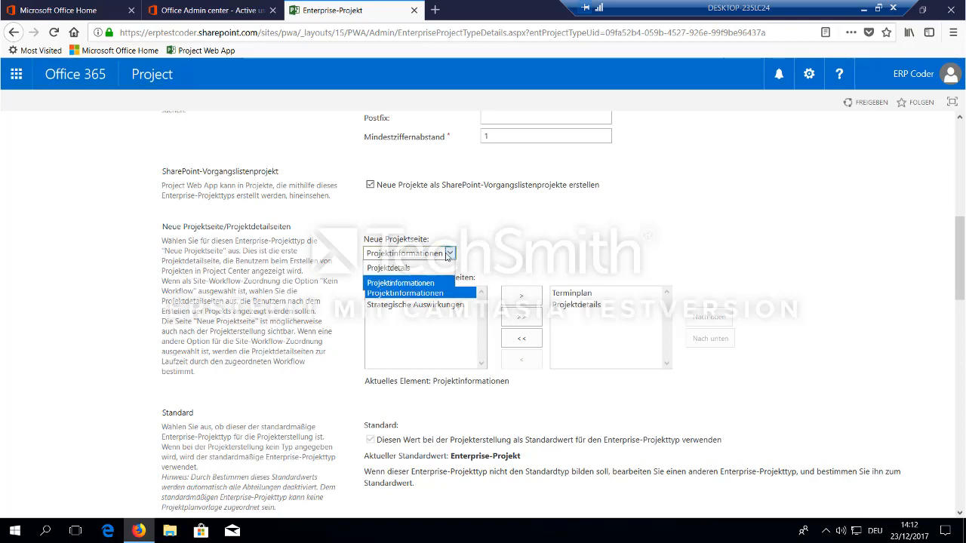
scroll("down", 3)
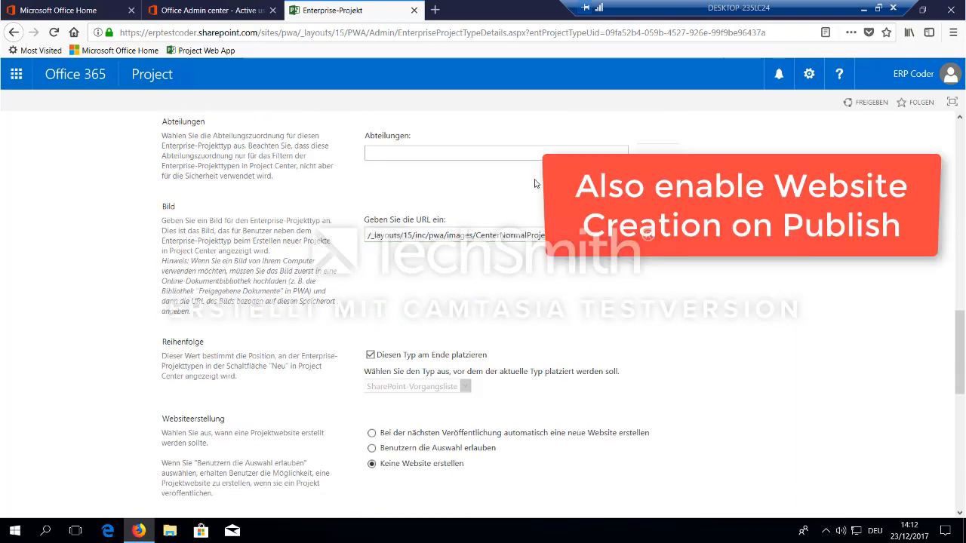
scroll("down", 3)
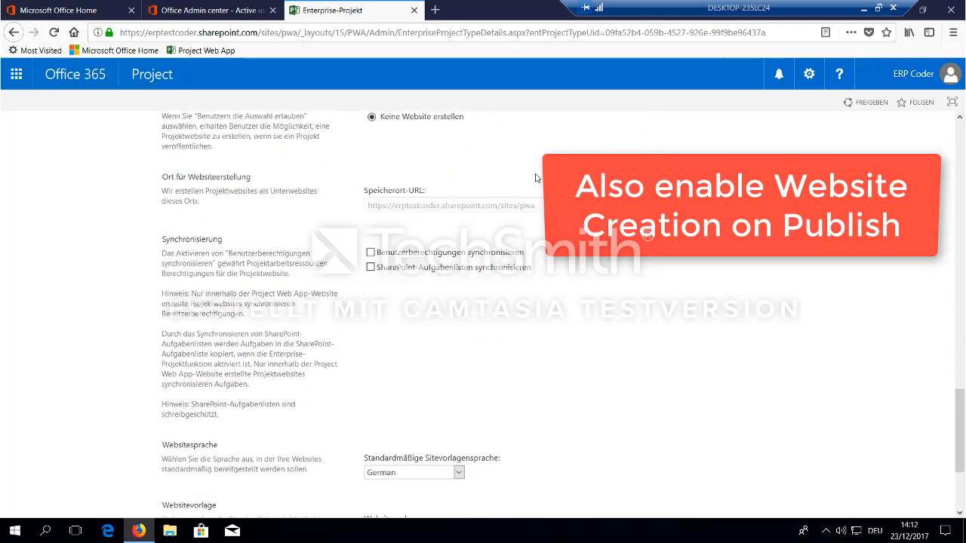
left_click(370, 252)
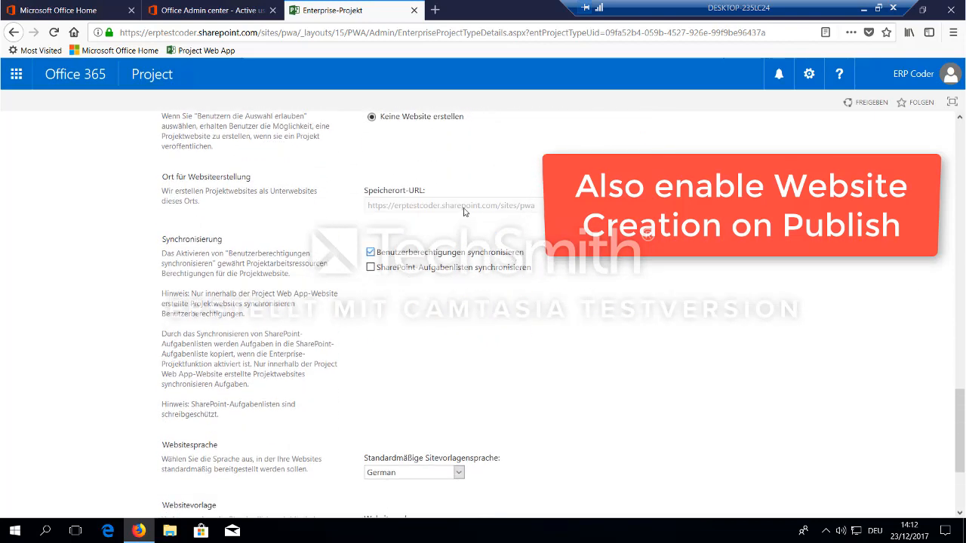
left_click(370, 267)
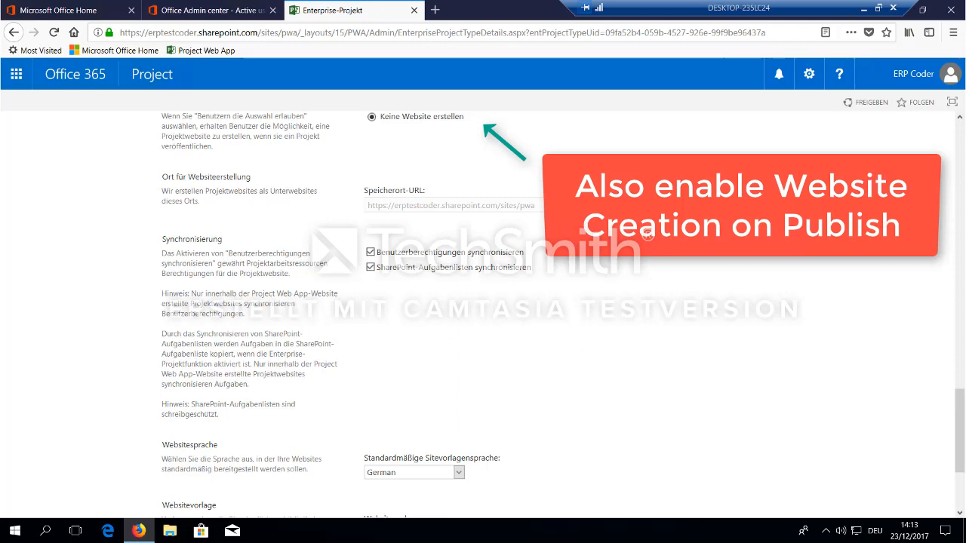
- Save the Enterprise-Projekt settings with Speichern, returning to the project types list
scroll("down", 3)
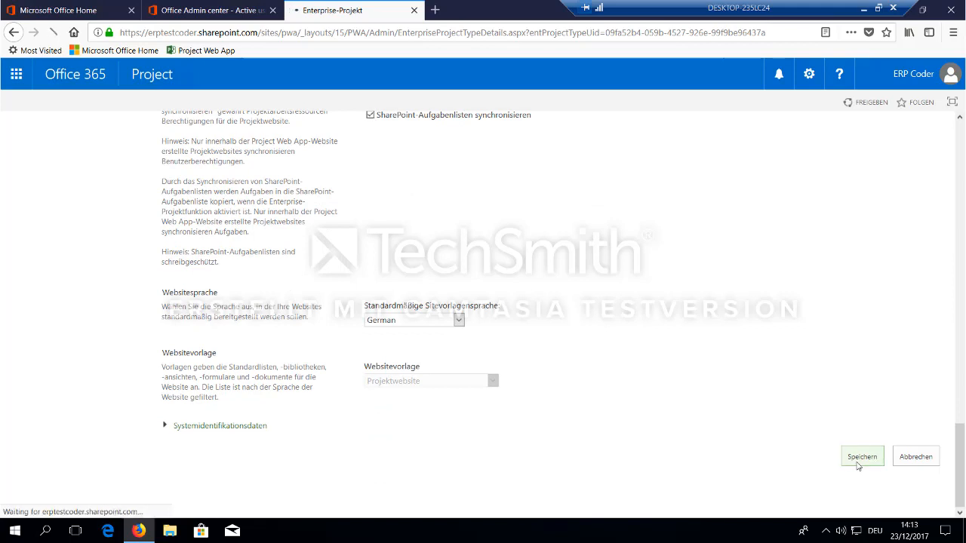
left_click(862, 456)
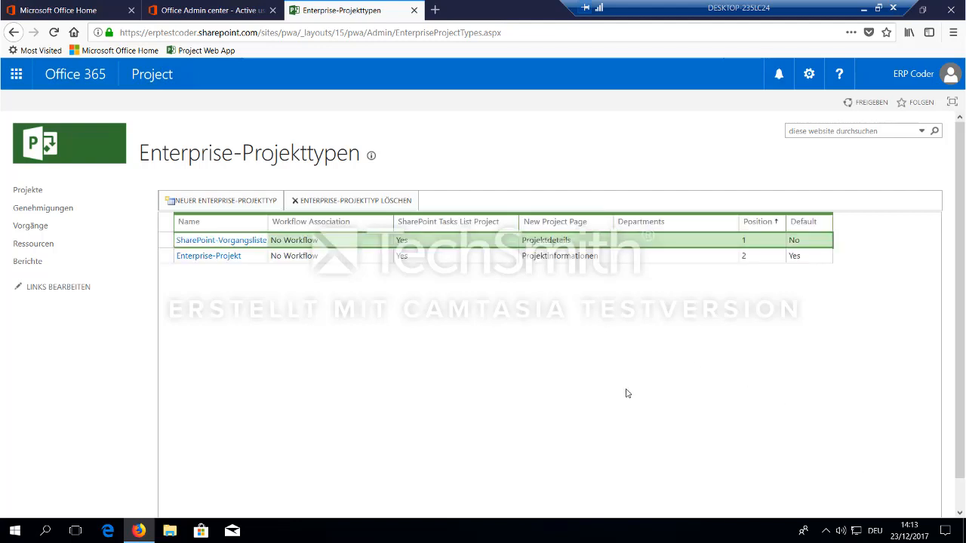
mouse_move(470, 367)
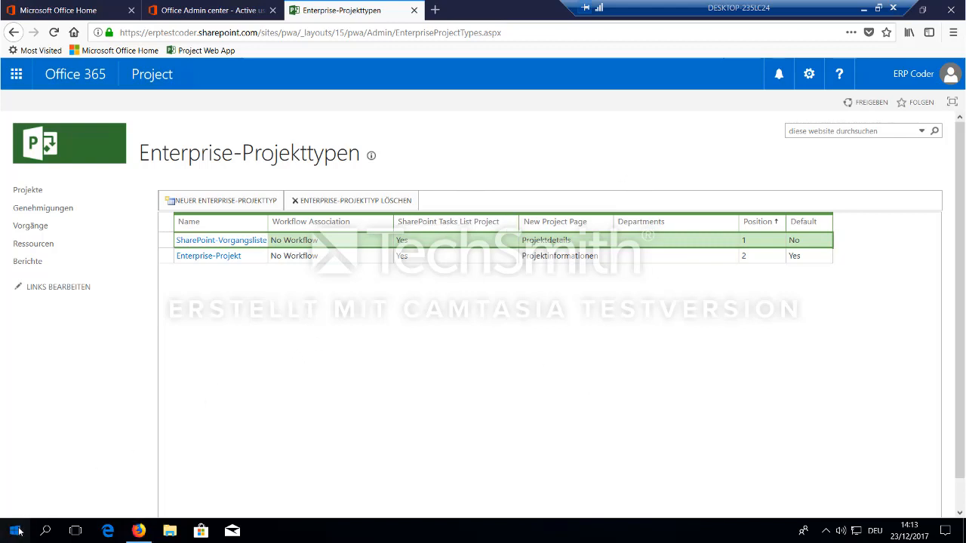
- Launch Project 2016 from the Start menu to its template start screen
left_click(14, 531)
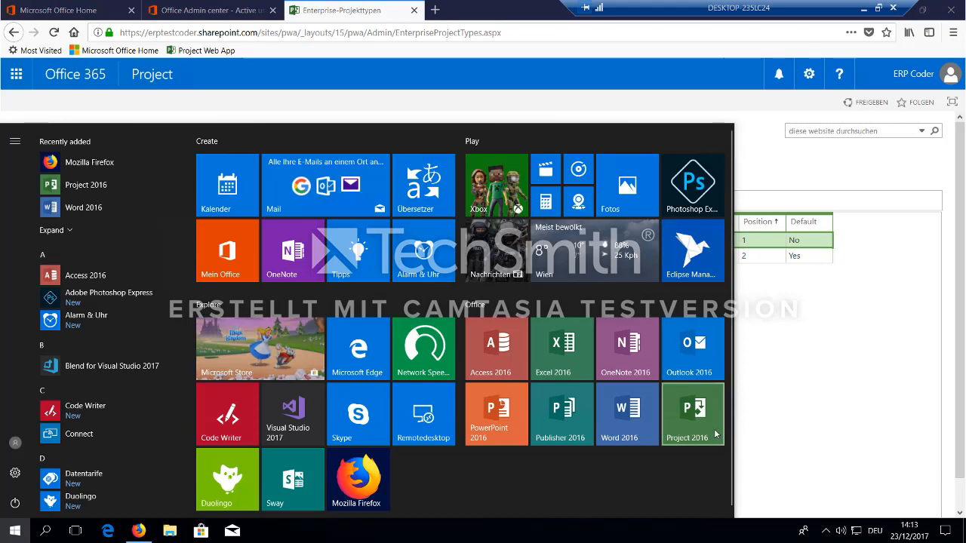
left_click(691, 414)
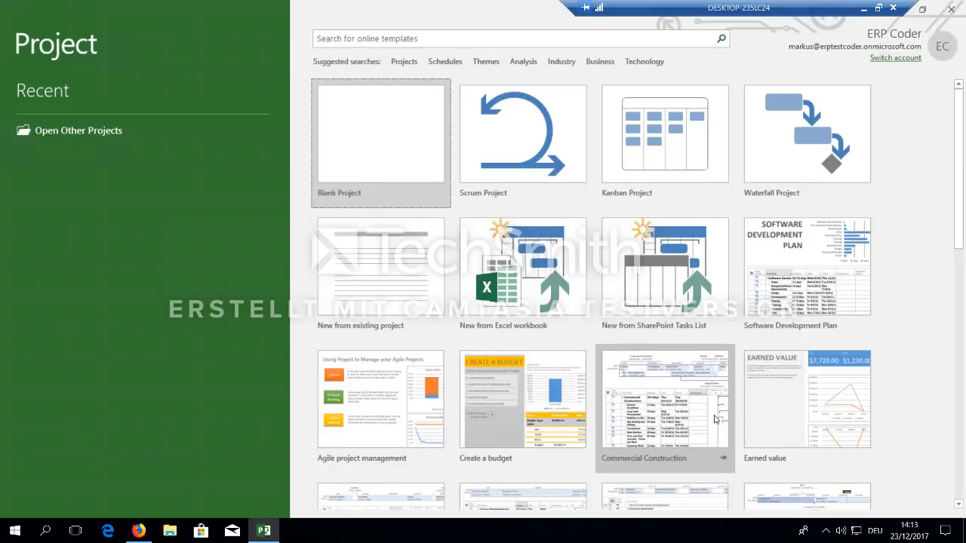
mouse_move(79, 62)
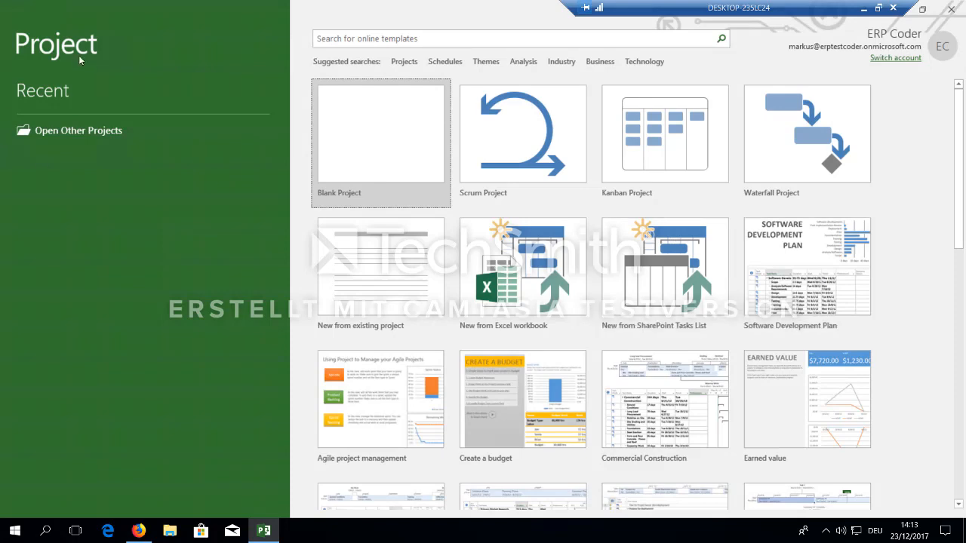
mouse_move(863, 78)
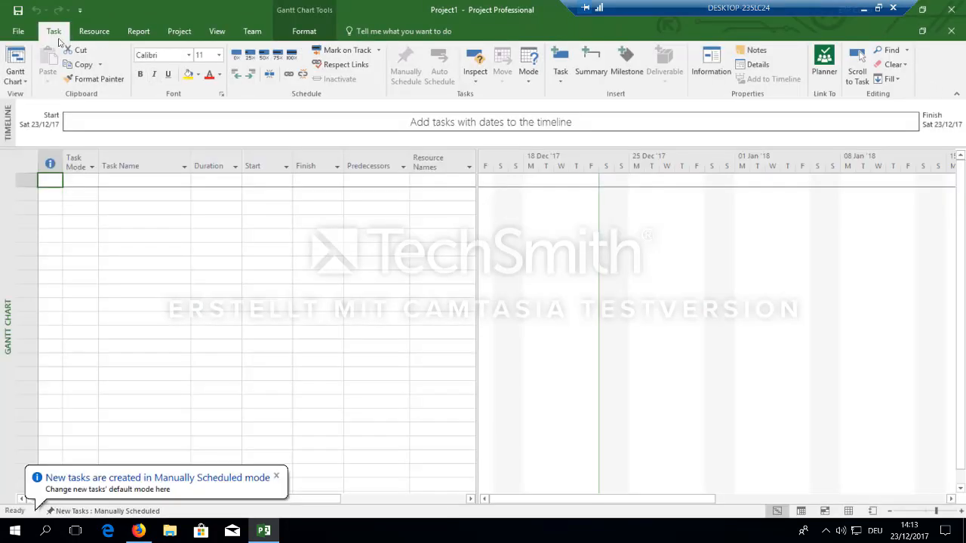
- Add a new Project Web App account named PWA via File > Info > Manage Accounts
left_click(18, 30)
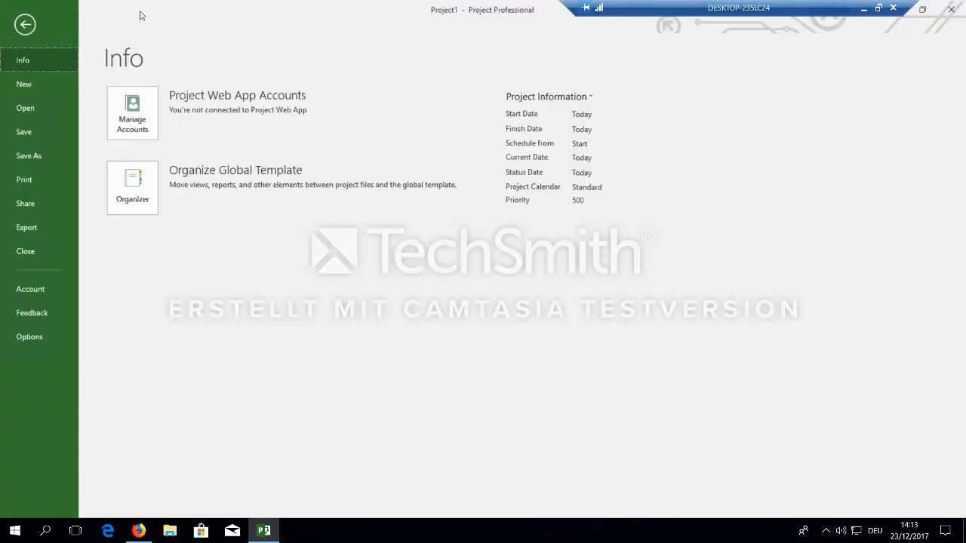
mouse_move(175, 105)
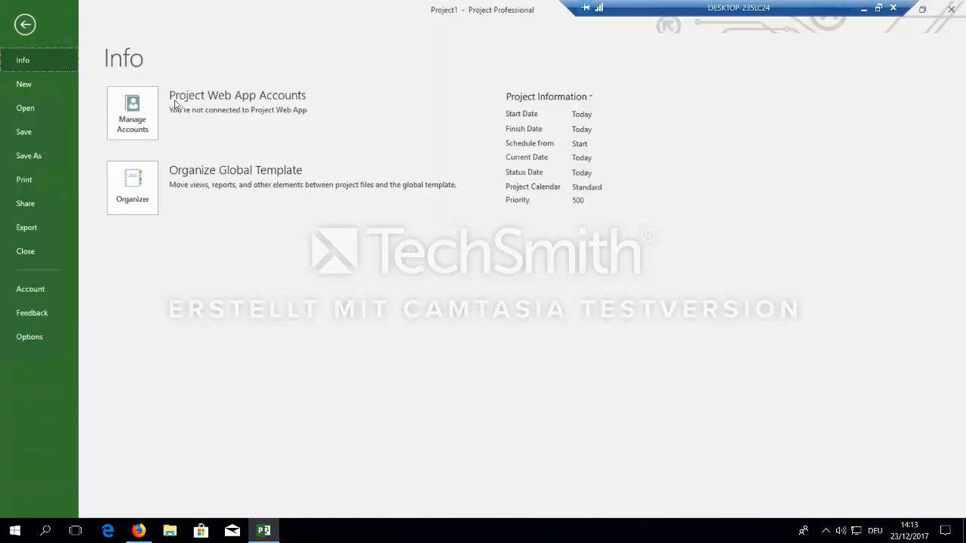
mouse_move(229, 133)
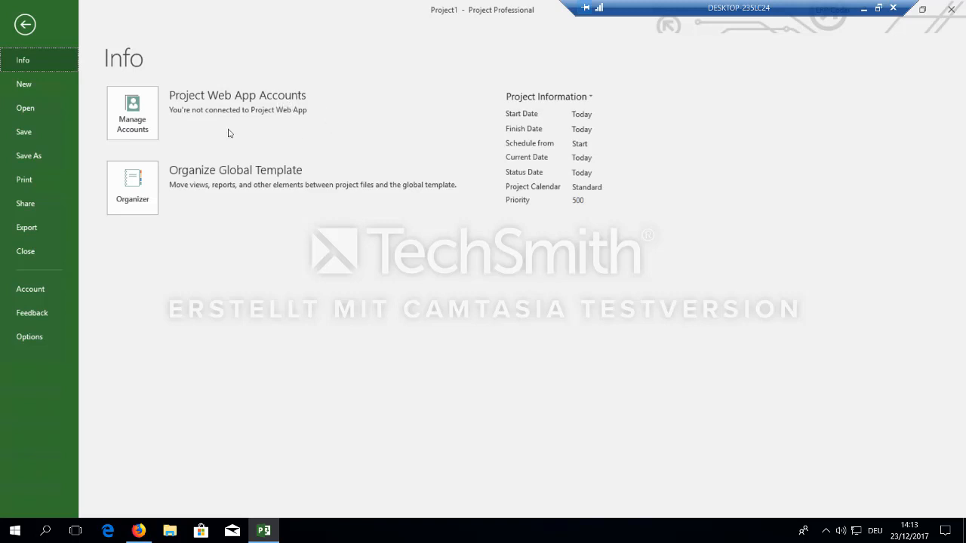
left_click(133, 112)
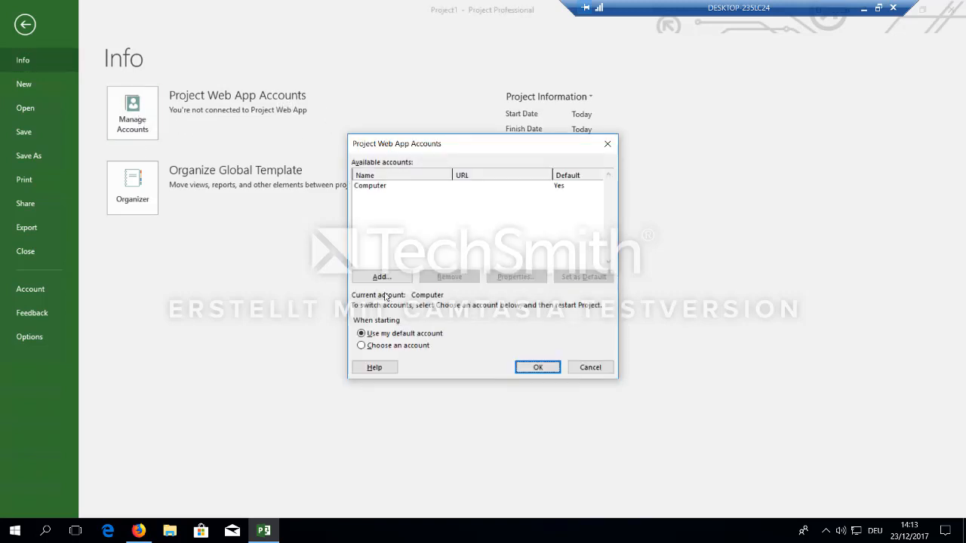
left_click(380, 276)
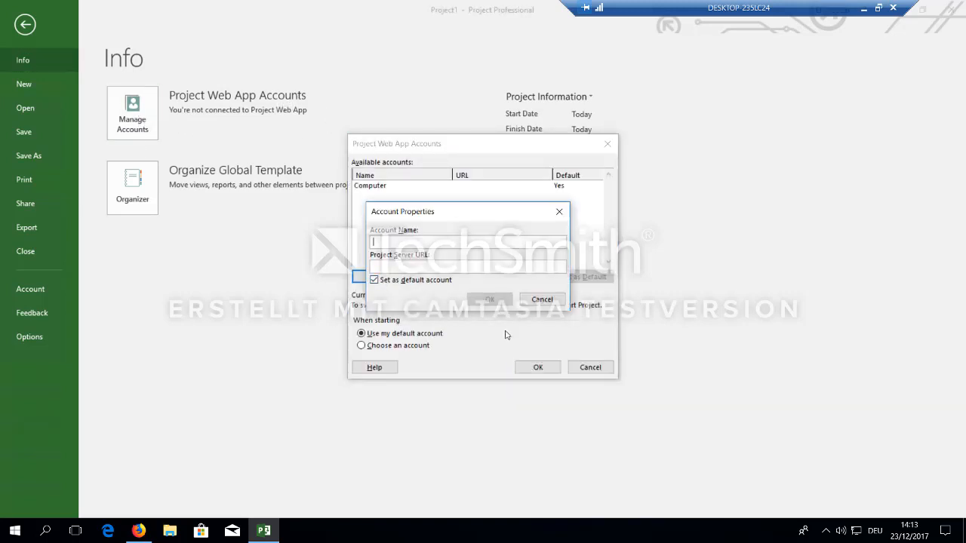
mouse_move(441, 250)
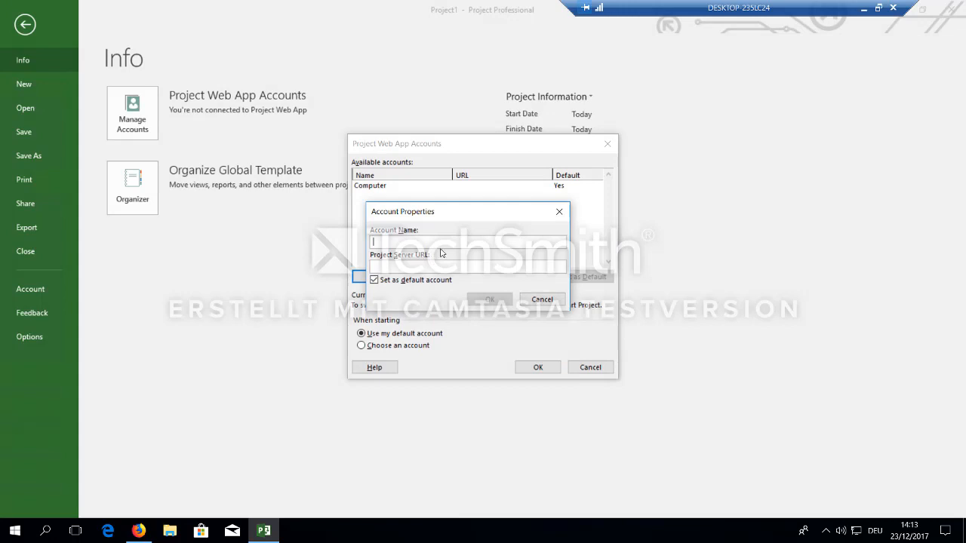
type("PWA")
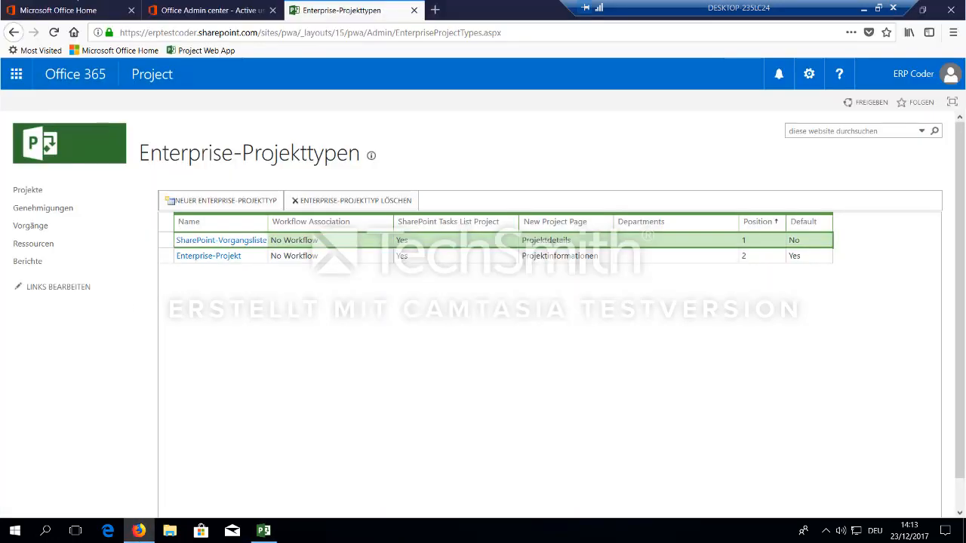
- Return to the PWA Start page and copy its site address from the address bar
left_click(53, 143)
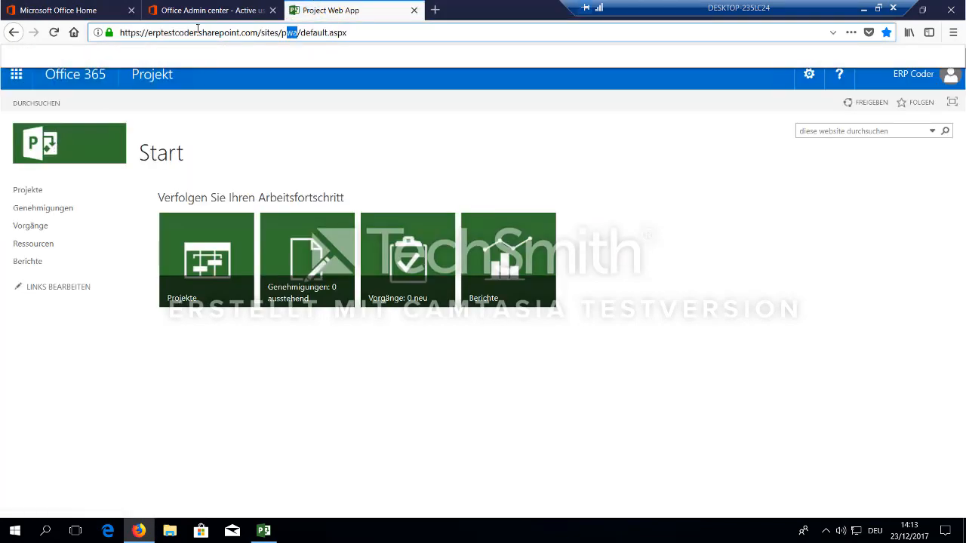
right_click(212, 33)
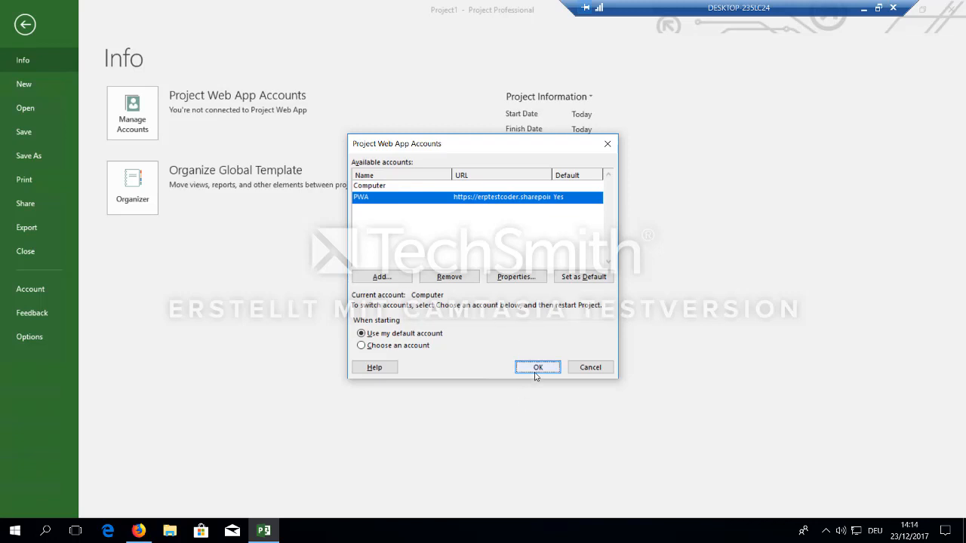
- Confirm PWA as the default account, close the accounts dialog and exit Project
left_click(537, 368)
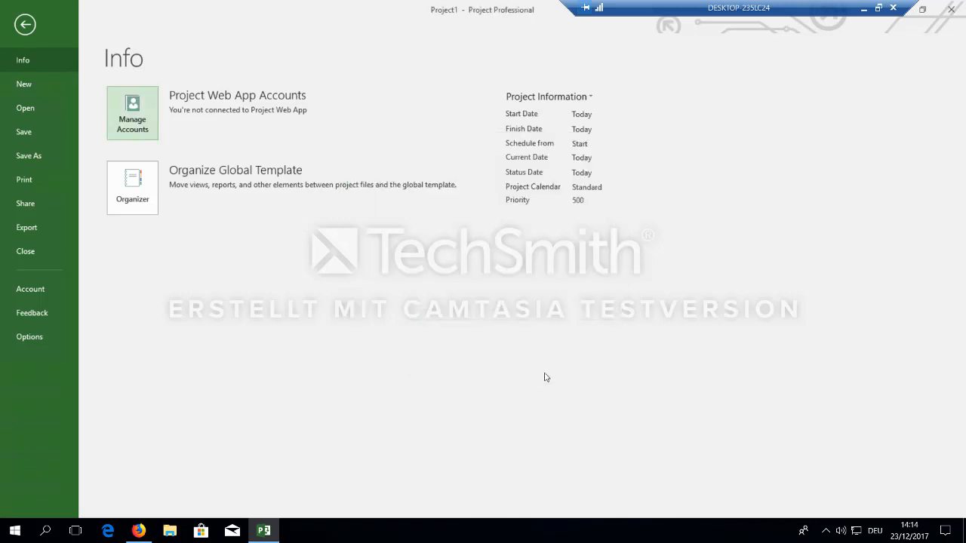
left_click(133, 112)
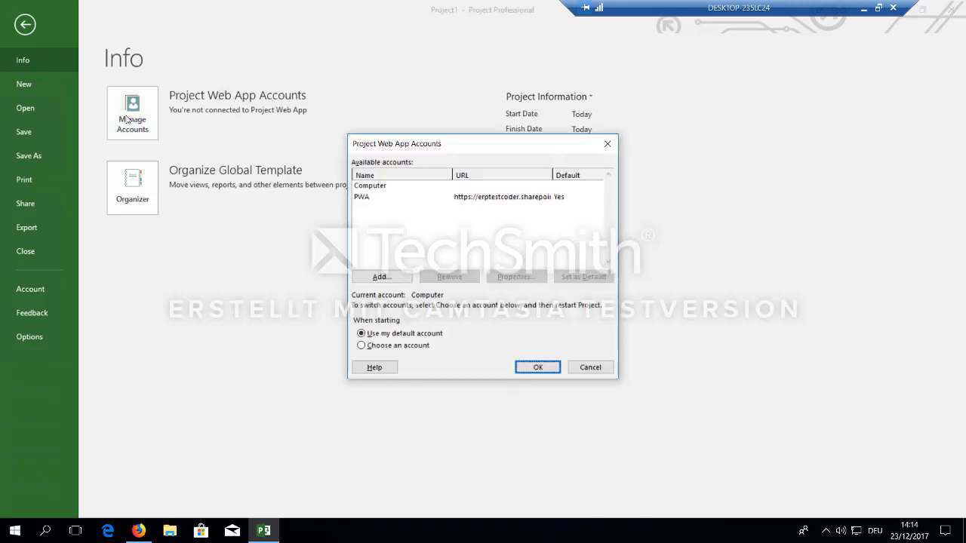
left_click(400, 196)
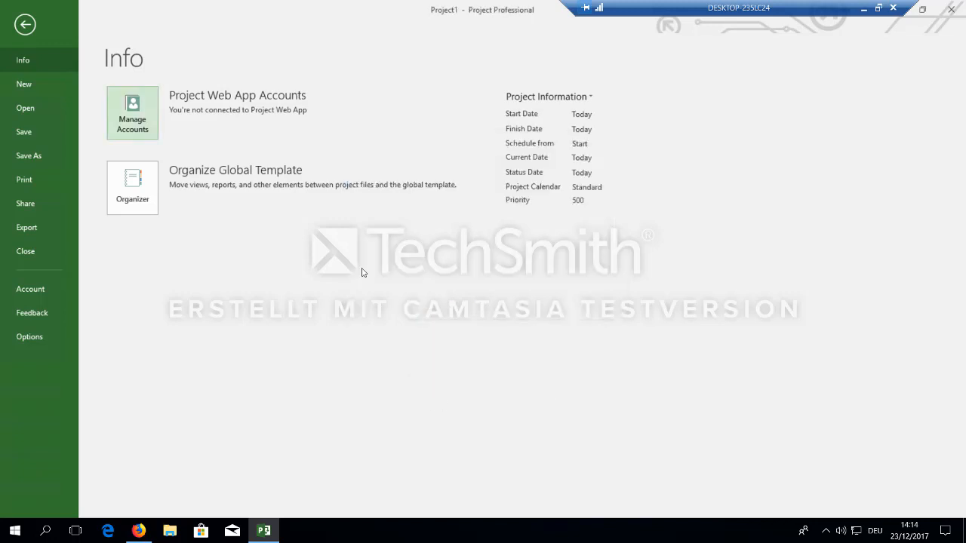
left_click(29, 24)
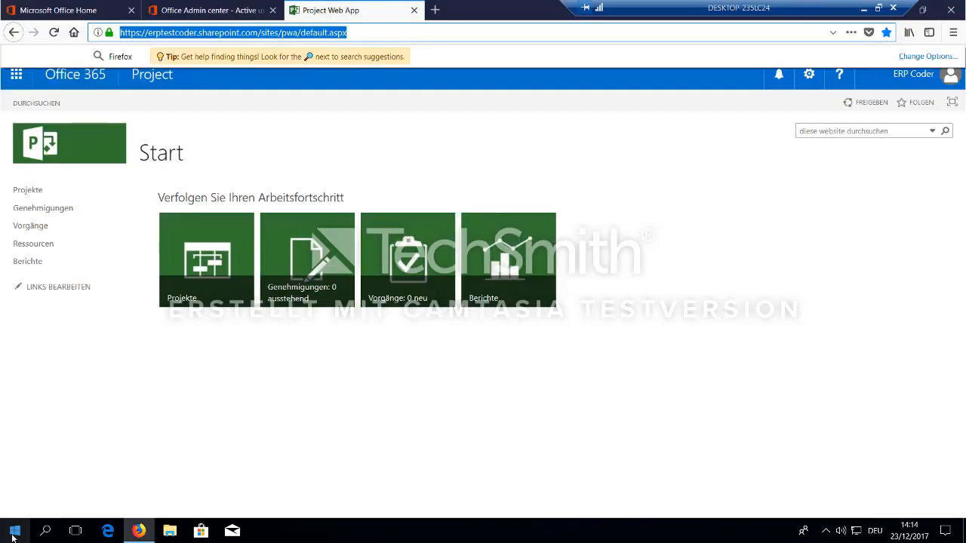
- Relaunch Project and open the Simple project plan template preview
left_click(262, 531)
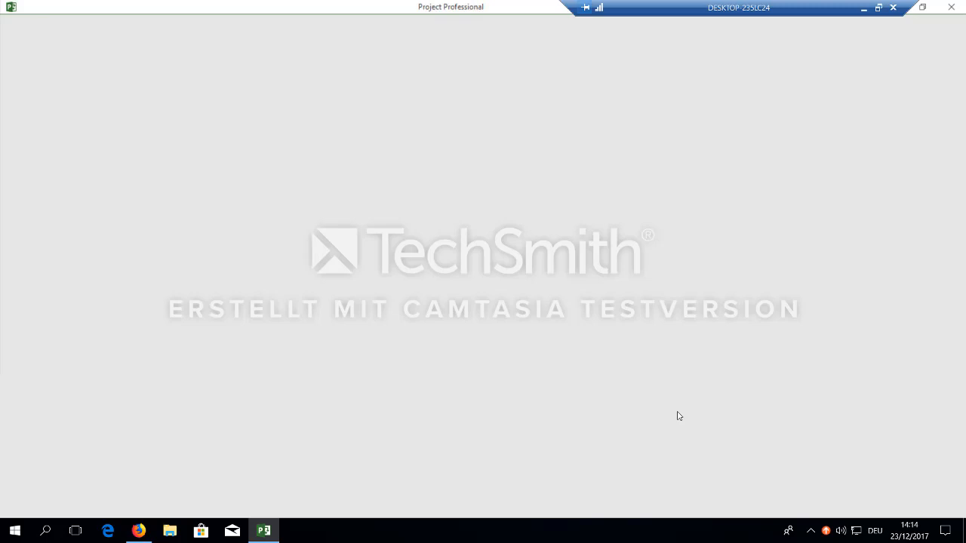
left_click(262, 531)
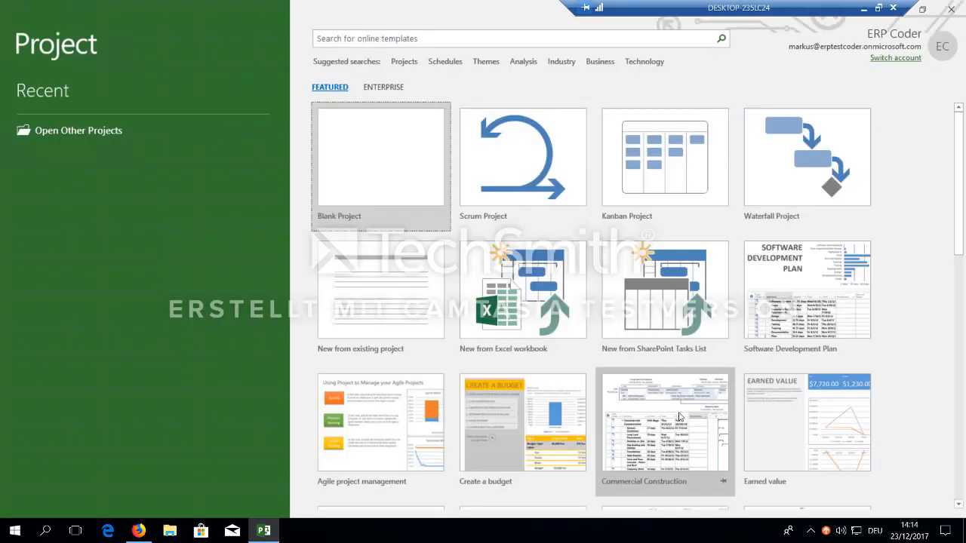
mouse_move(934, 312)
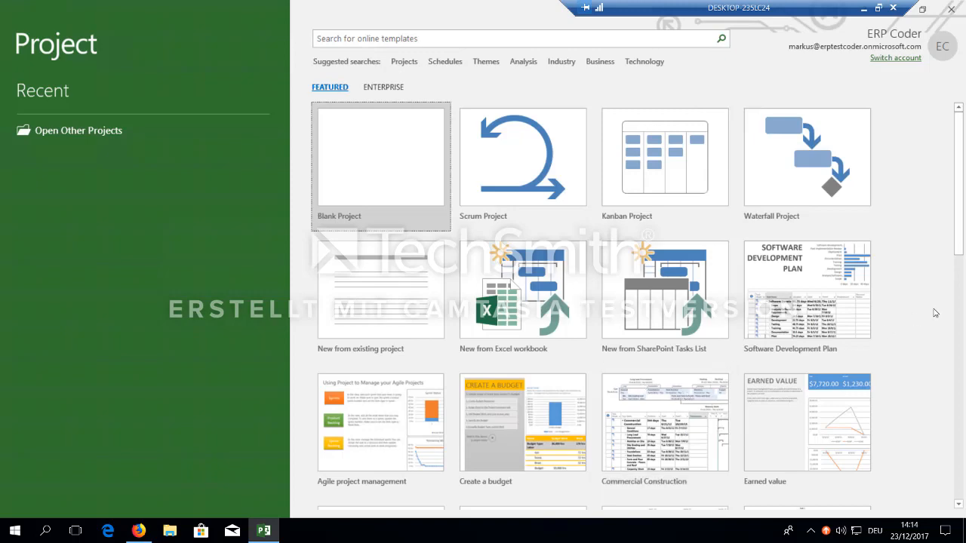
scroll("down", 3)
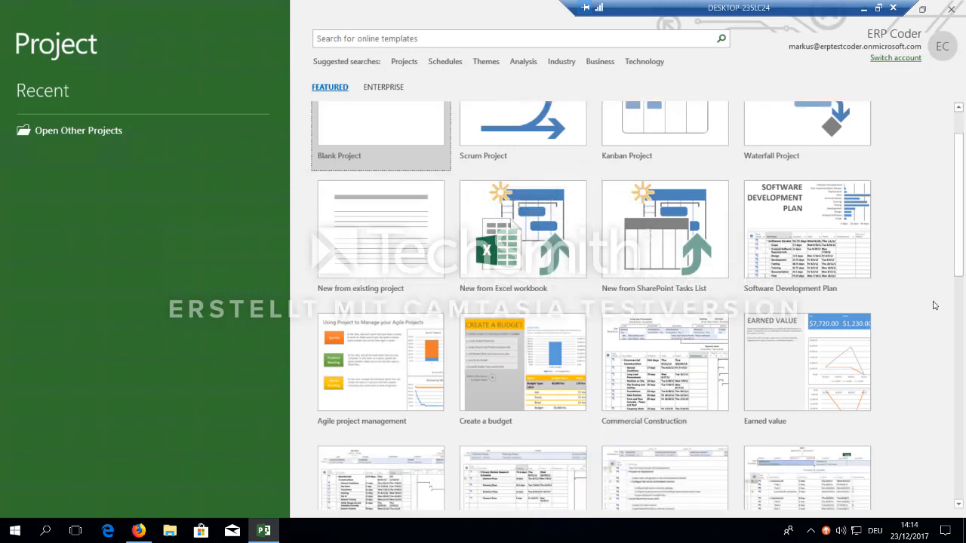
scroll("down", 3)
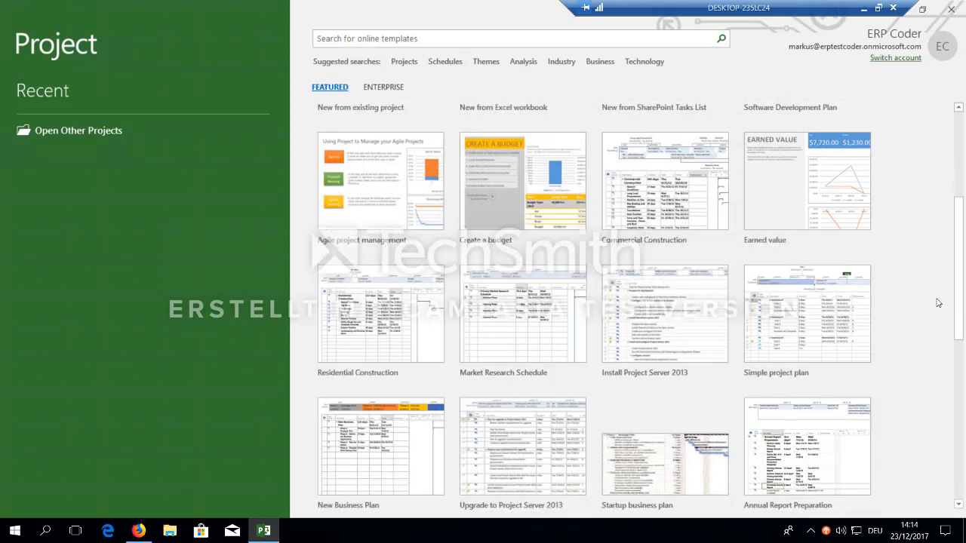
scroll("down", 3)
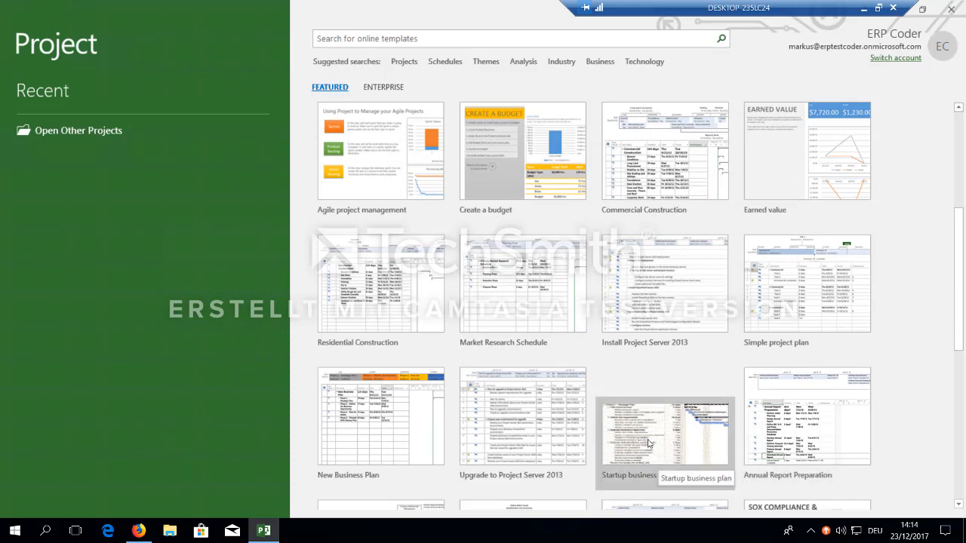
left_click(806, 284)
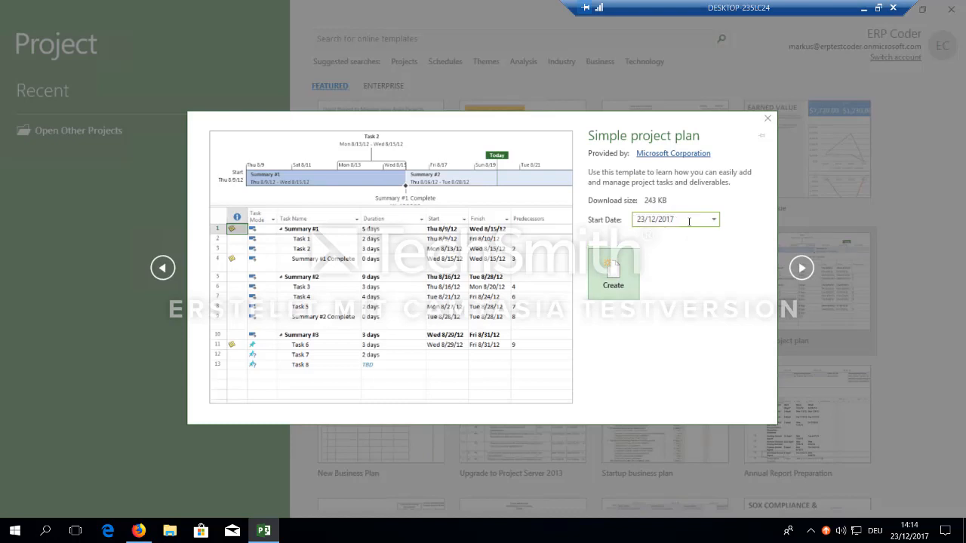
- Create the Simple project plan starting 01/01/2018 and go to its Save As page
left_click(712, 219)
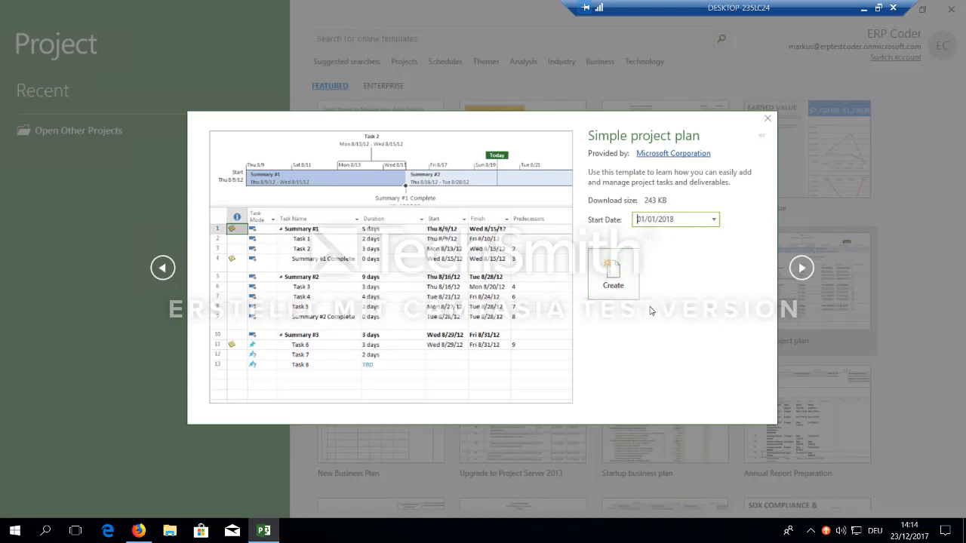
left_click(613, 271)
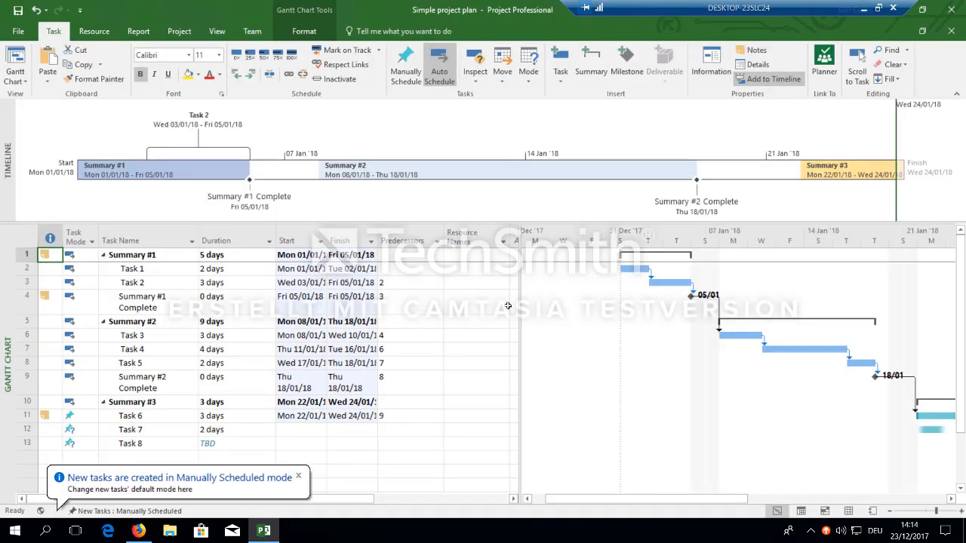
left_click(14, 32)
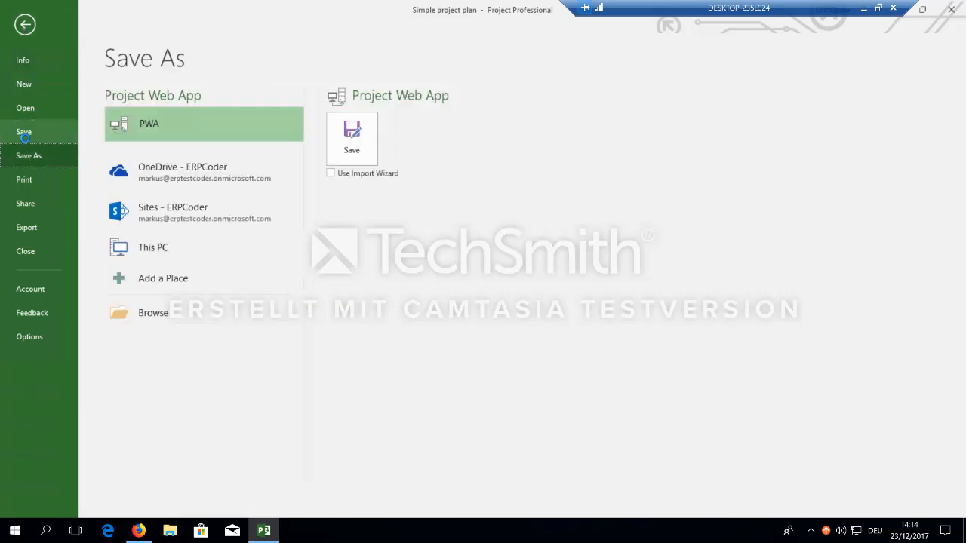
mouse_move(223, 85)
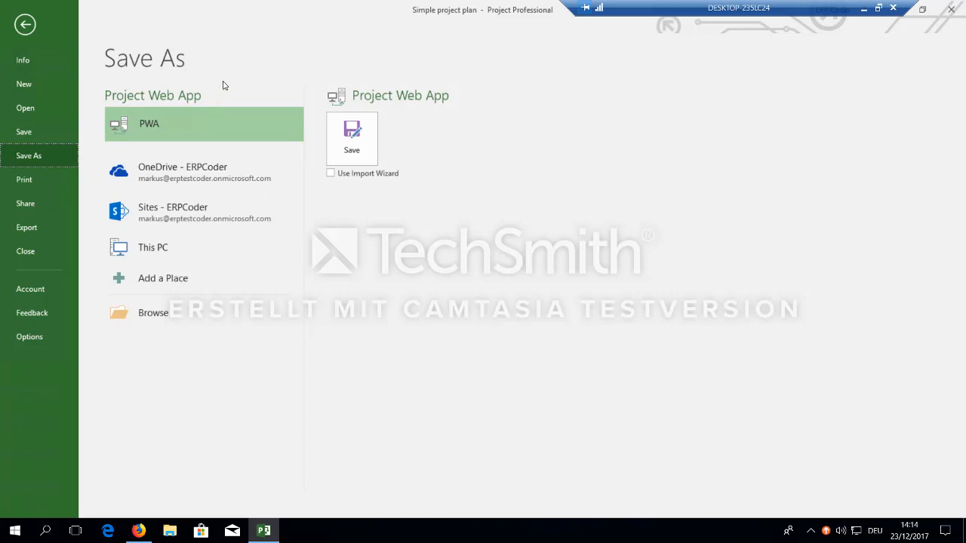
mouse_move(507, 325)
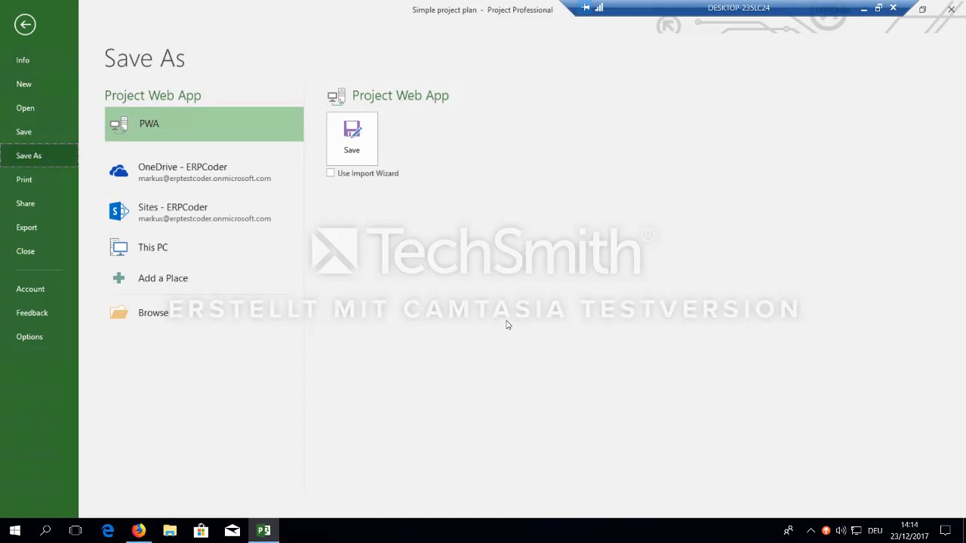
mouse_move(528, 127)
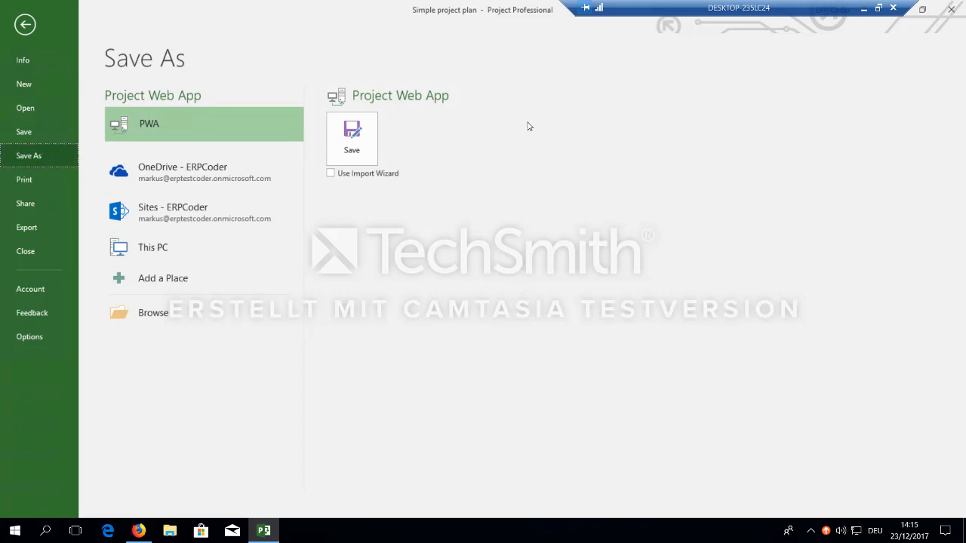
mouse_move(424, 217)
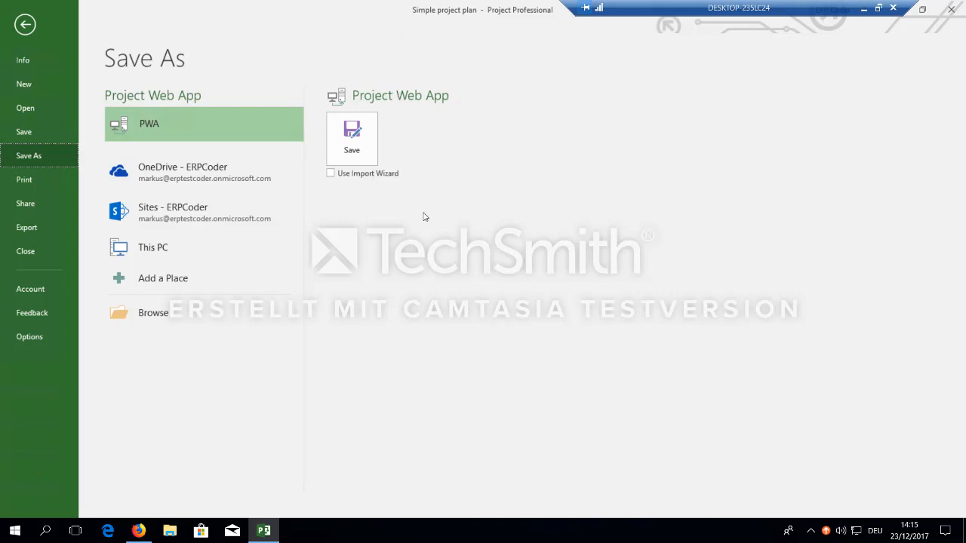
- Save to Project Web App with name Simple Project and type Project
left_click(350, 133)
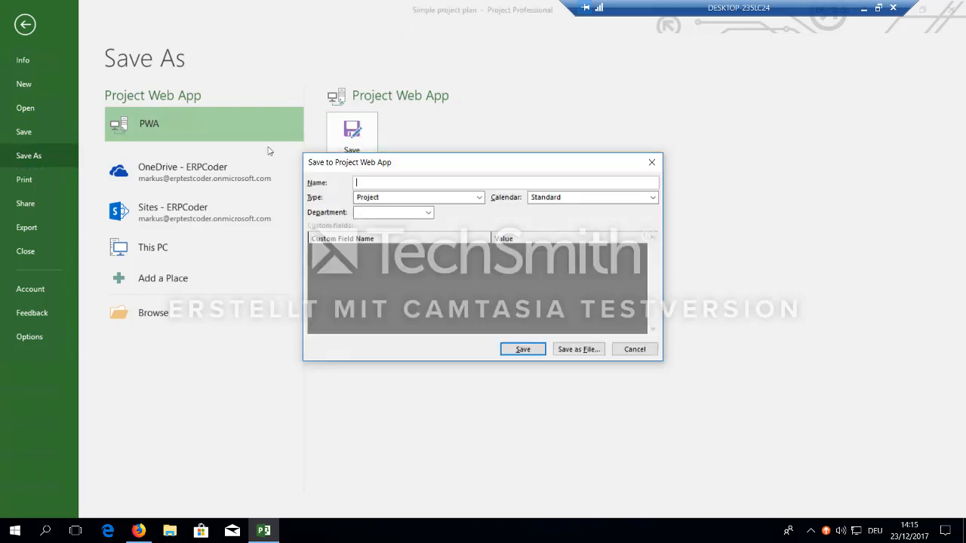
type("Sm")
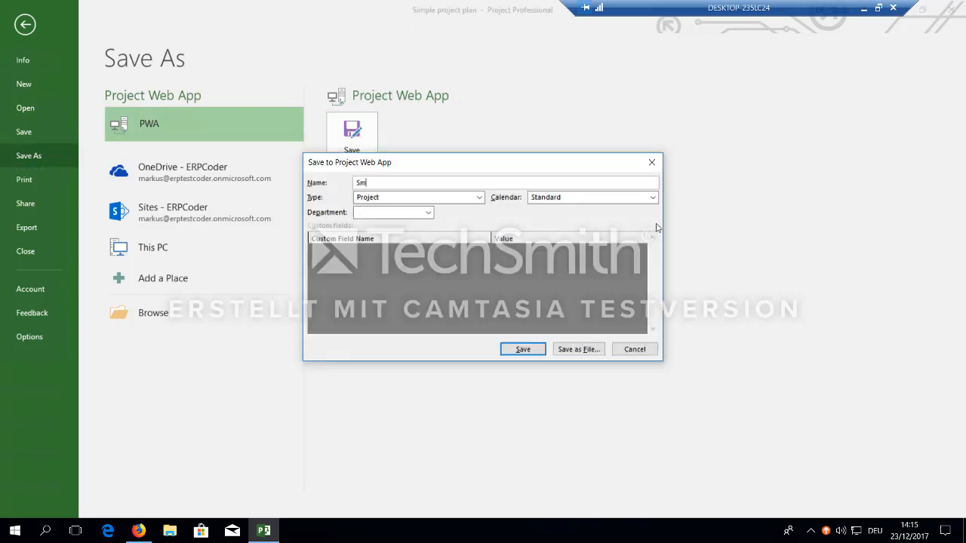
type("Simple P")
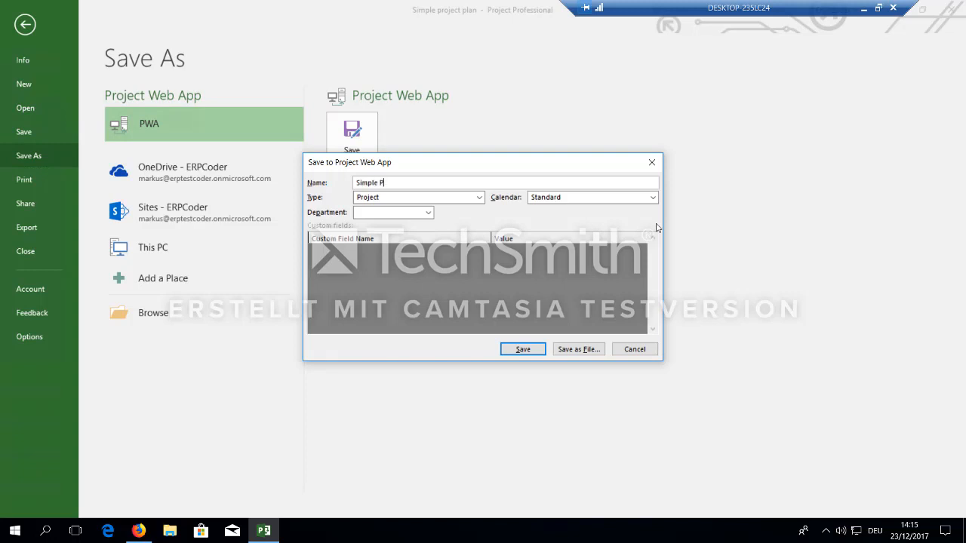
type("roject")
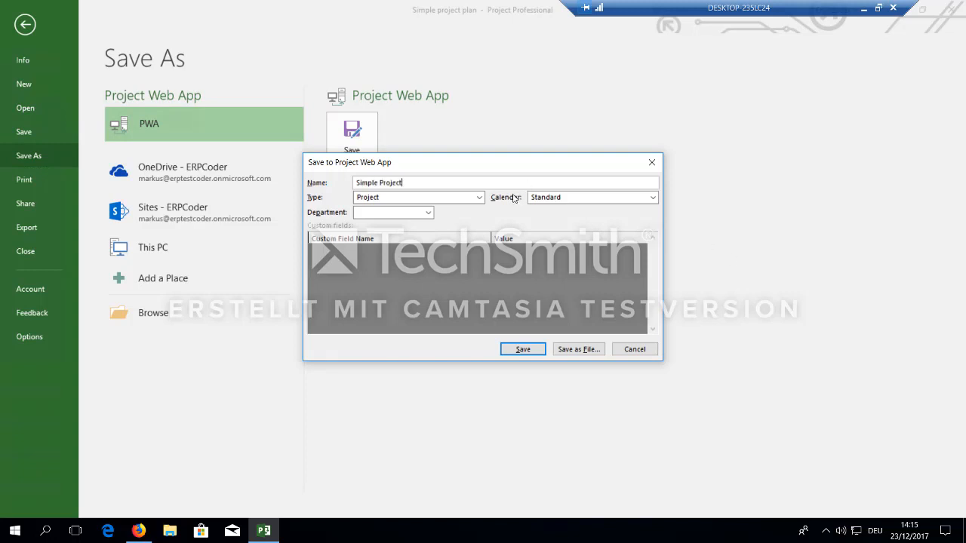
left_click(477, 196)
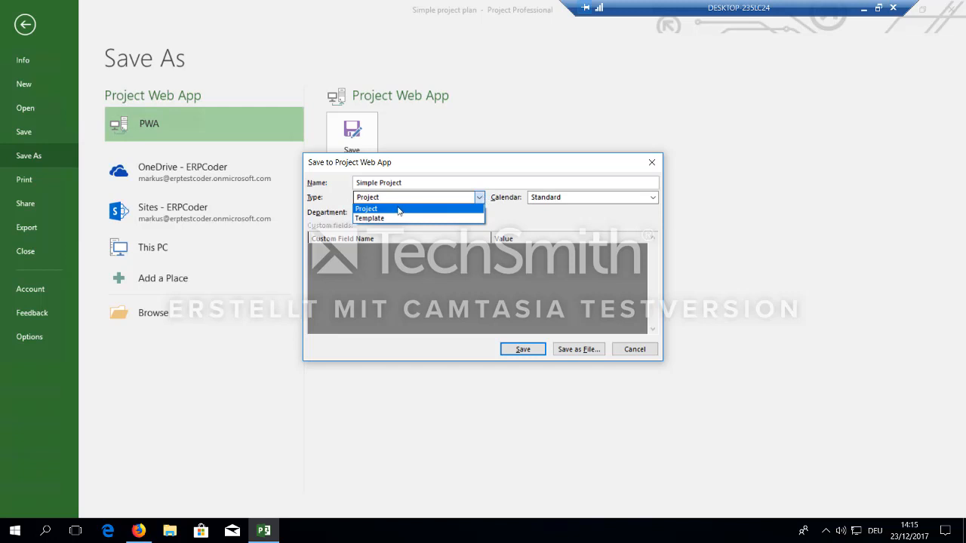
left_click(378, 208)
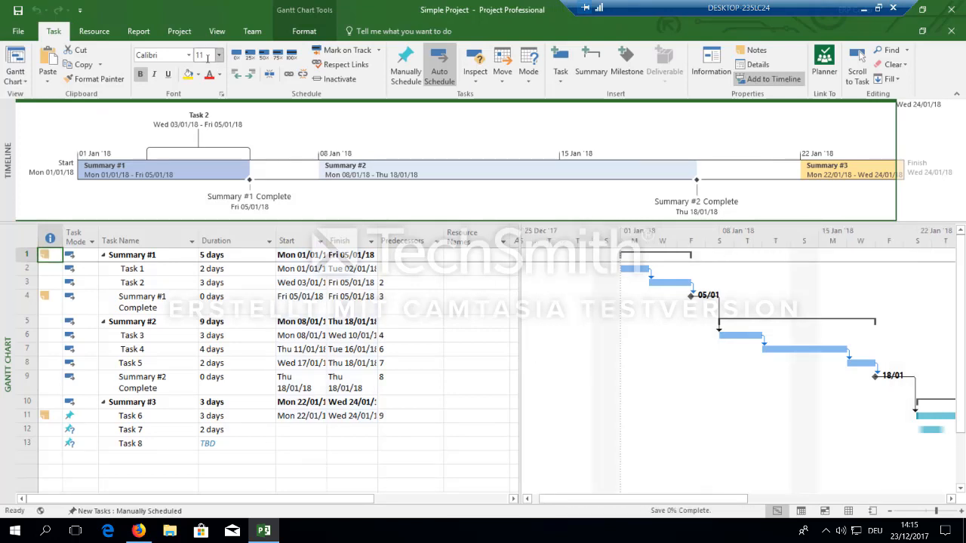
- Publish Simple Project to Project Web App and switch to the browser
left_click(19, 32)
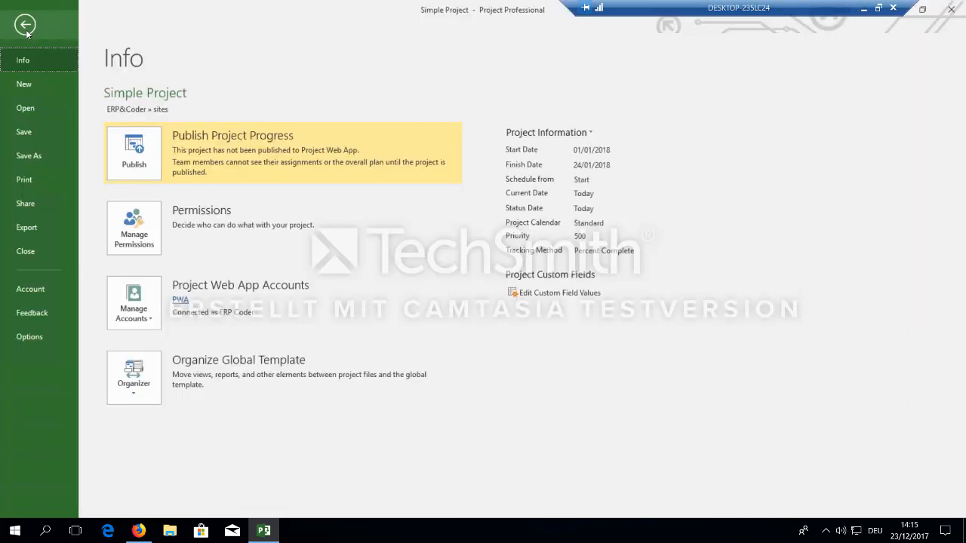
left_click(28, 24)
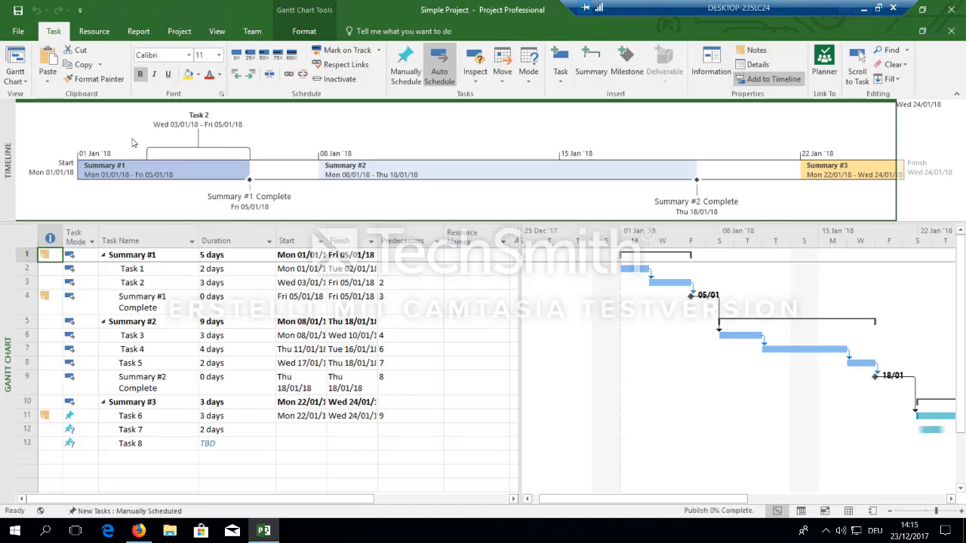
mouse_move(291, 137)
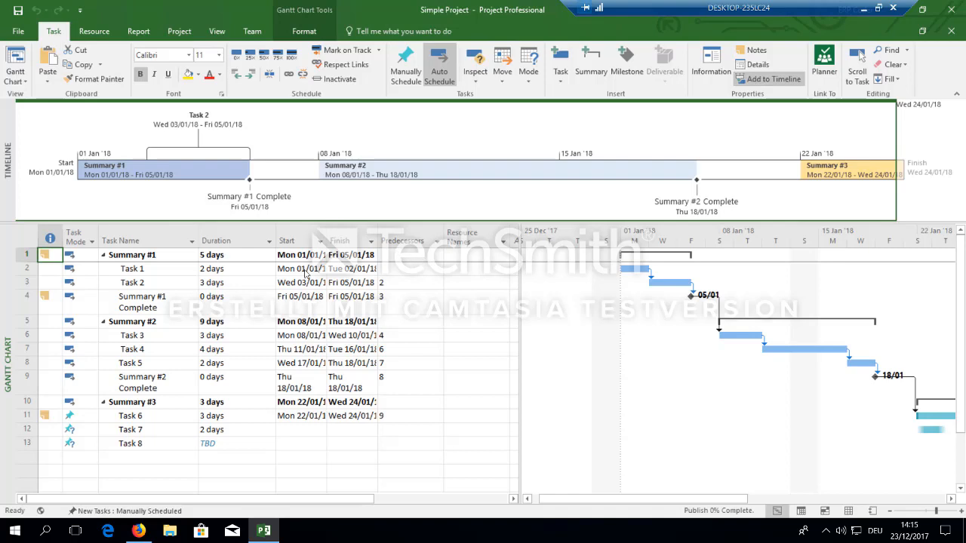
left_click(139, 531)
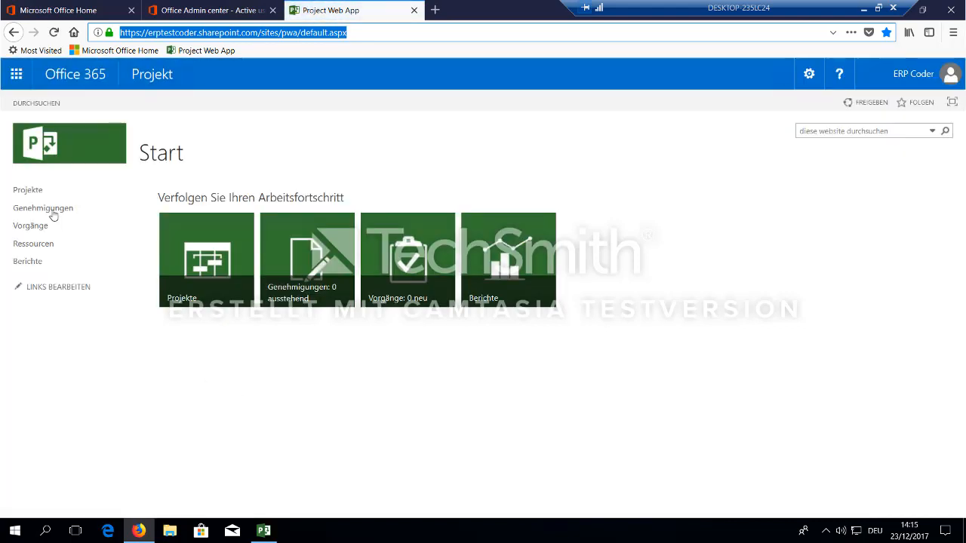
- Go to the Project Center and load Simple Project's schedule with its Gantt timeline
left_click(27, 190)
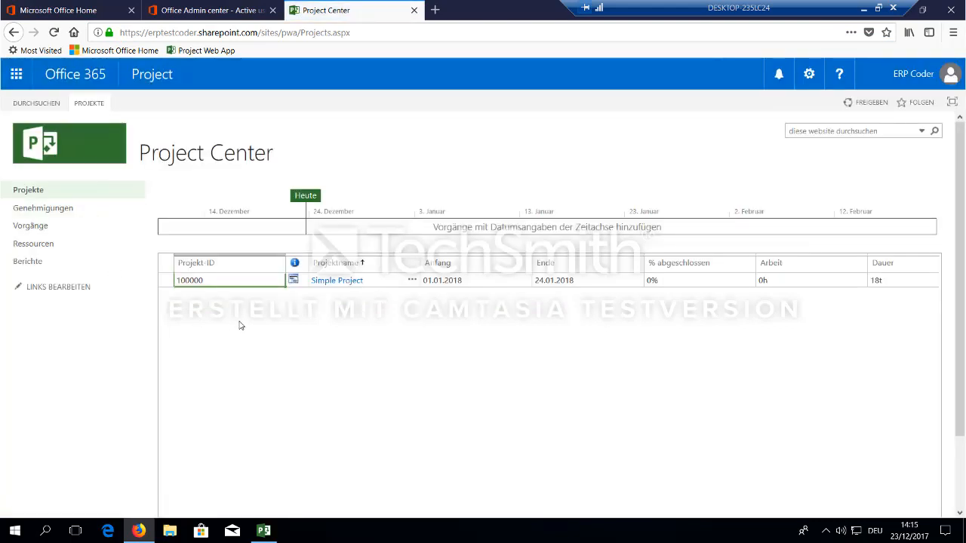
mouse_move(655, 400)
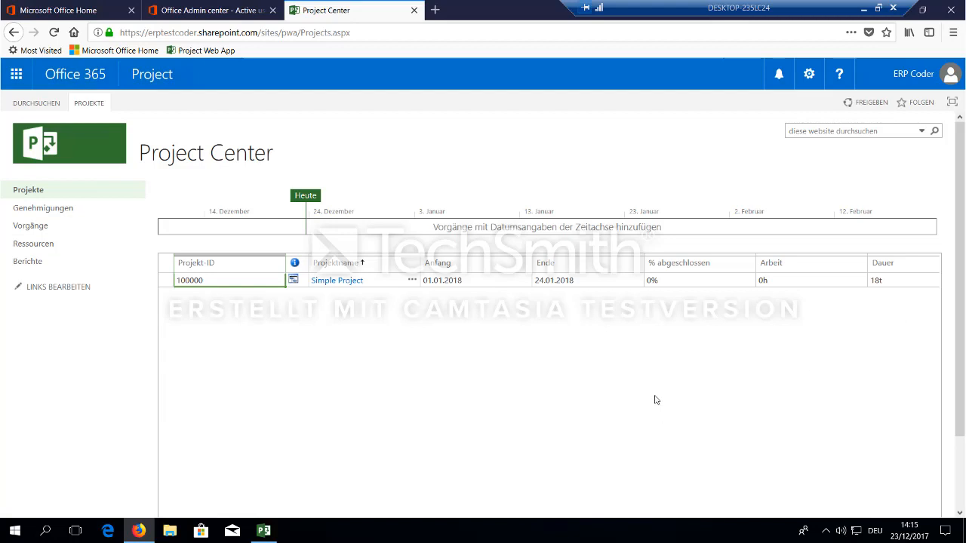
mouse_move(654, 397)
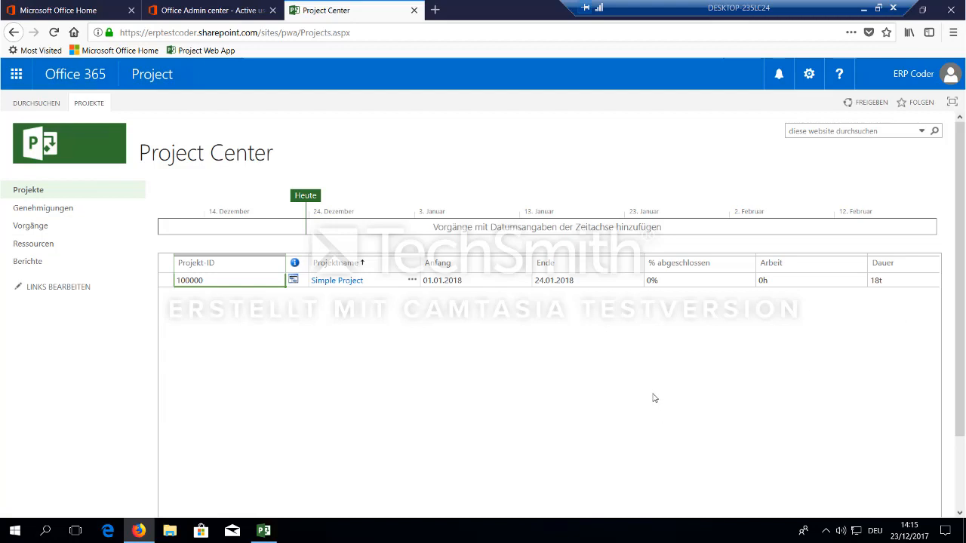
mouse_move(434, 372)
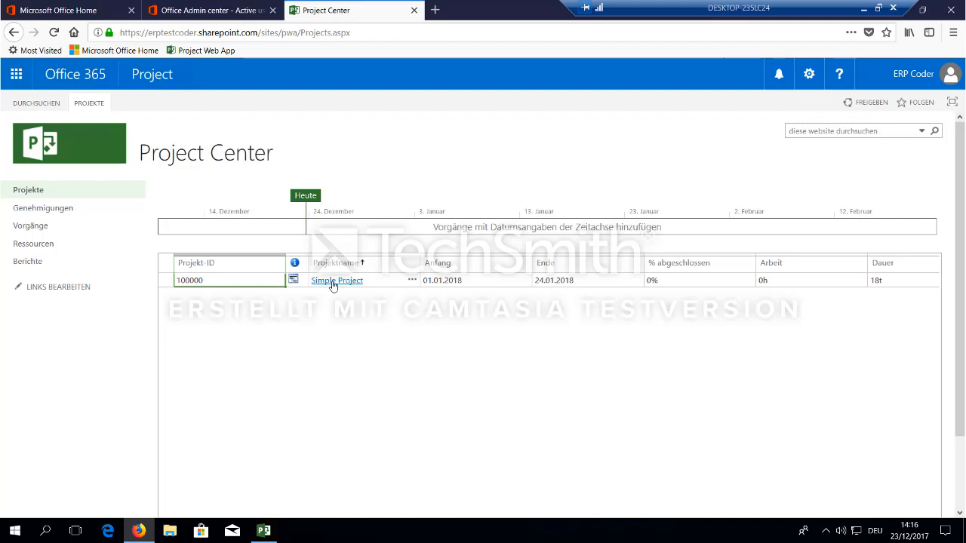
left_click(335, 281)
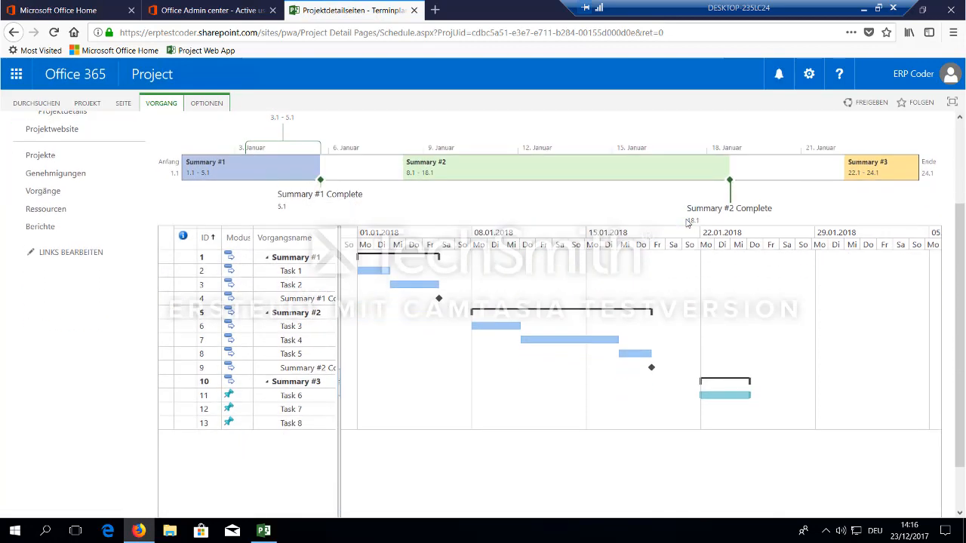
scroll("down", 3)
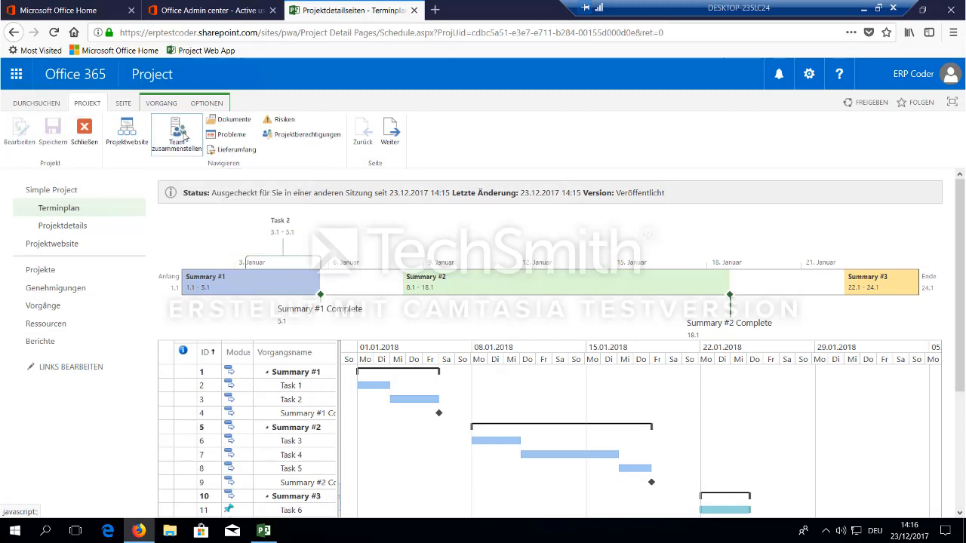
left_click(177, 133)
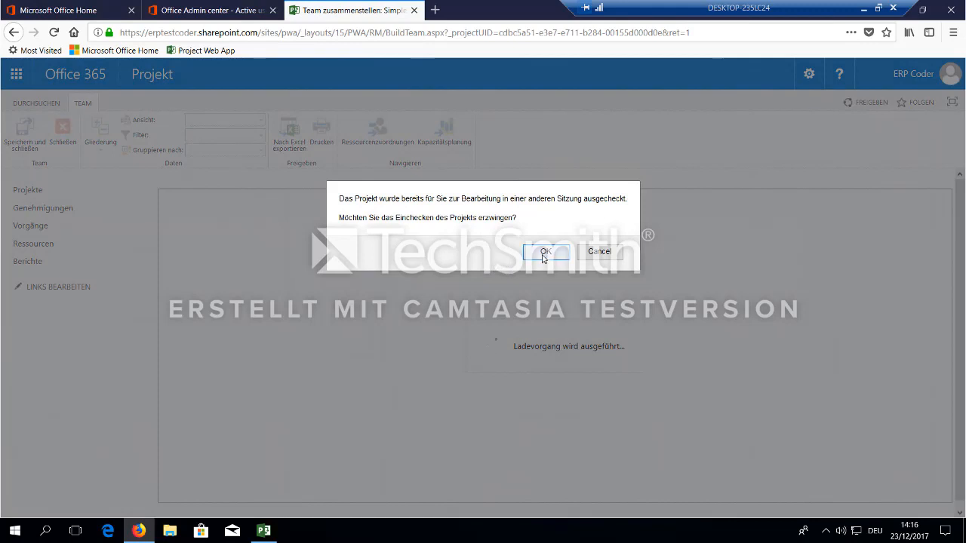
left_click(546, 251)
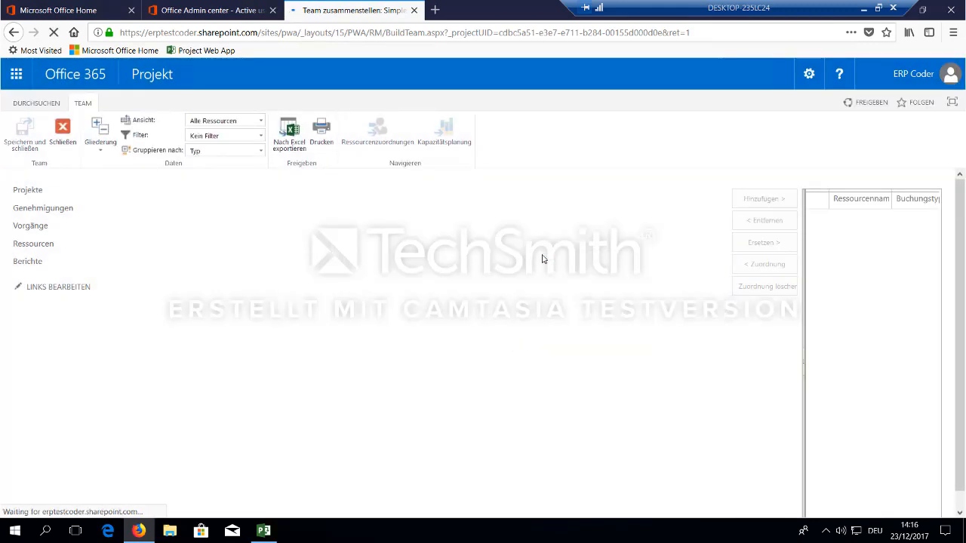
mouse_move(375, 235)
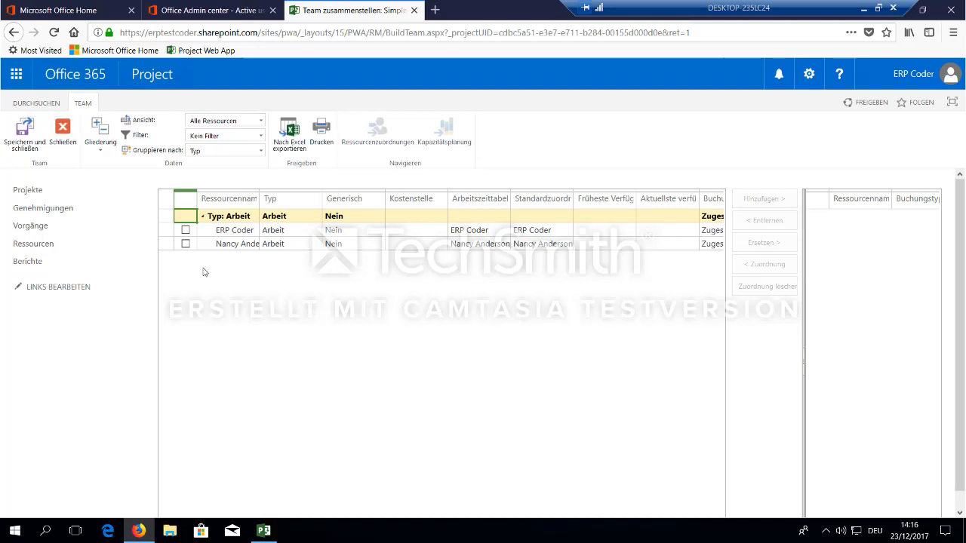
mouse_move(210, 271)
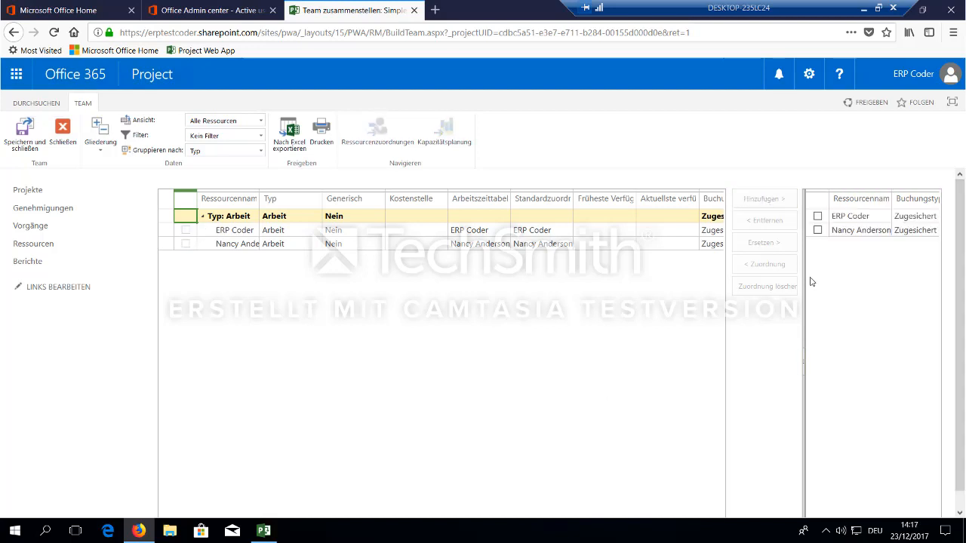
mouse_move(851, 447)
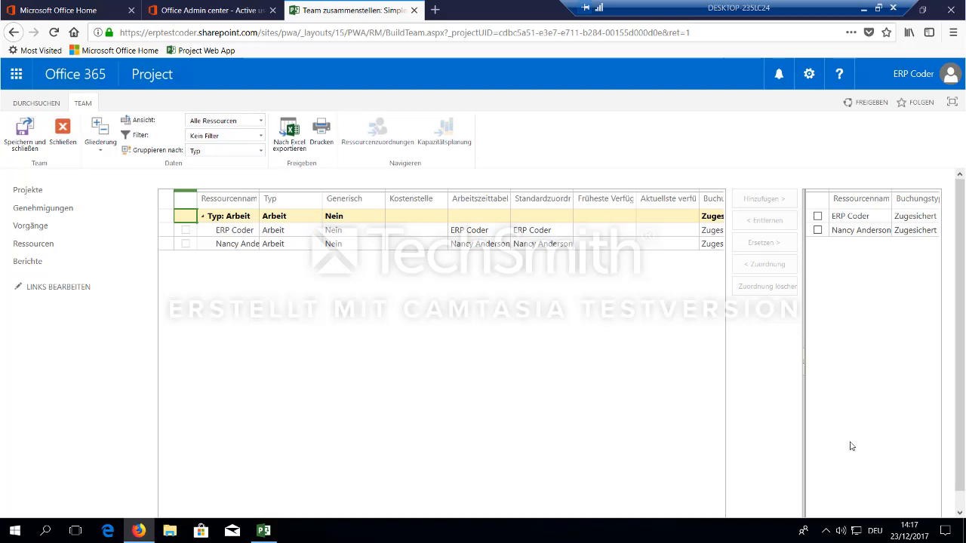
mouse_move(54, 232)
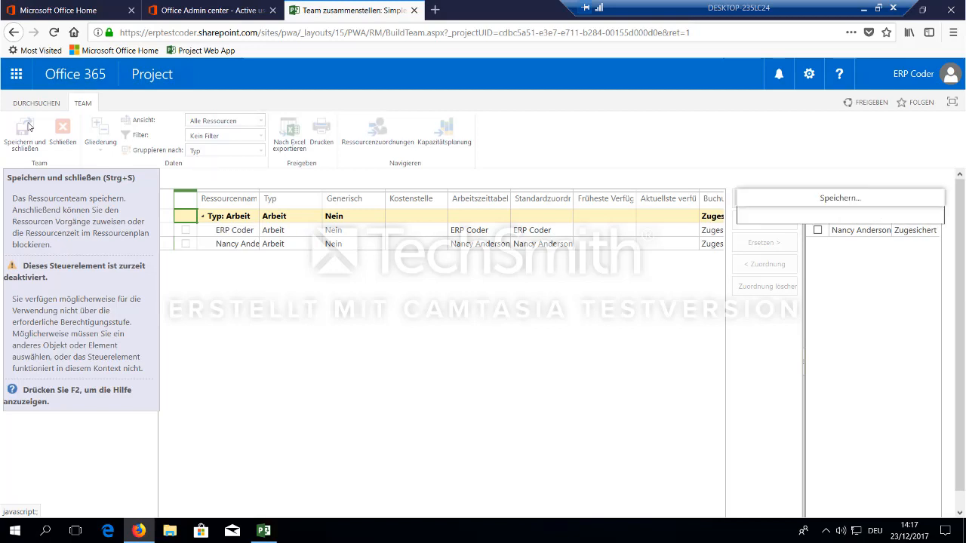
left_click(25, 133)
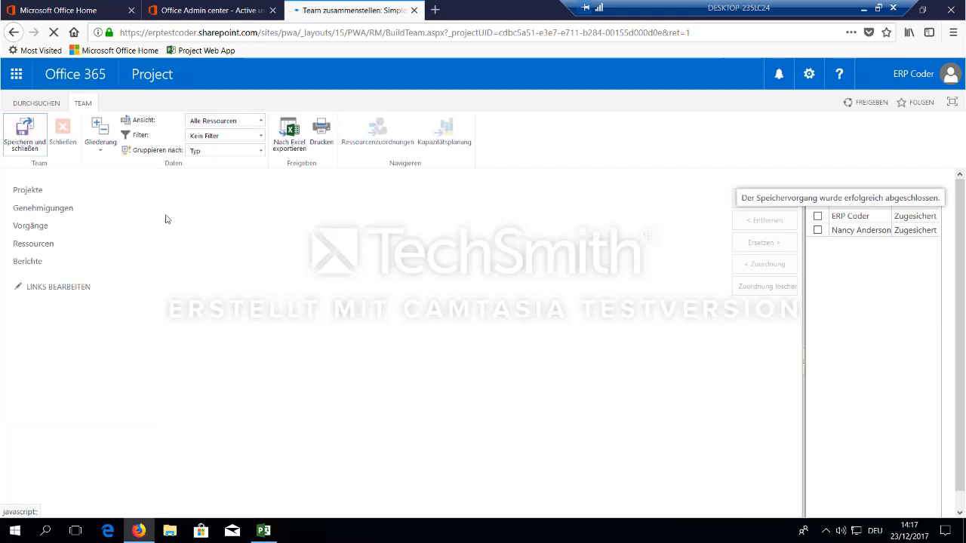
mouse_move(143, 211)
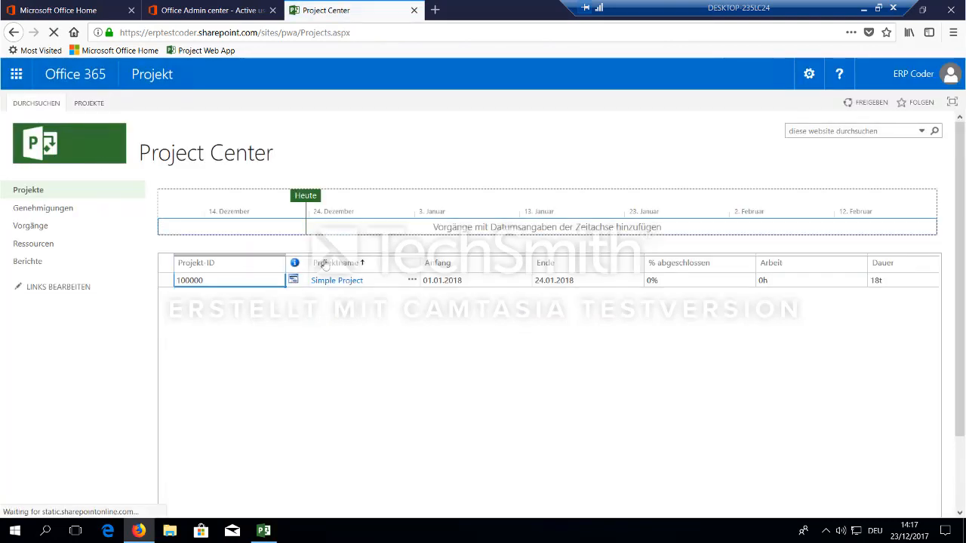
- Reopen Simple Project's schedule and check it out for editing
left_click(335, 279)
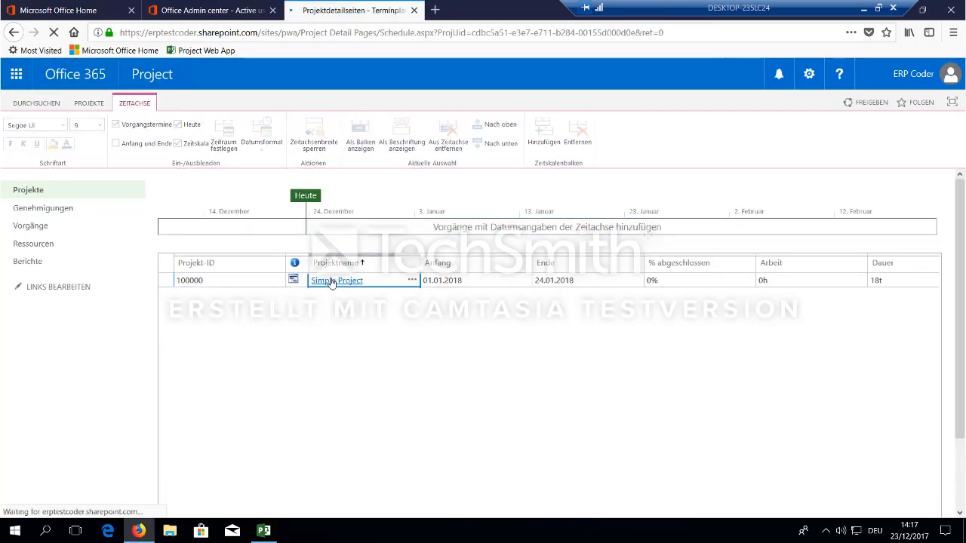
left_click(335, 279)
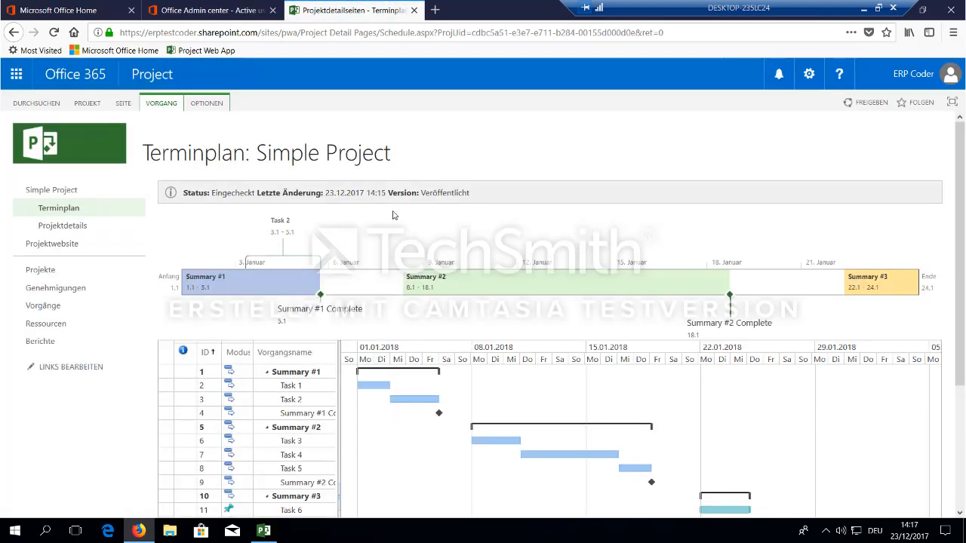
scroll("down", 3)
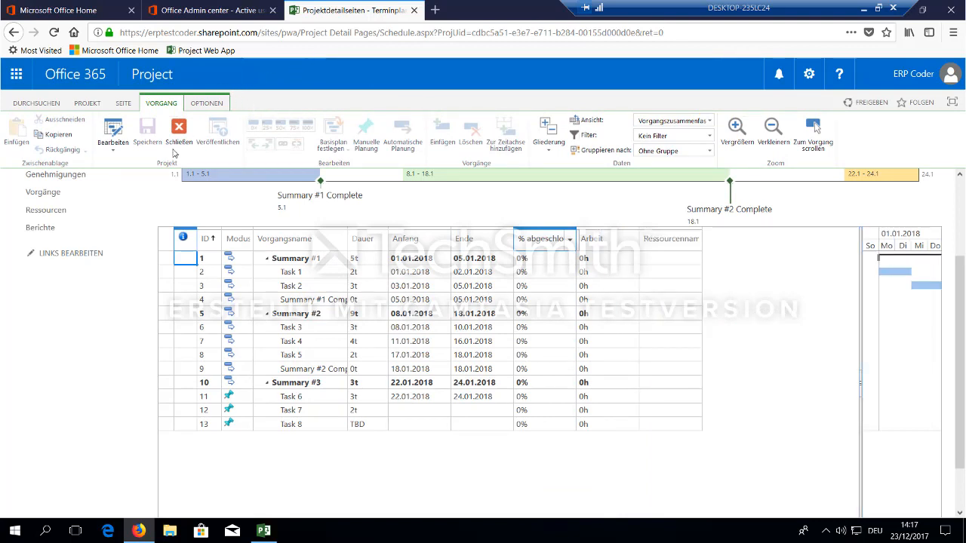
mouse_move(113, 133)
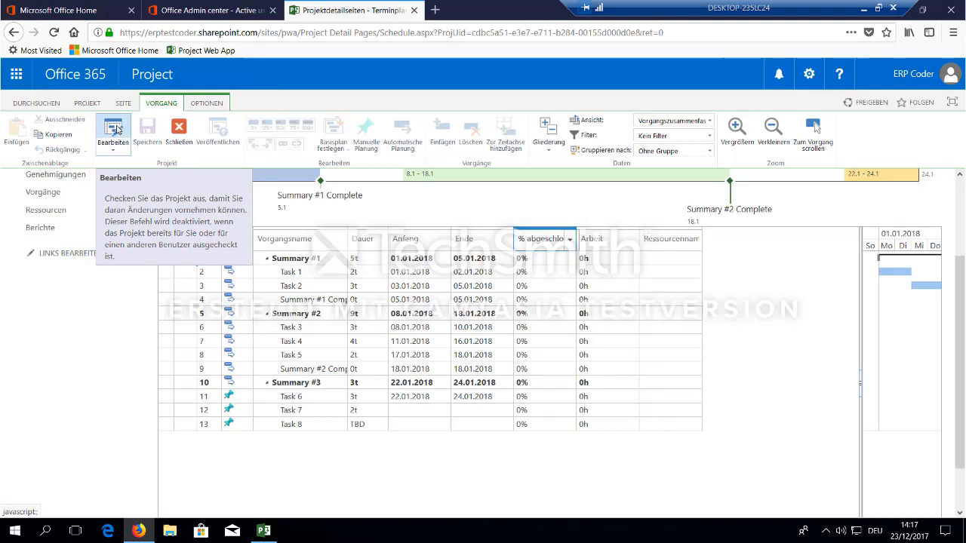
left_click(112, 133)
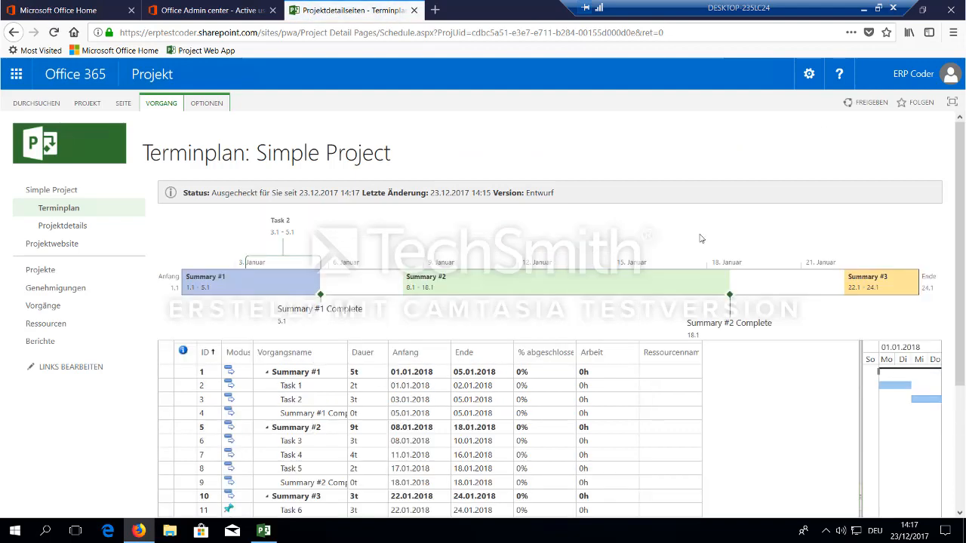
- Assign team resources via the Resource Names dropdowns for Task 1, Task 2 and Task 3
left_click(670, 371)
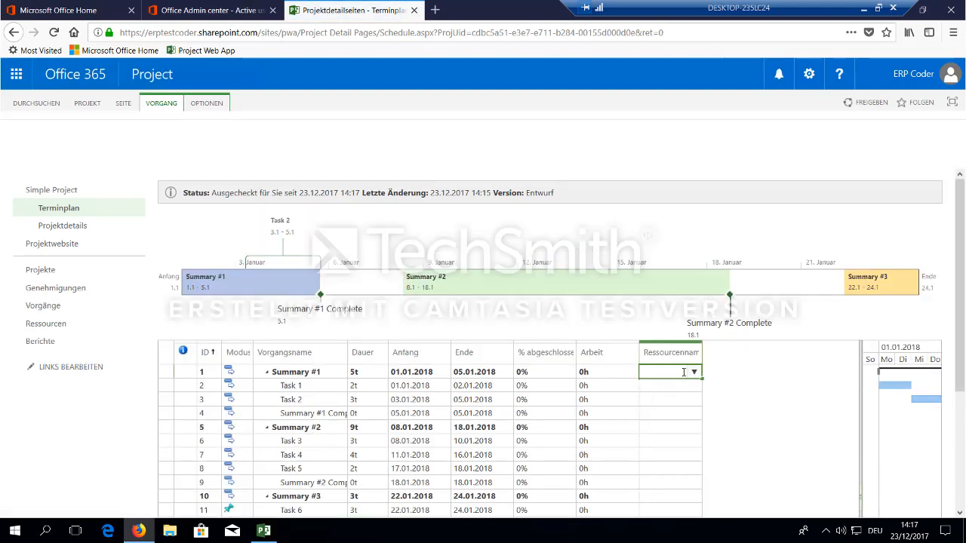
left_click(692, 371)
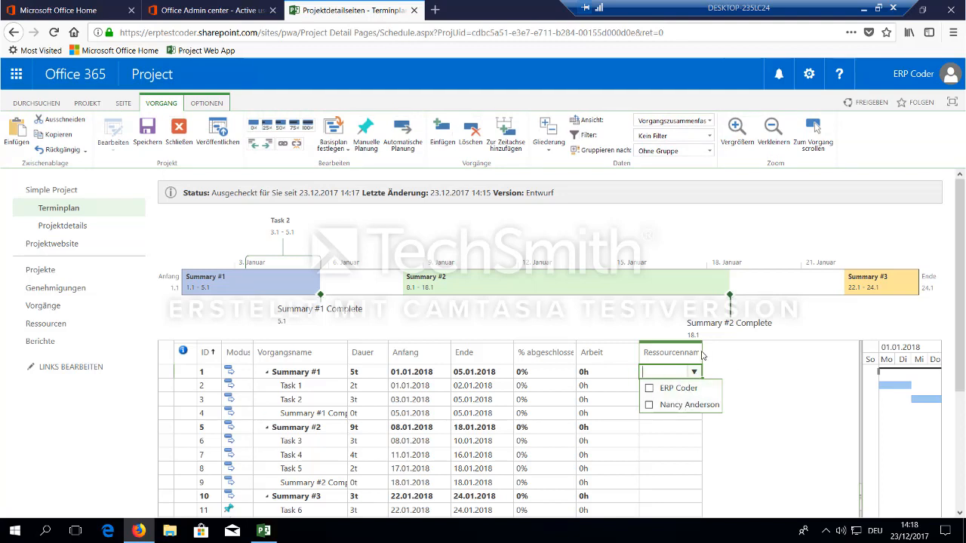
left_click(667, 384)
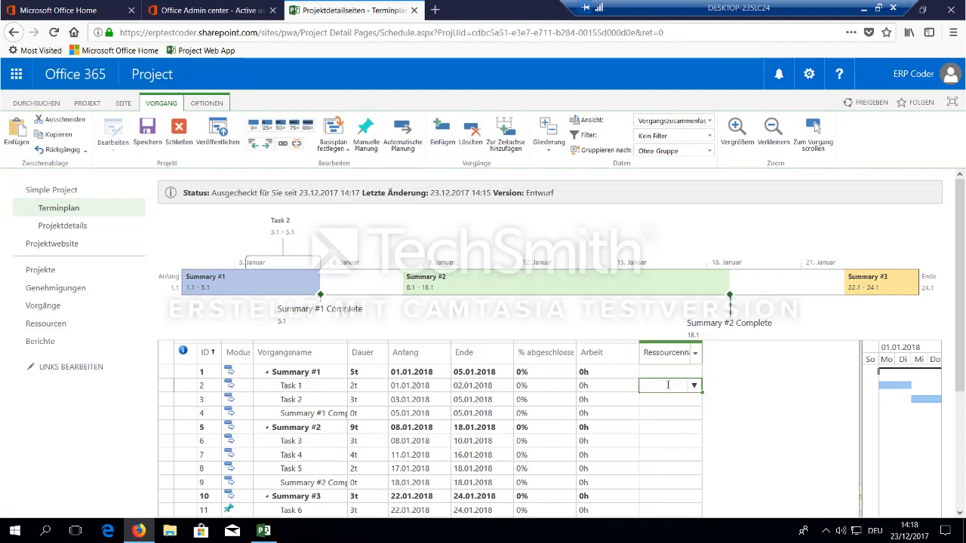
left_click(694, 385)
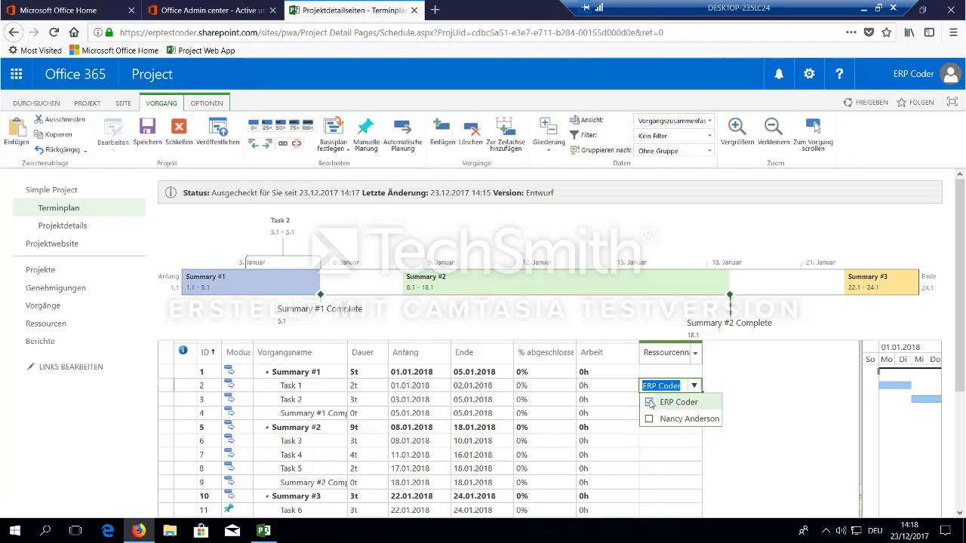
left_click(676, 401)
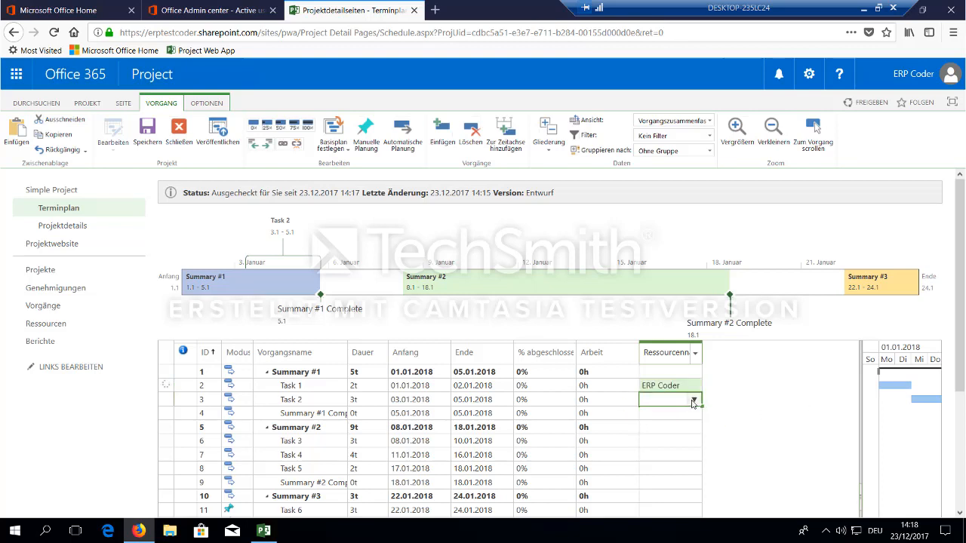
left_click(693, 398)
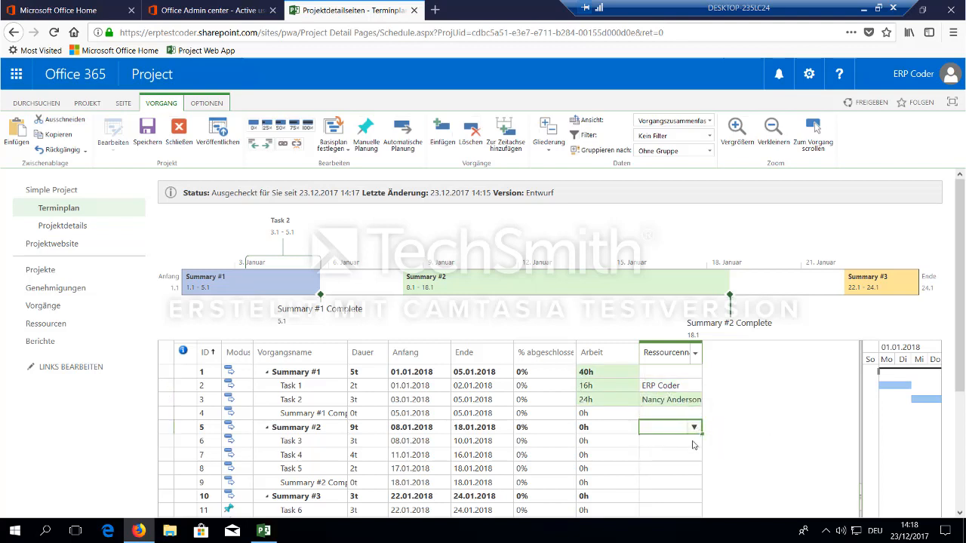
left_click(693, 427)
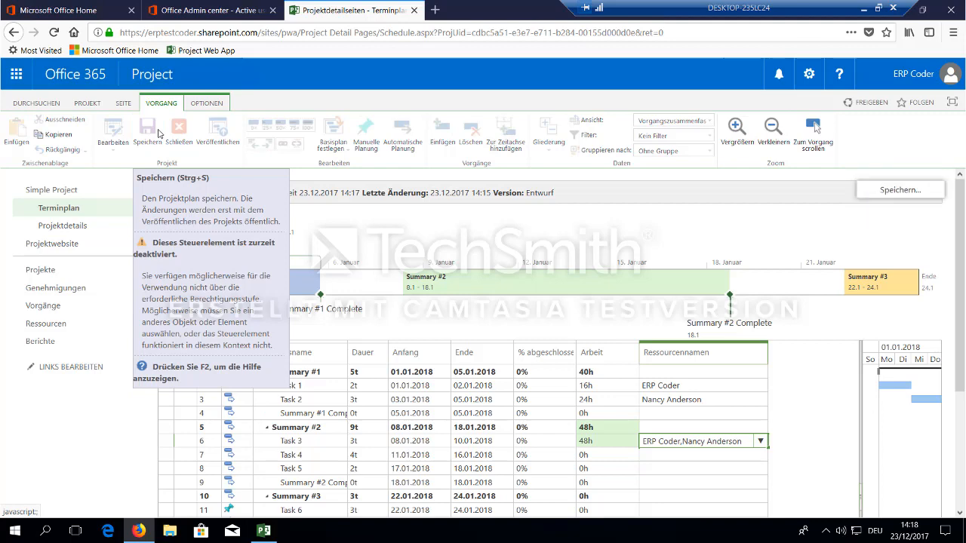
- Save the schedule, then close it with Einchecken selected to check the project in
left_click(148, 129)
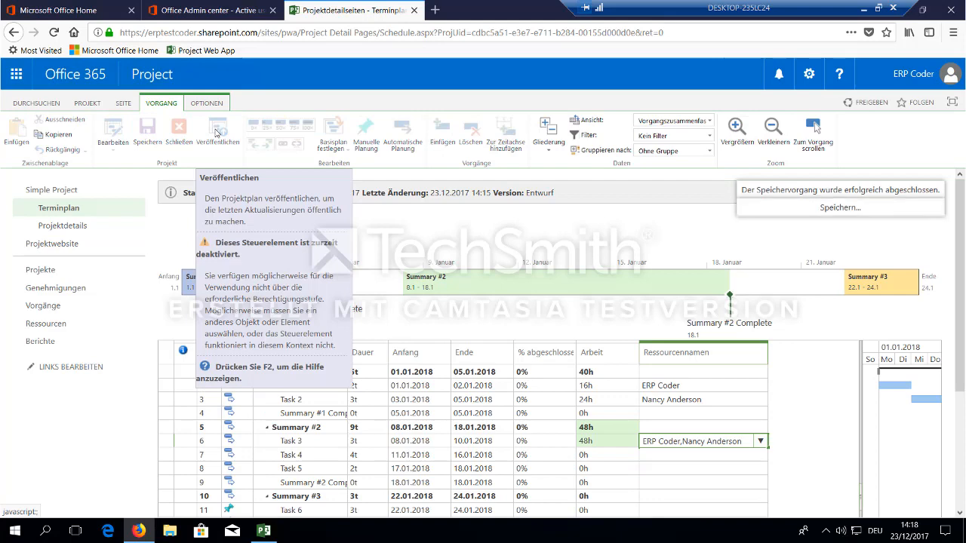
left_click(218, 132)
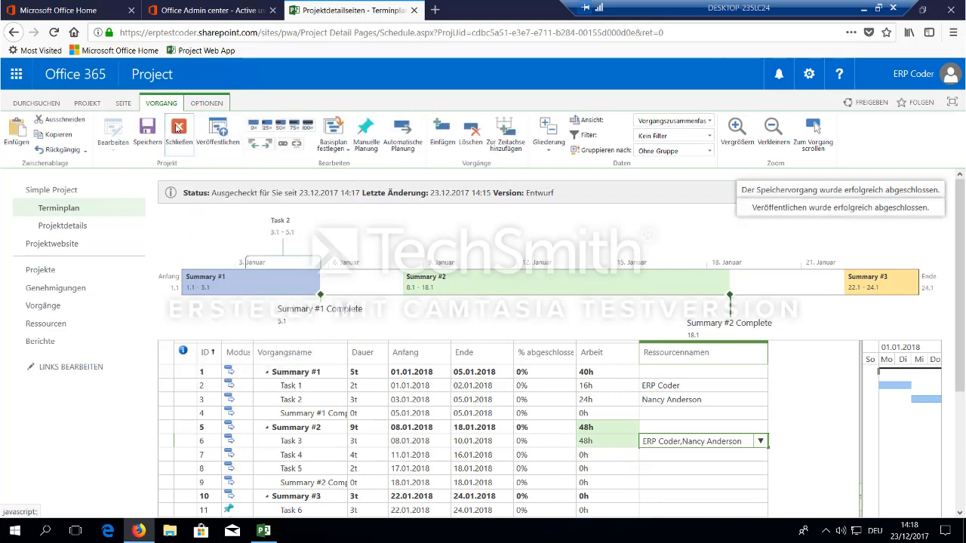
left_click(178, 133)
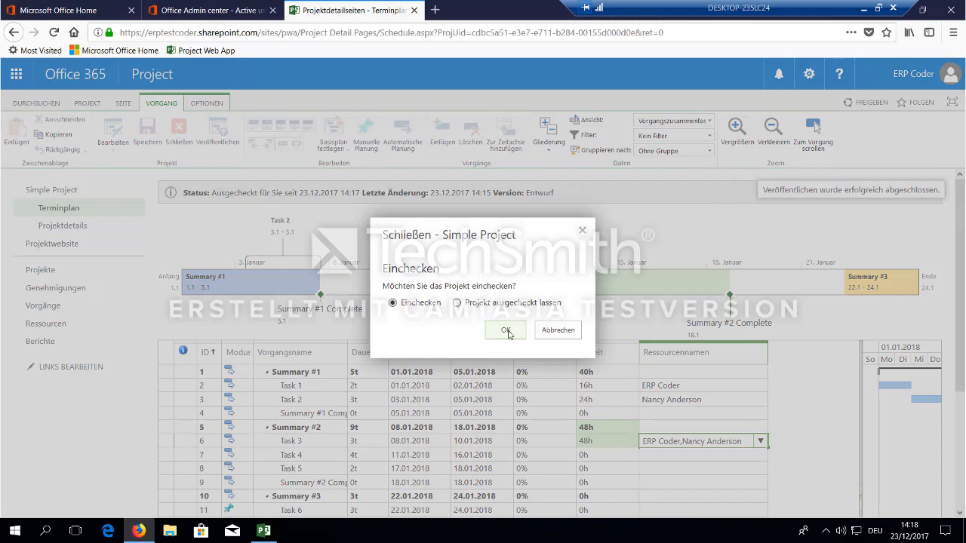
left_click(506, 329)
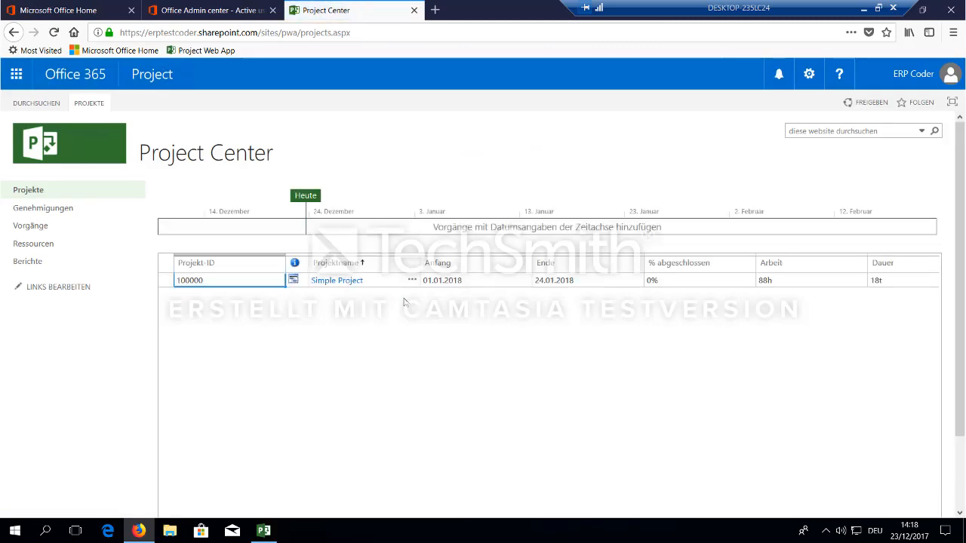
- Reopen Simple Project, try its Projektwebsite and dismiss the no-site-configured notice
left_click(336, 280)
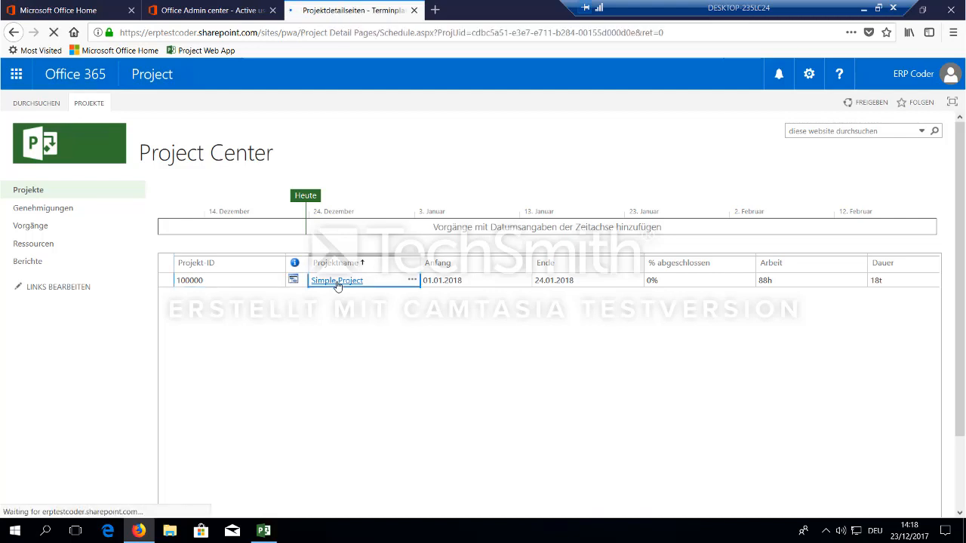
left_click(335, 281)
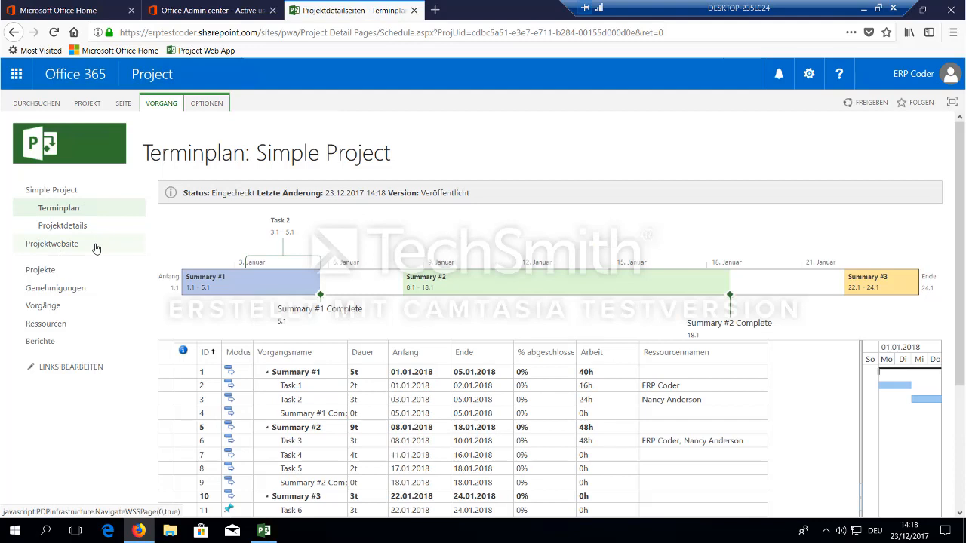
mouse_move(51, 247)
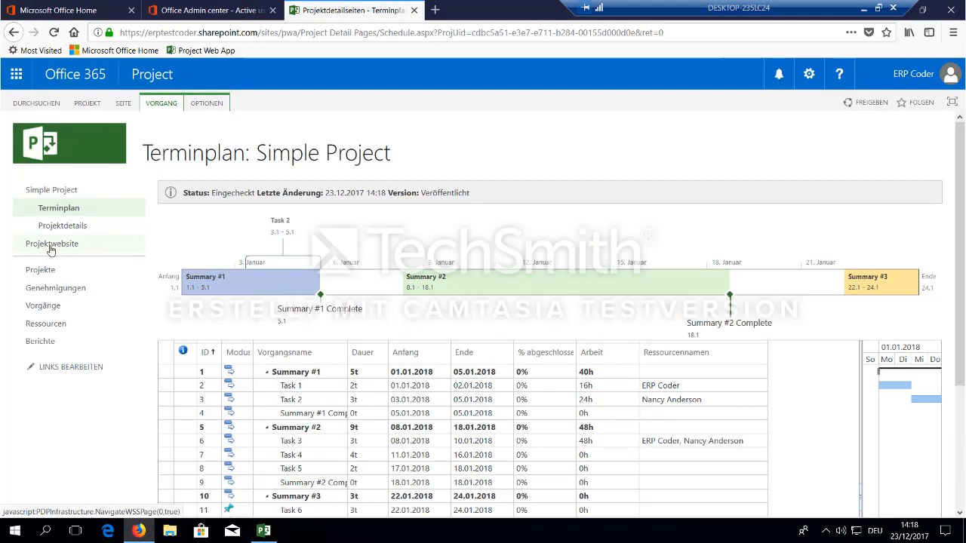
left_click(52, 243)
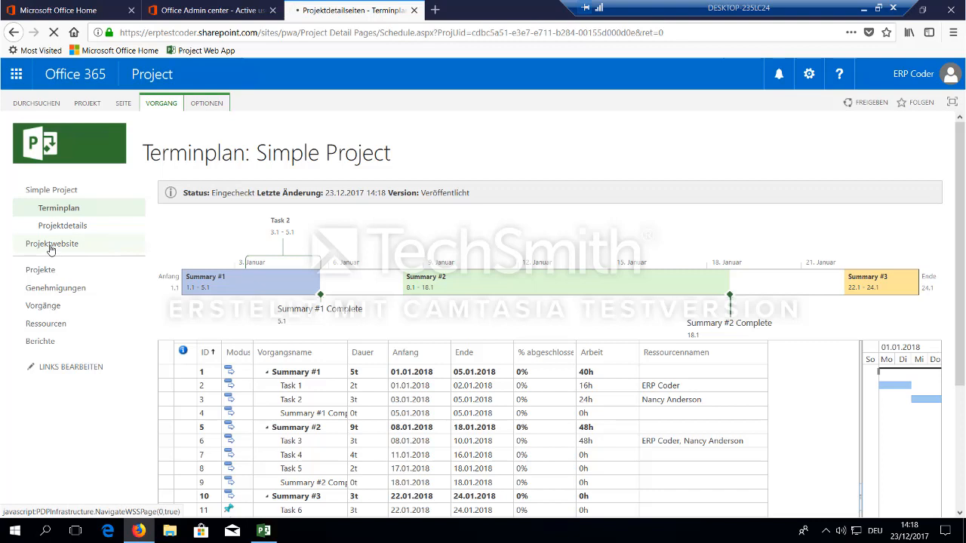
left_click(51, 243)
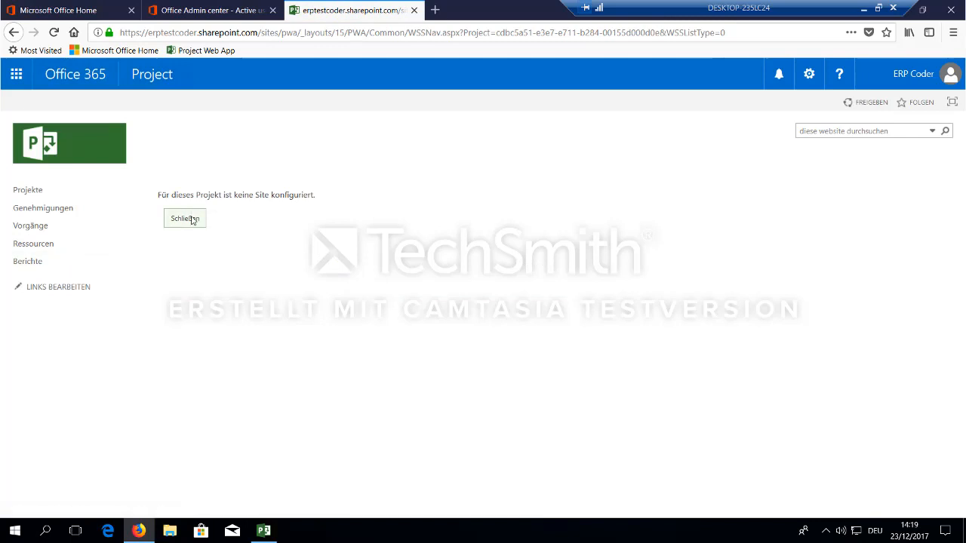
left_click(184, 218)
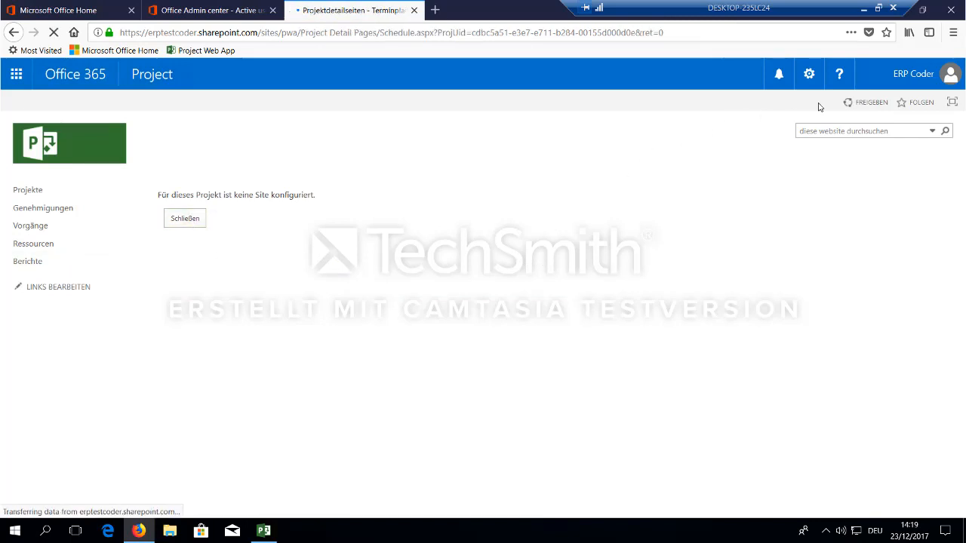
- Via PWA settings' Verbundene SharePoint-Websites, create a project site for Simple Project and confirm
left_click(808, 74)
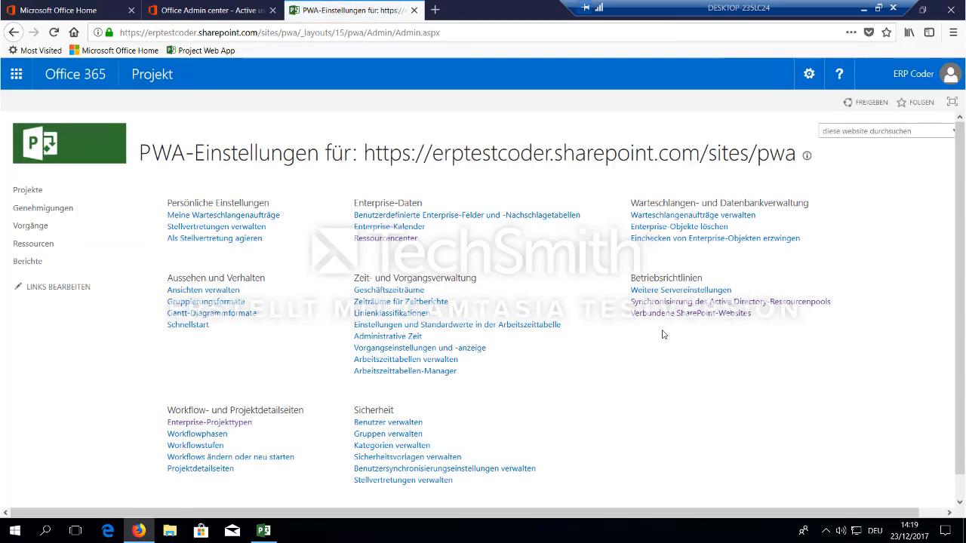
mouse_move(660, 317)
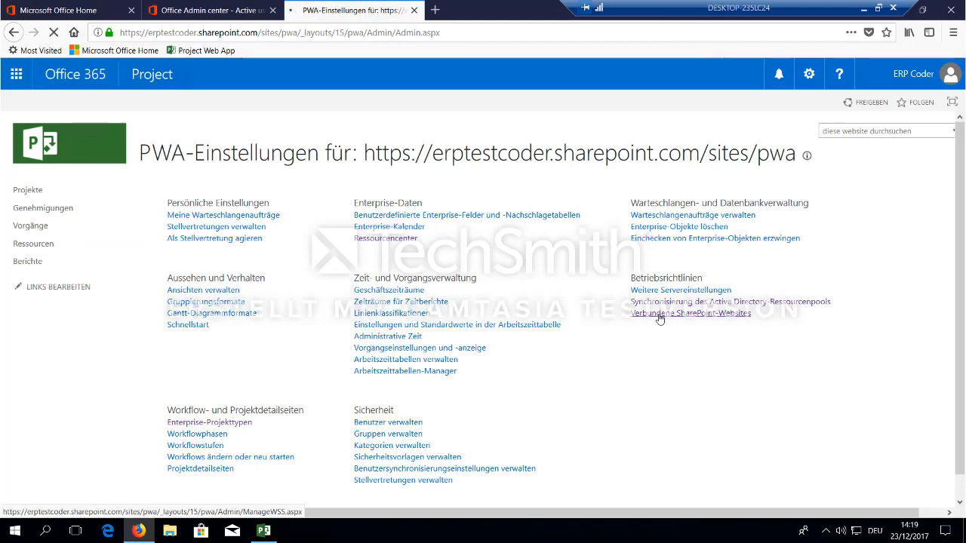
left_click(689, 312)
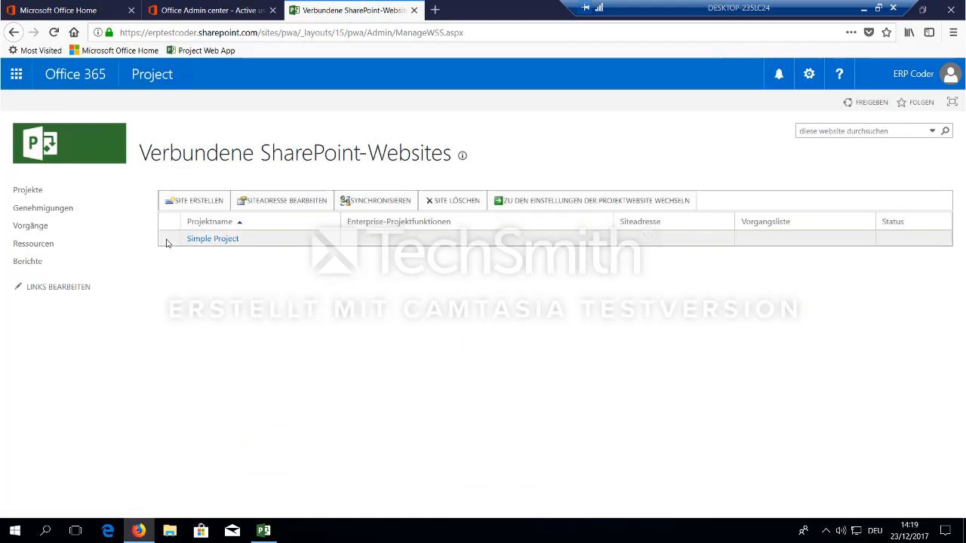
mouse_move(191, 243)
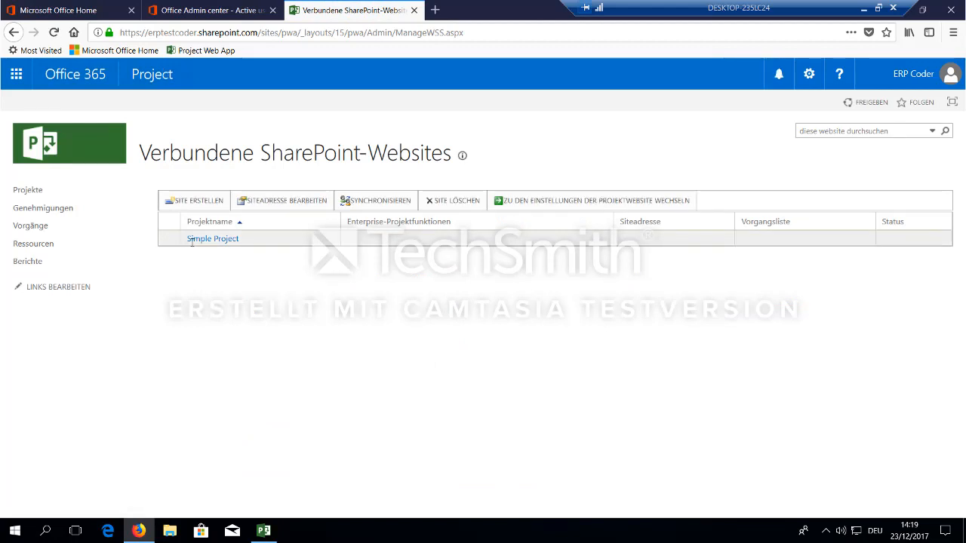
left_click(194, 205)
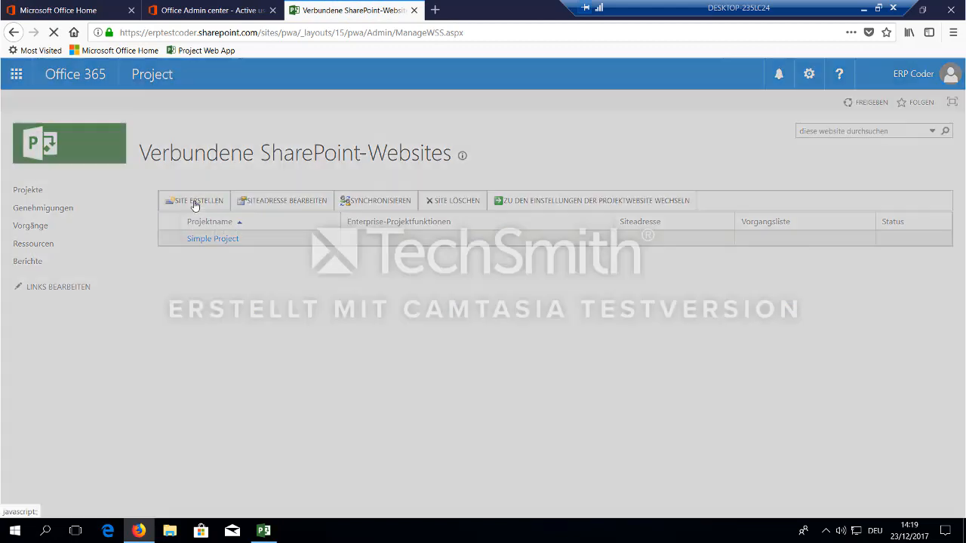
left_click(195, 199)
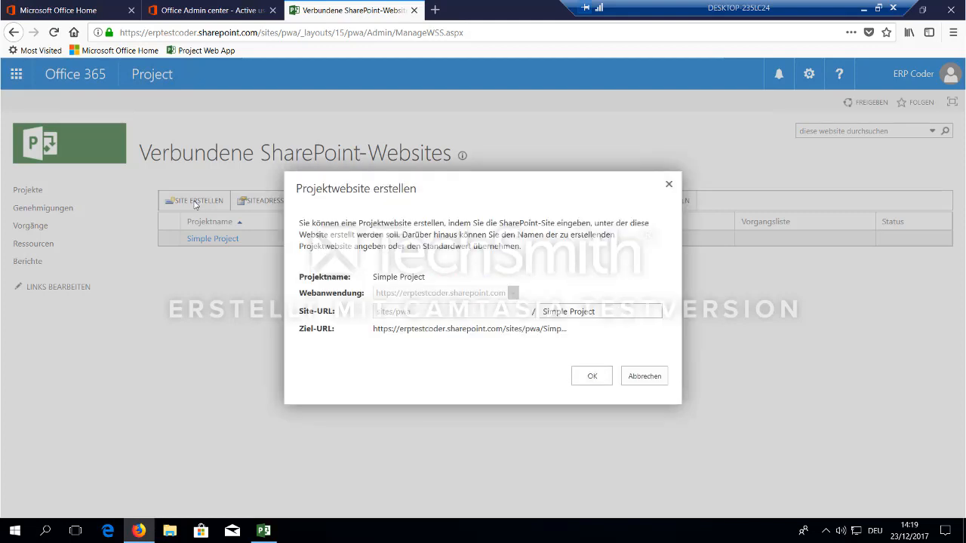
mouse_move(677, 290)
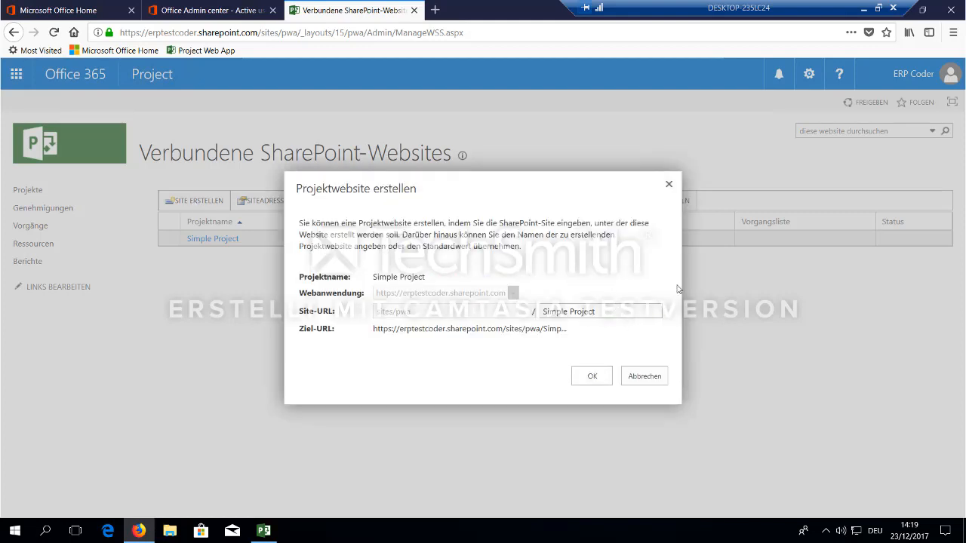
left_click(600, 310)
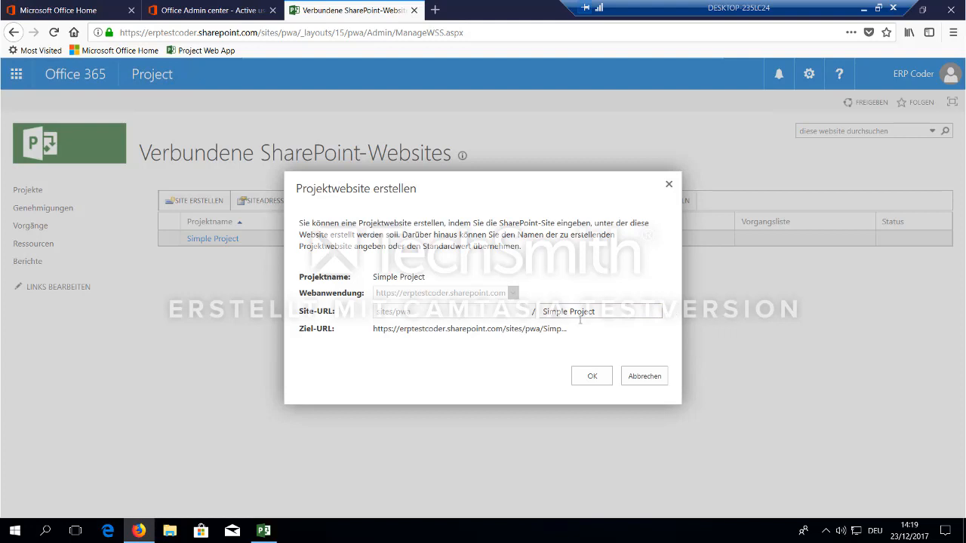
left_click(591, 376)
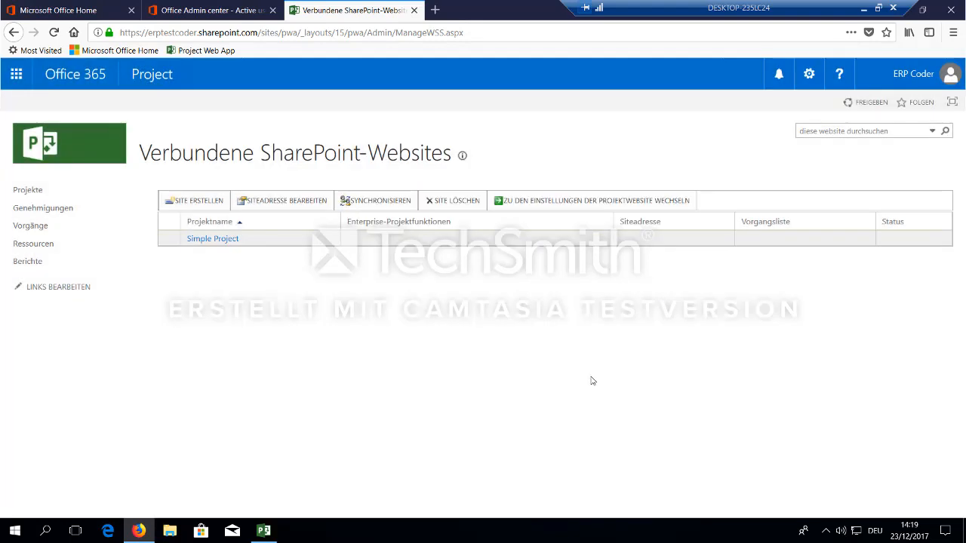
mouse_move(584, 336)
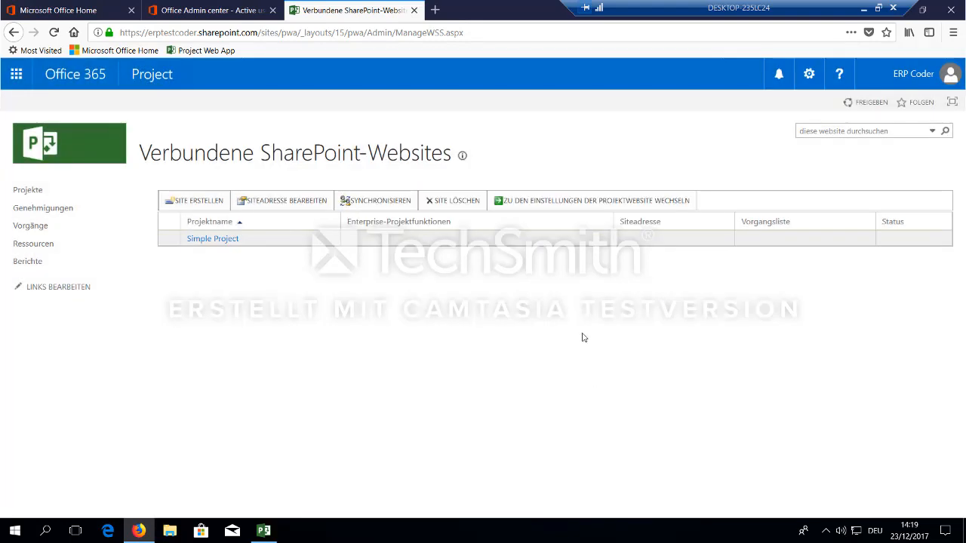
mouse_move(593, 323)
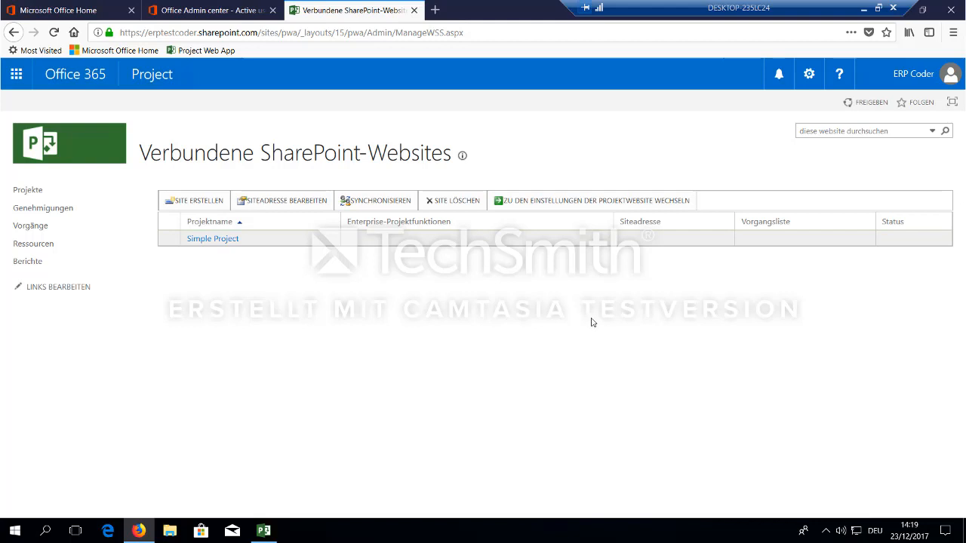
mouse_move(595, 320)
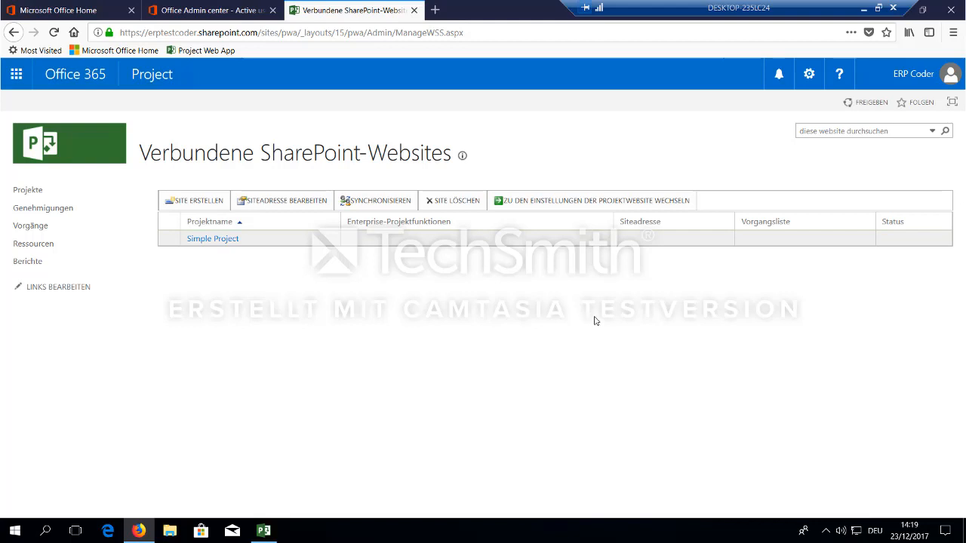
mouse_move(598, 311)
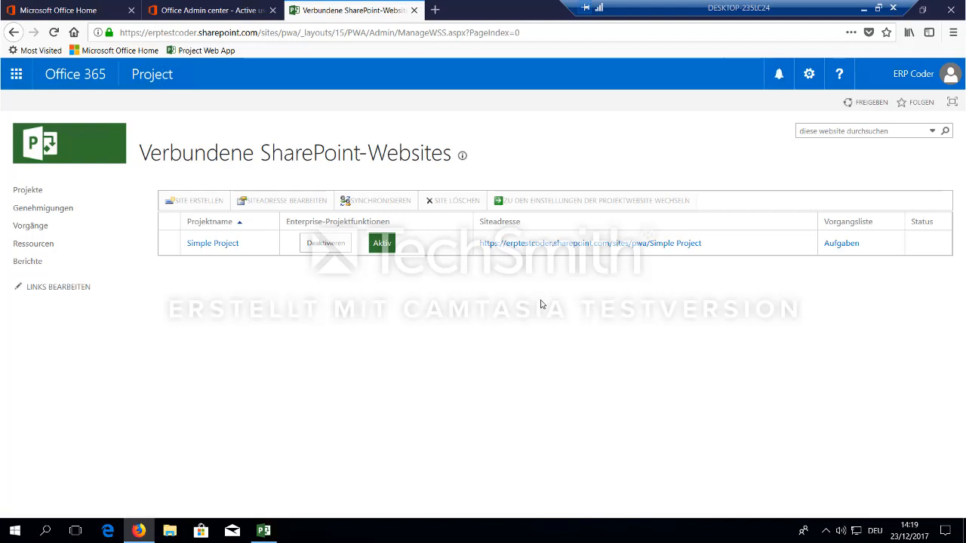
mouse_move(300, 207)
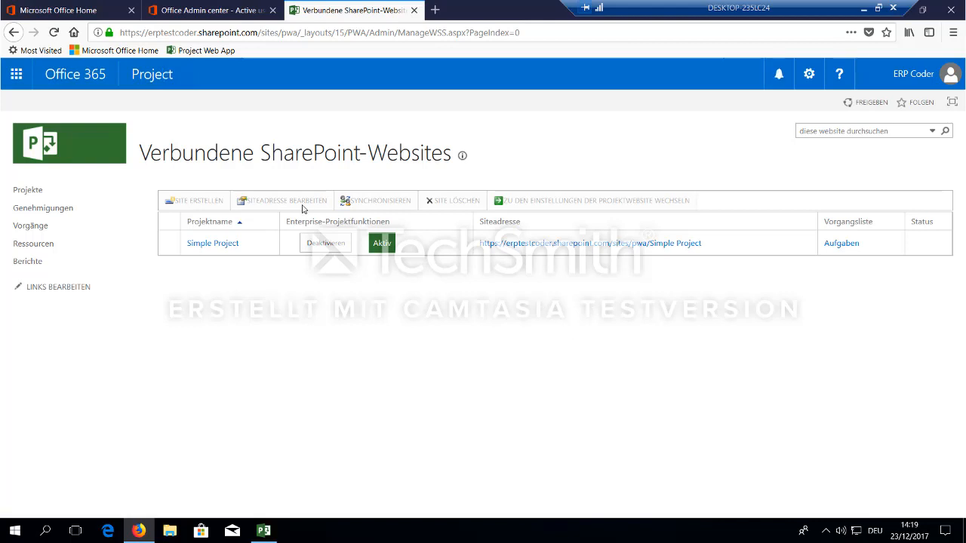
mouse_move(804, 208)
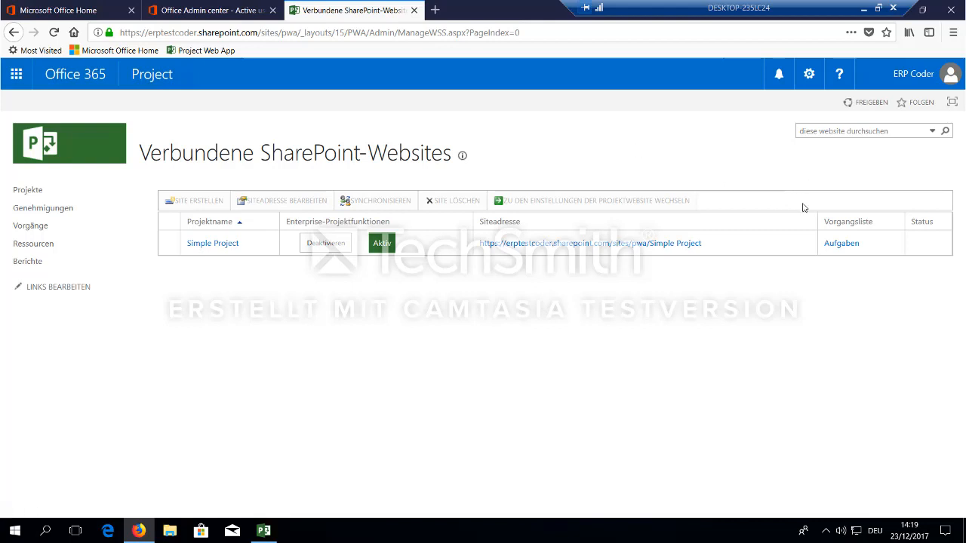
mouse_move(870, 260)
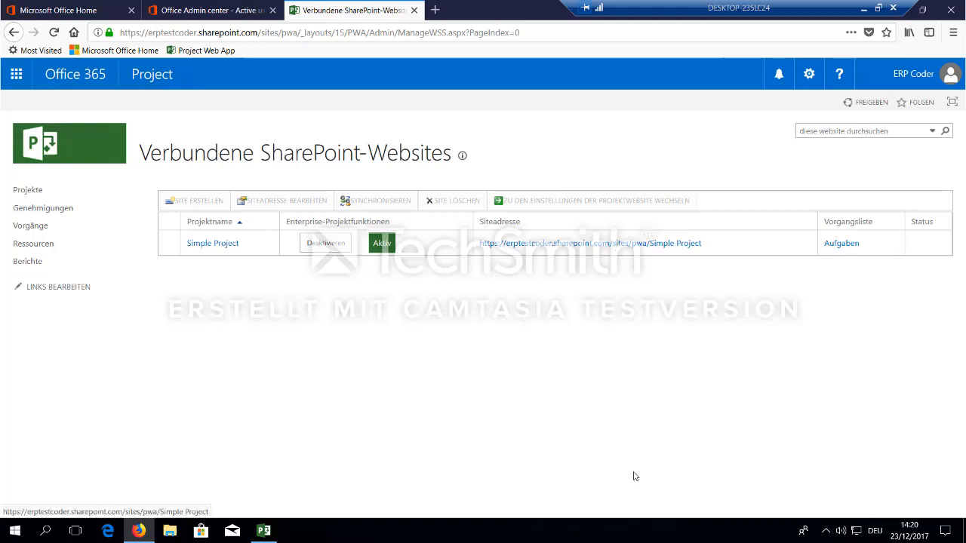
mouse_move(587, 458)
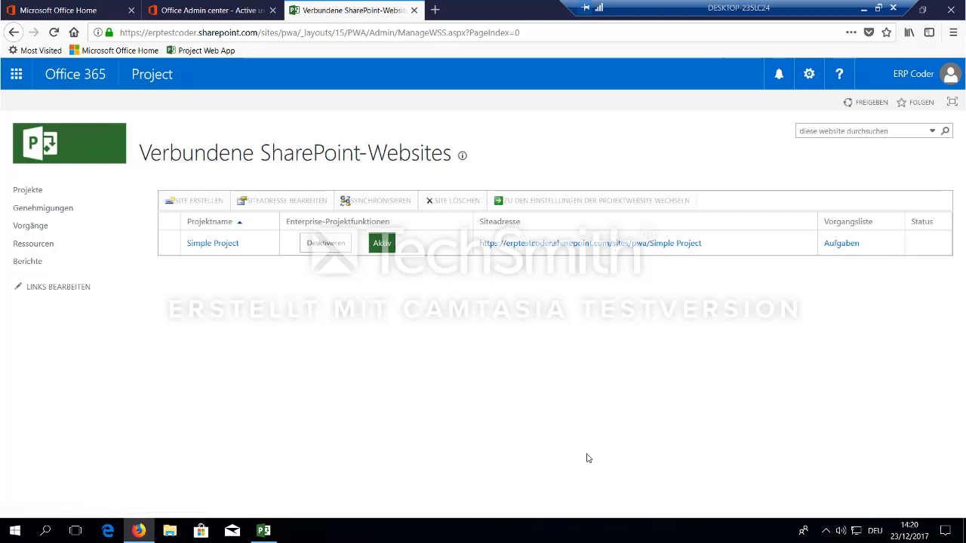
mouse_move(170, 246)
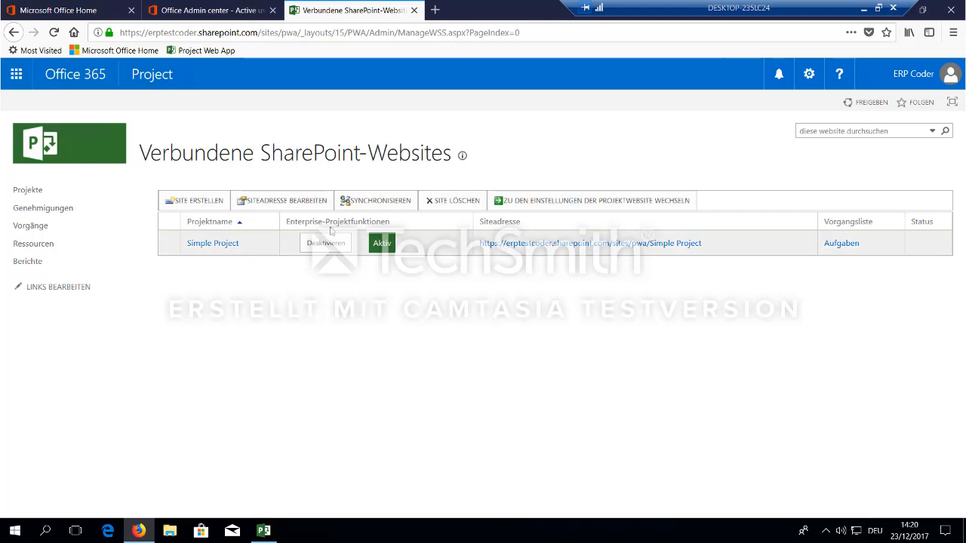
mouse_move(366, 190)
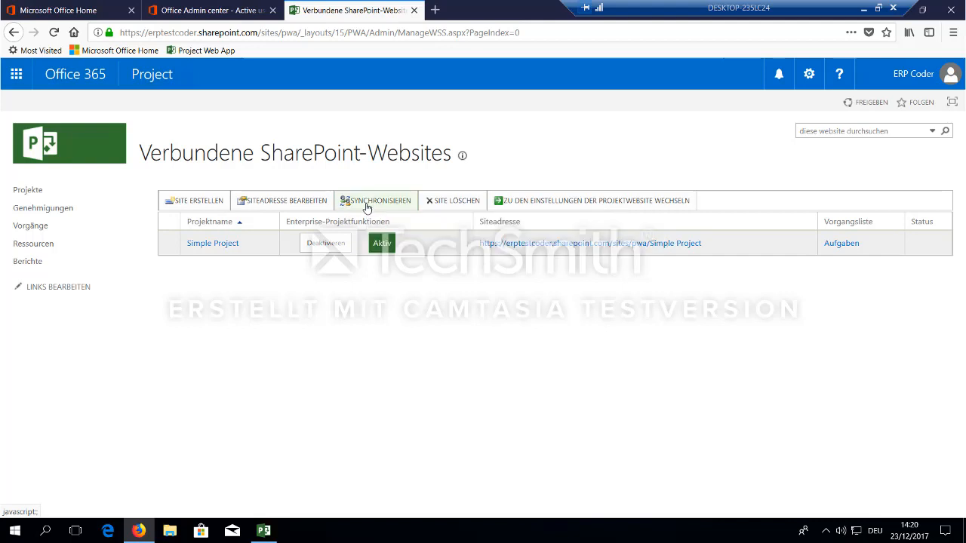
- Trigger synchronization of the Simple Project site with the schedule
left_click(376, 199)
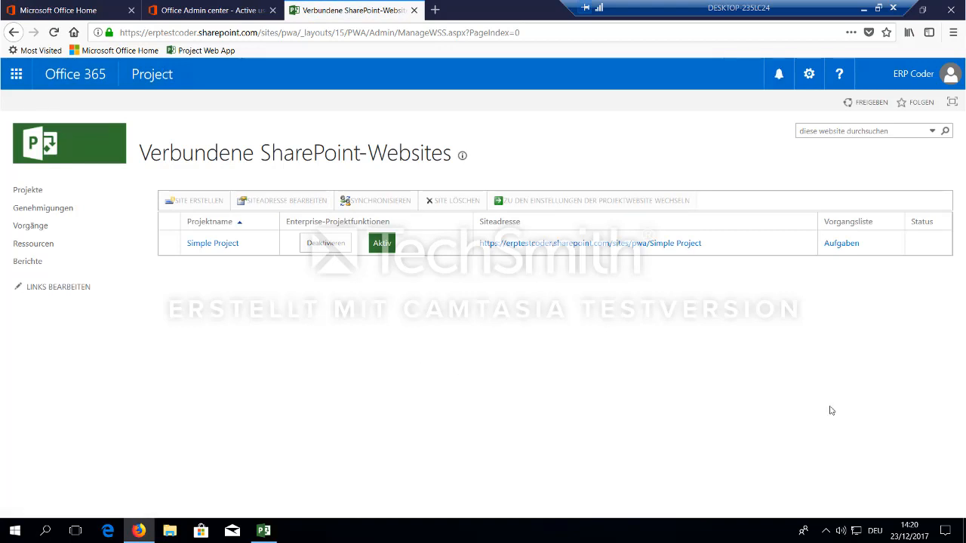
mouse_move(27, 190)
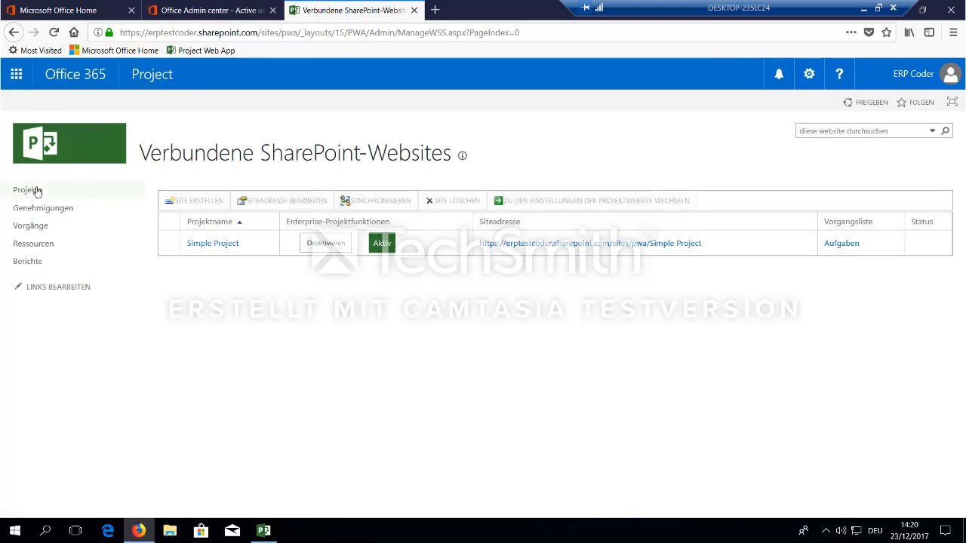
- Return to Projekte, reopen Simple Project and head to its Projektwebsite
left_click(25, 190)
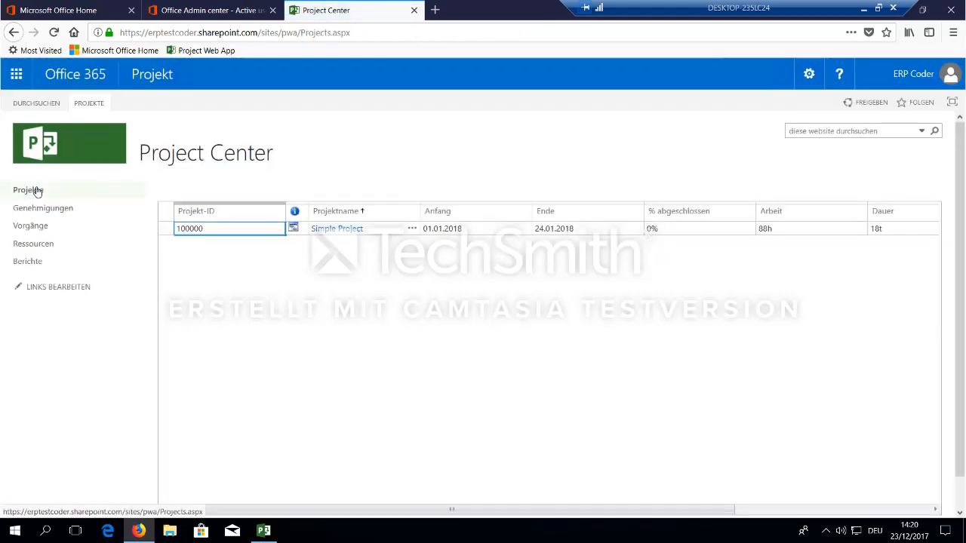
left_click(337, 227)
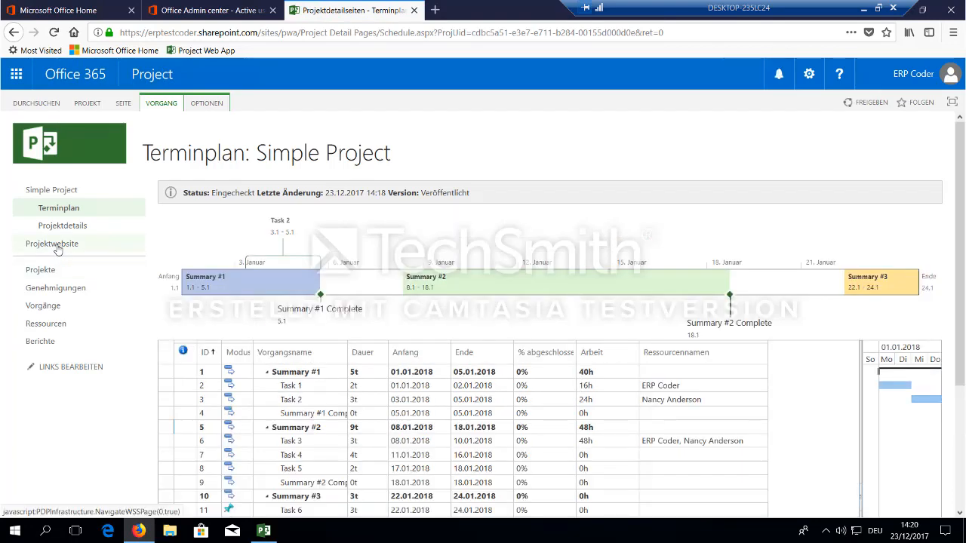
left_click(51, 242)
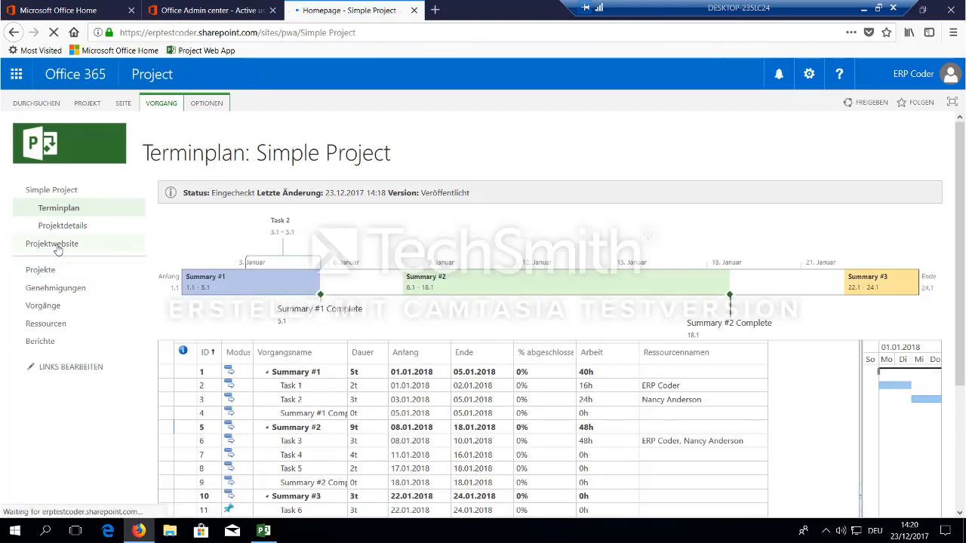
- Remove the Erste Schritte tiles from the site homepage, view the Aufgaben list and return home
left_click(51, 242)
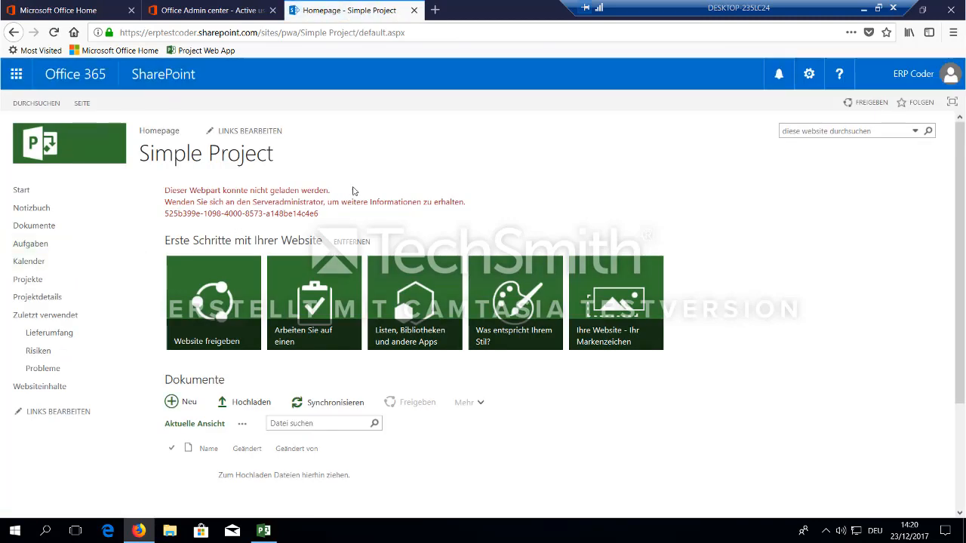
mouse_move(230, 227)
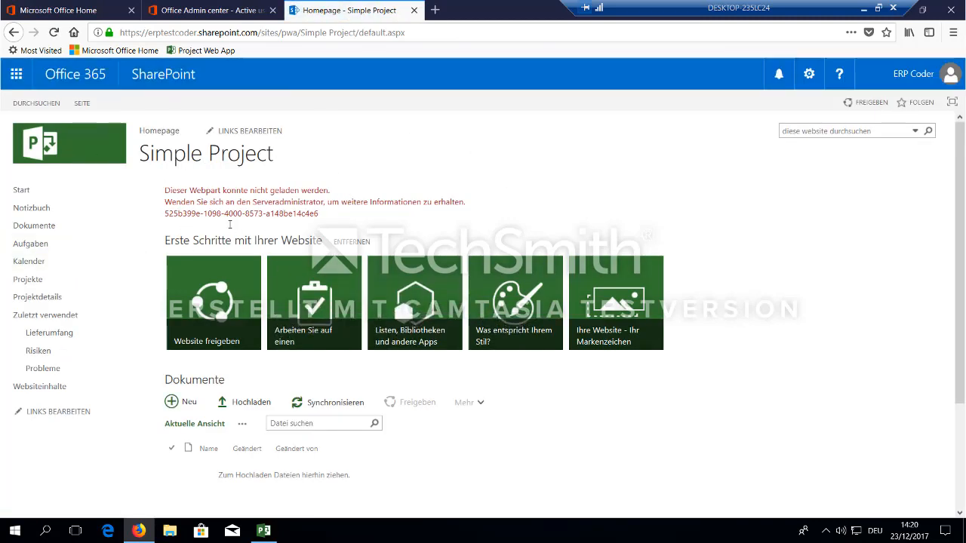
left_click(350, 241)
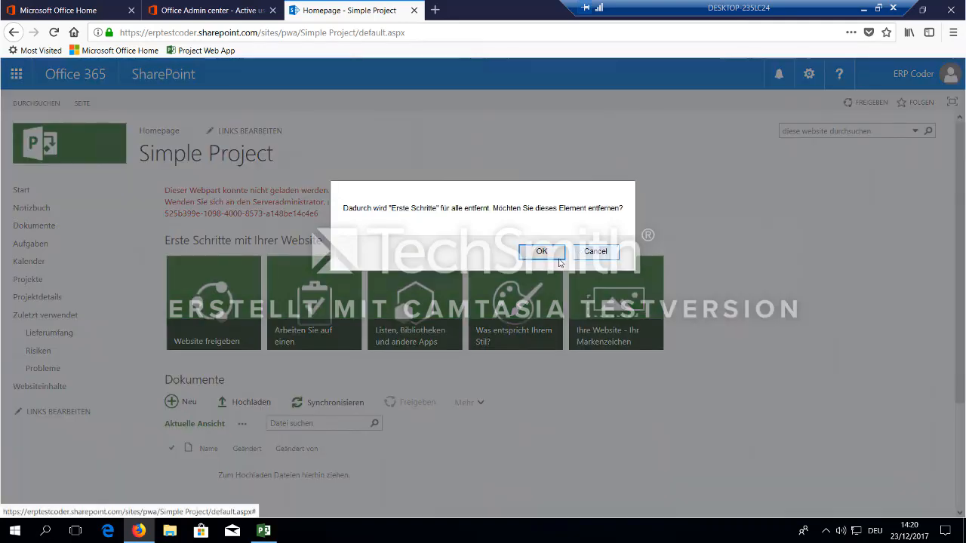
left_click(542, 250)
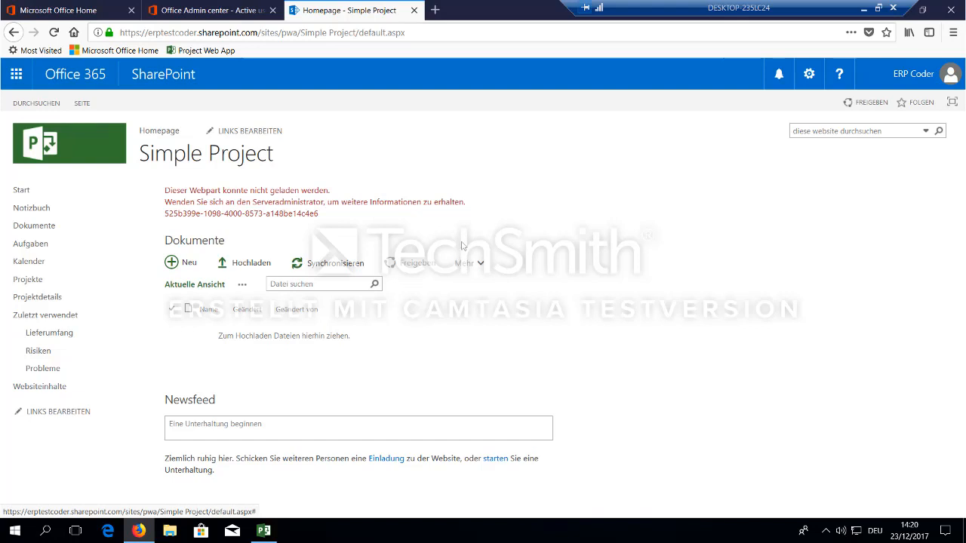
mouse_move(752, 478)
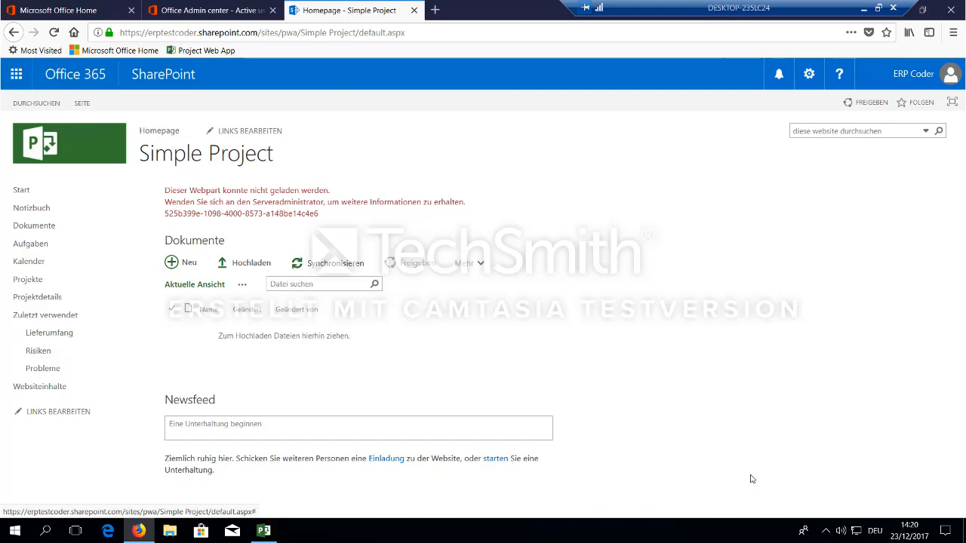
mouse_move(148, 196)
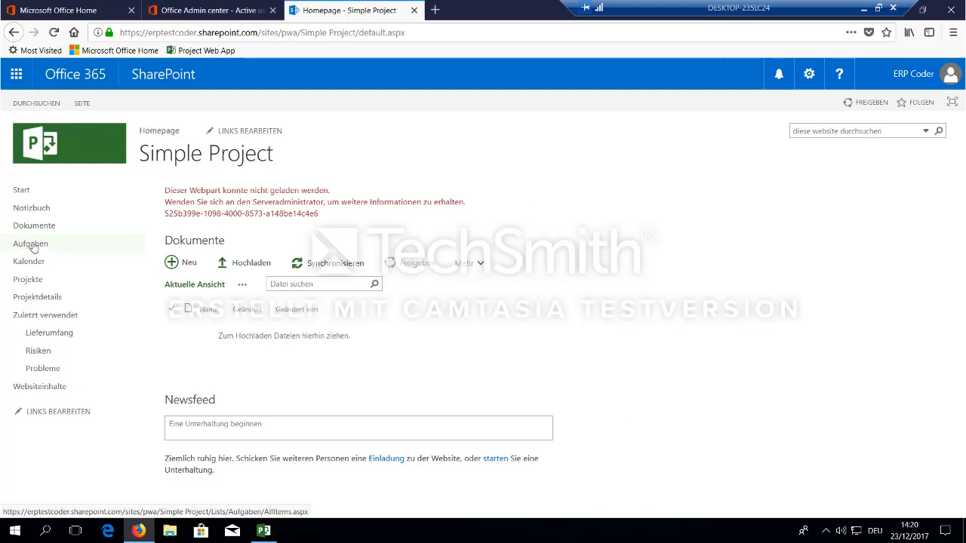
left_click(30, 242)
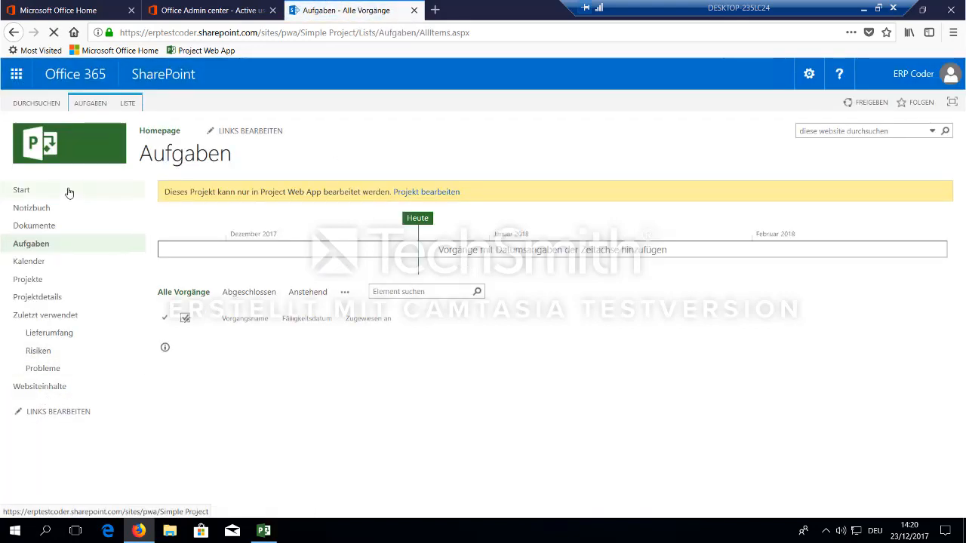
left_click(21, 190)
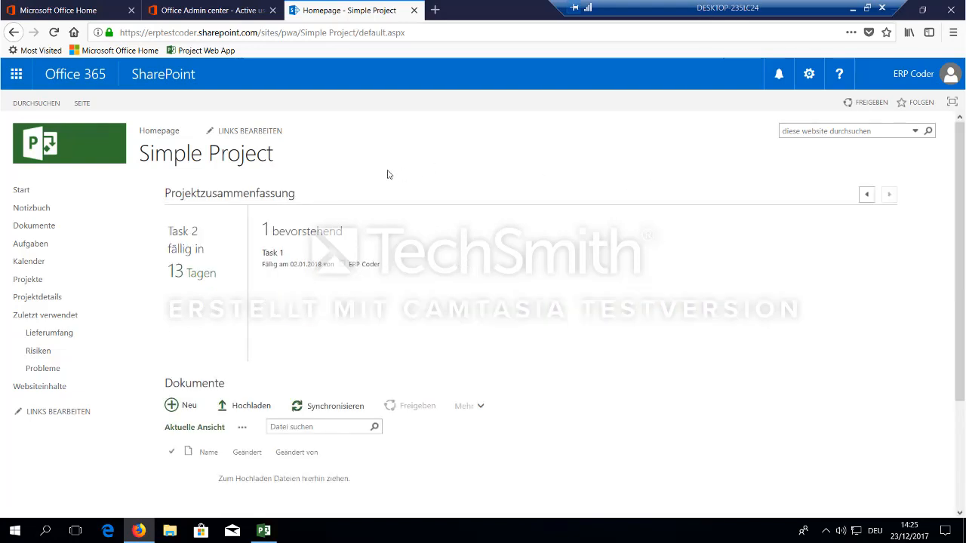
mouse_move(818, 181)
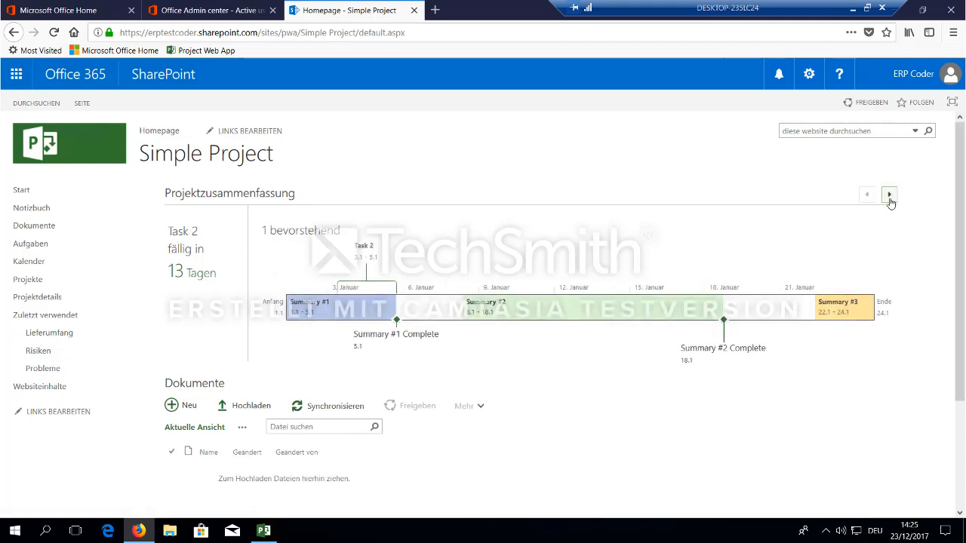
- Switch the summary to upcoming tasks and browse the synchronized Aufgaben list with dates and assignees
left_click(887, 193)
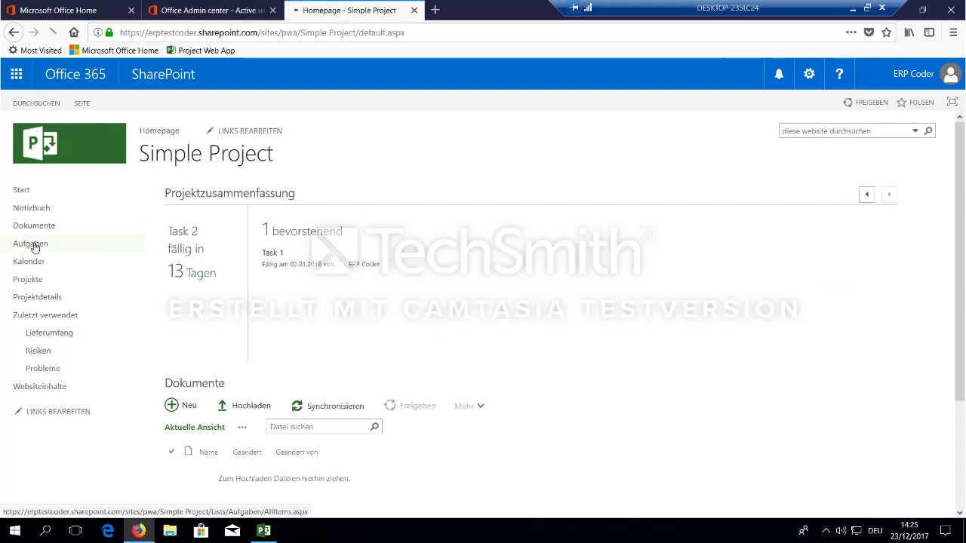
left_click(30, 243)
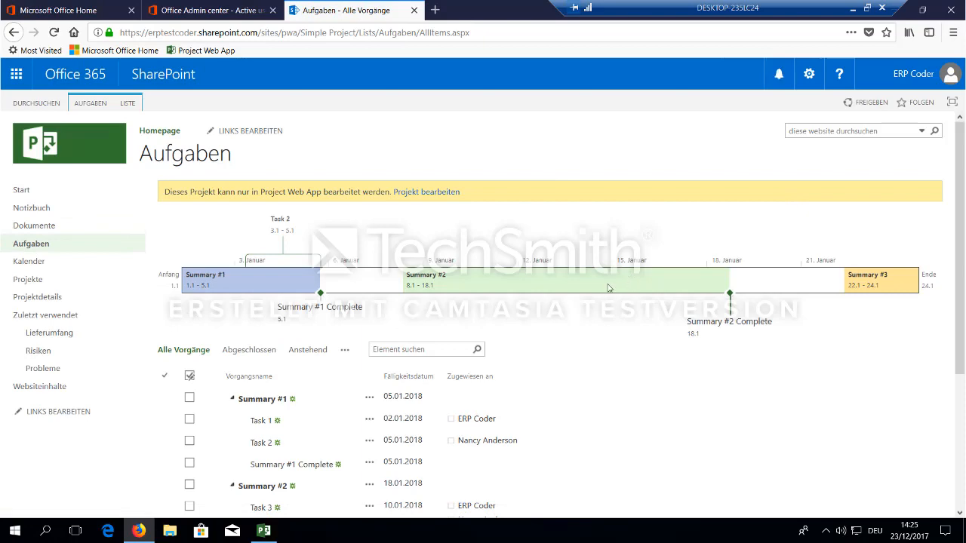
scroll("down", 3)
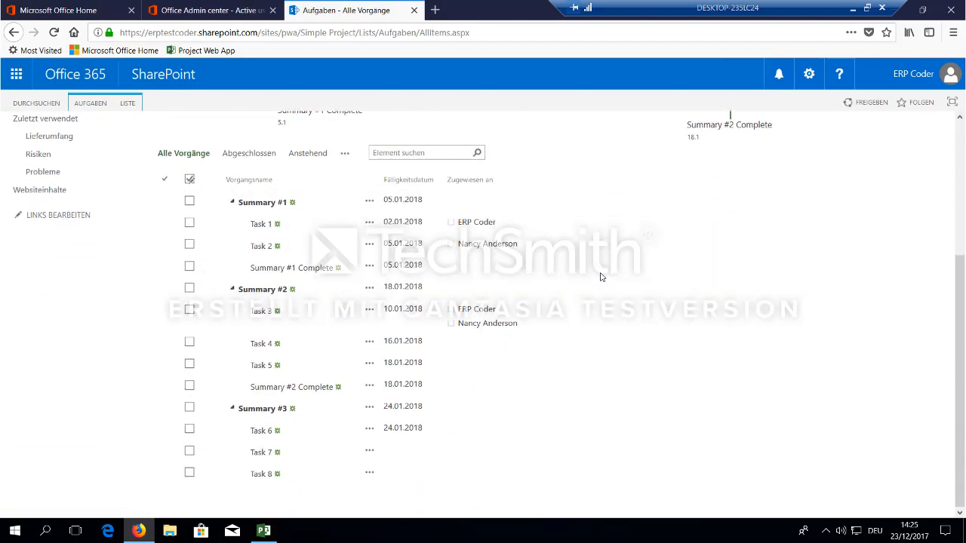
mouse_move(495, 243)
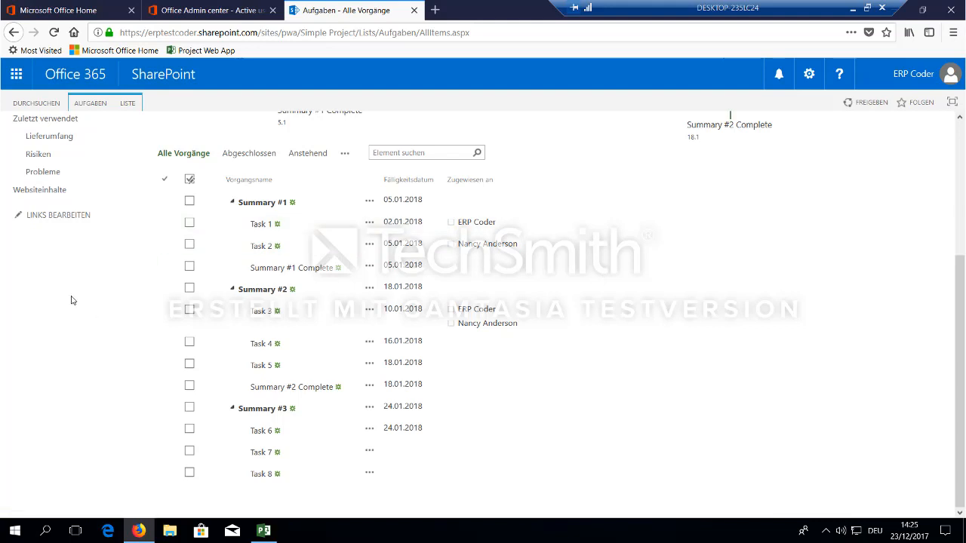
mouse_move(63, 284)
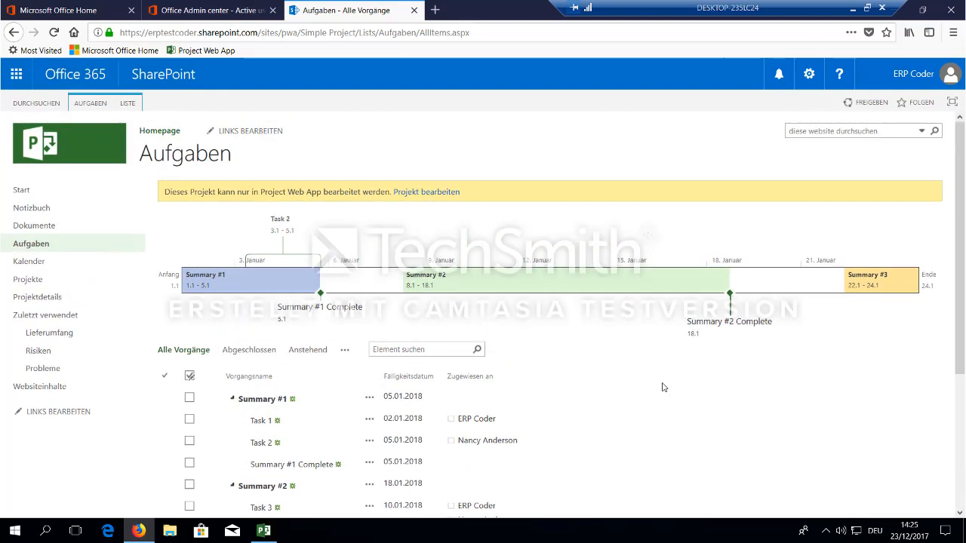
mouse_move(528, 390)
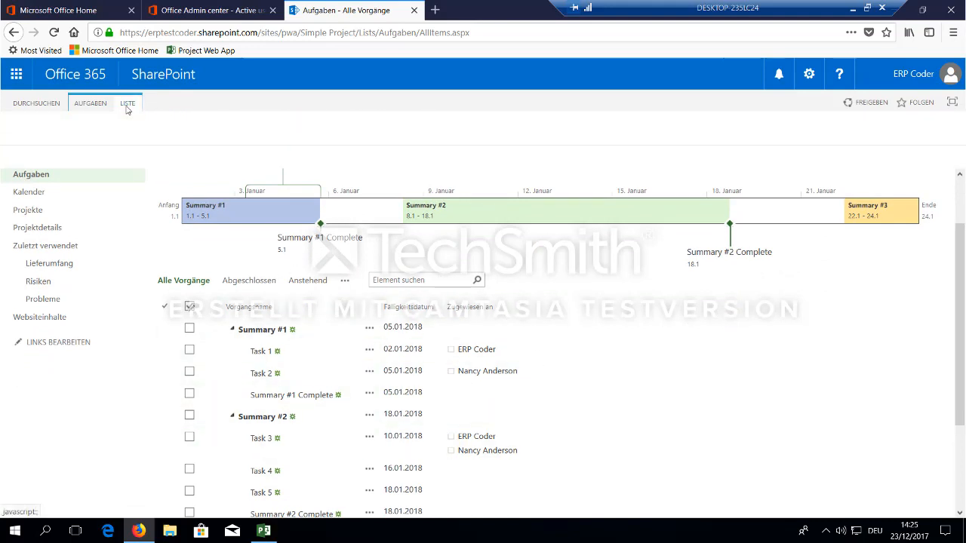
- Show the LISTE ribbon commands for Simple Project's read-only synchronized task list
left_click(127, 103)
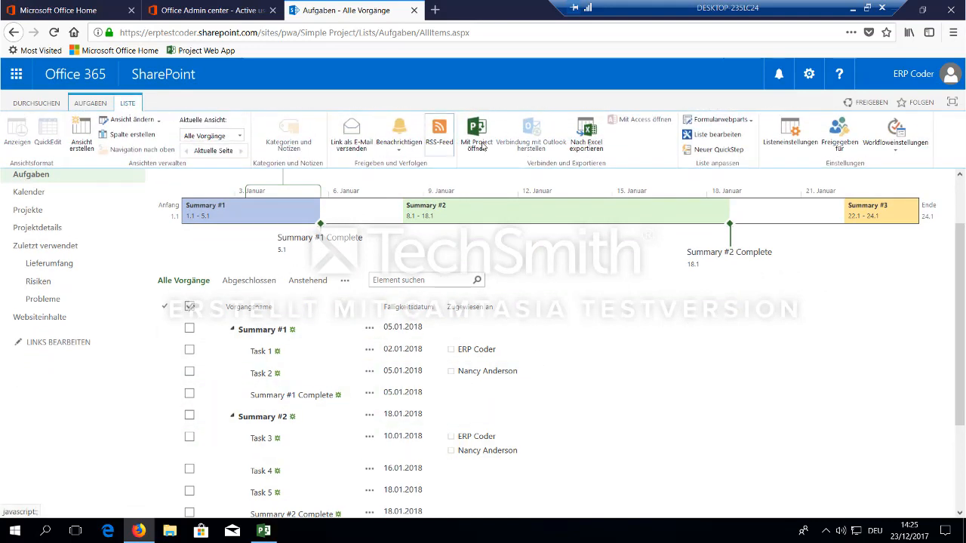
mouse_move(531, 133)
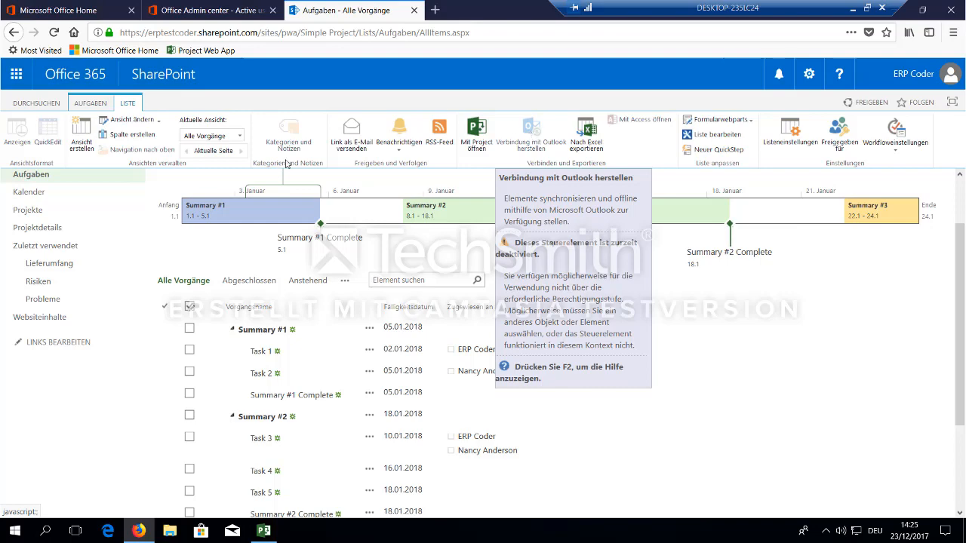
mouse_move(548, 371)
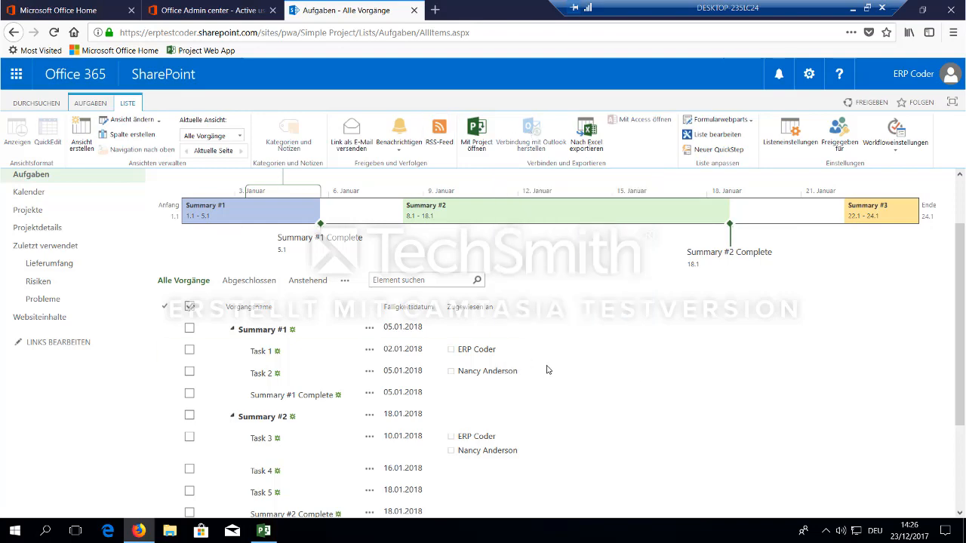
scroll("down", 3)
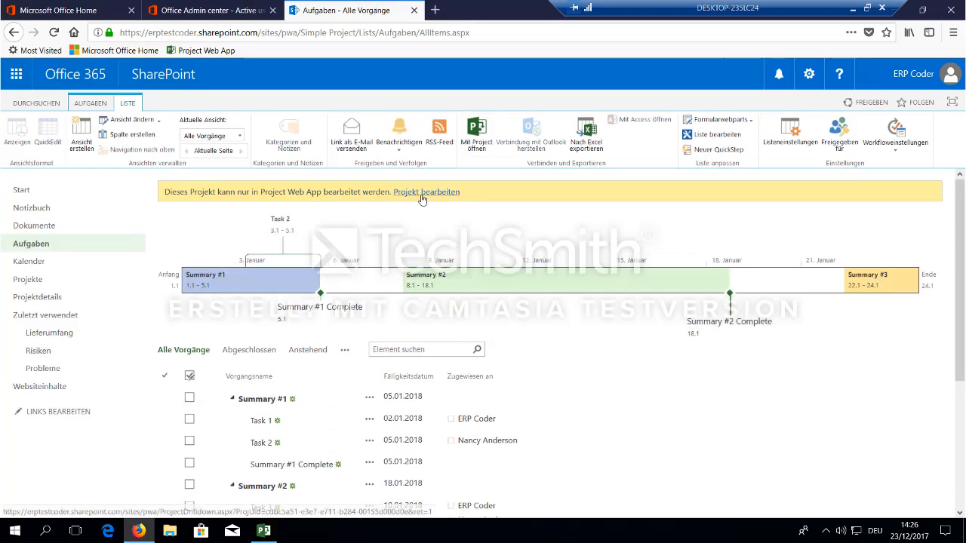
- Follow the yellow banner's 'Projekt bearbeiten' link to open the schedule in PWA
left_click(426, 191)
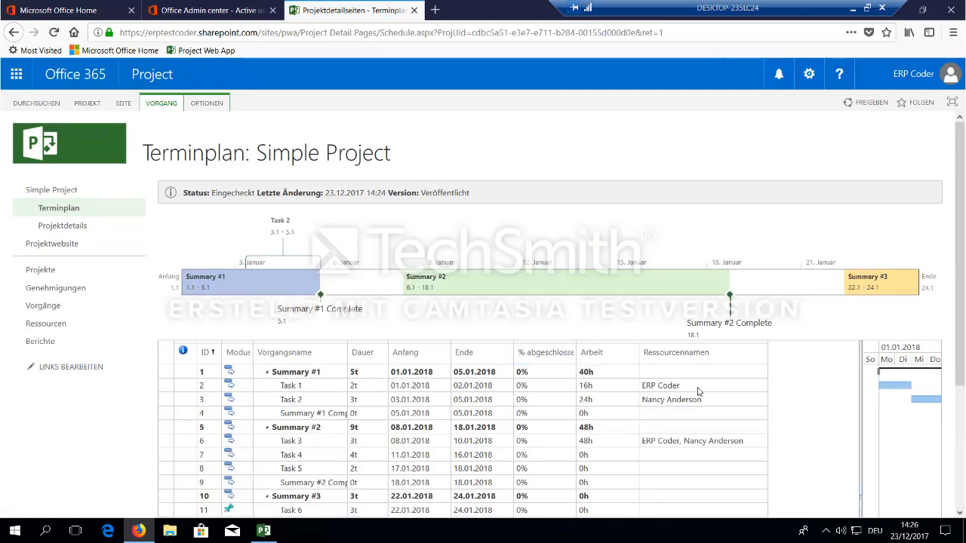
mouse_move(338, 456)
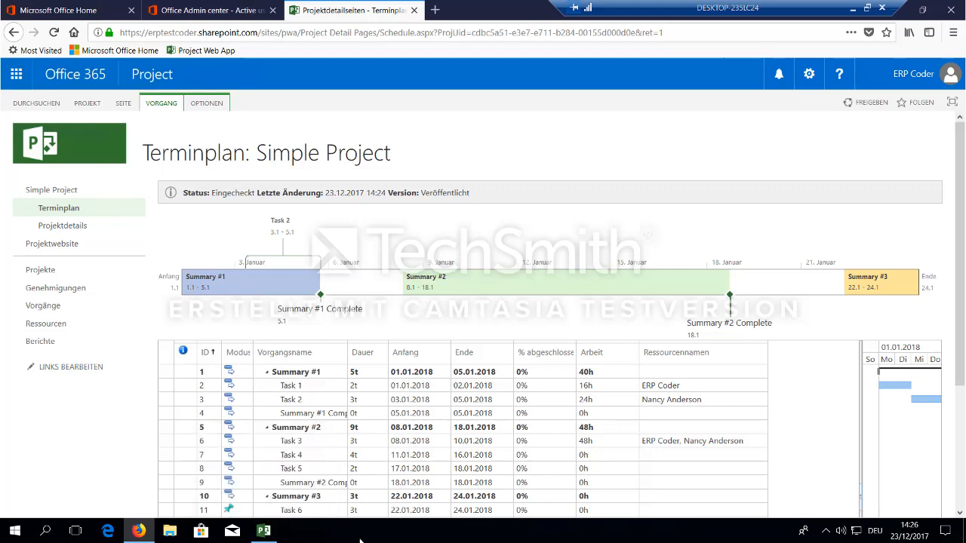
mouse_move(493, 281)
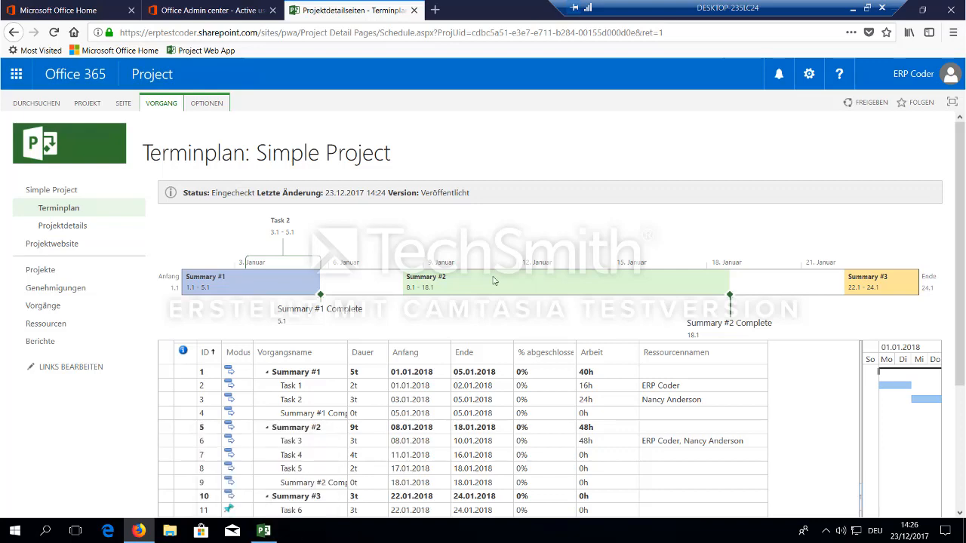